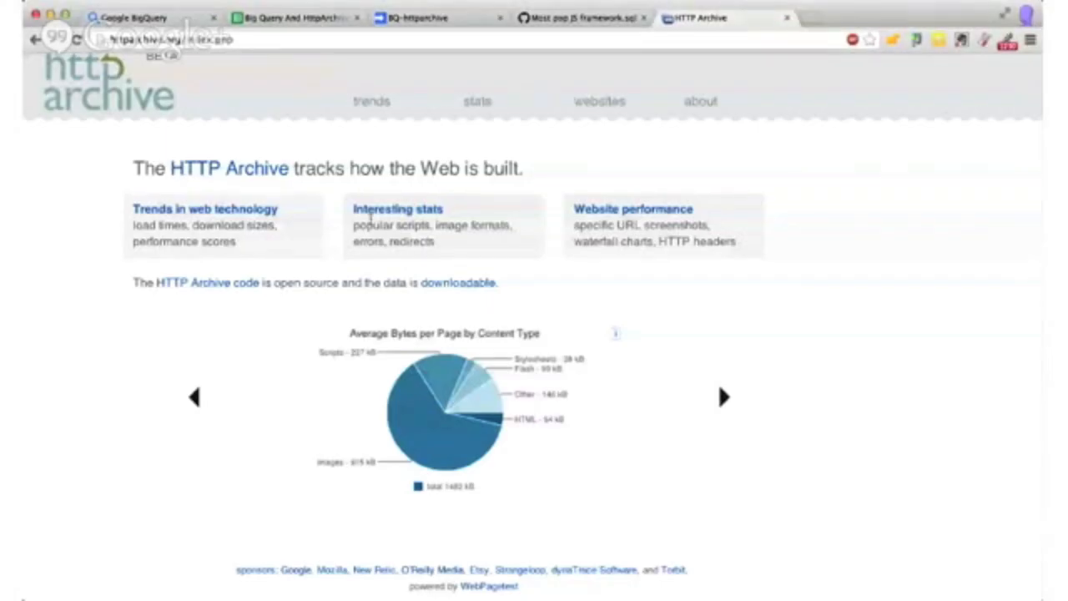
Step: Switch back to the Google BigQuery console tab
{"action": "left_click", "coordinate": [142, 18]}
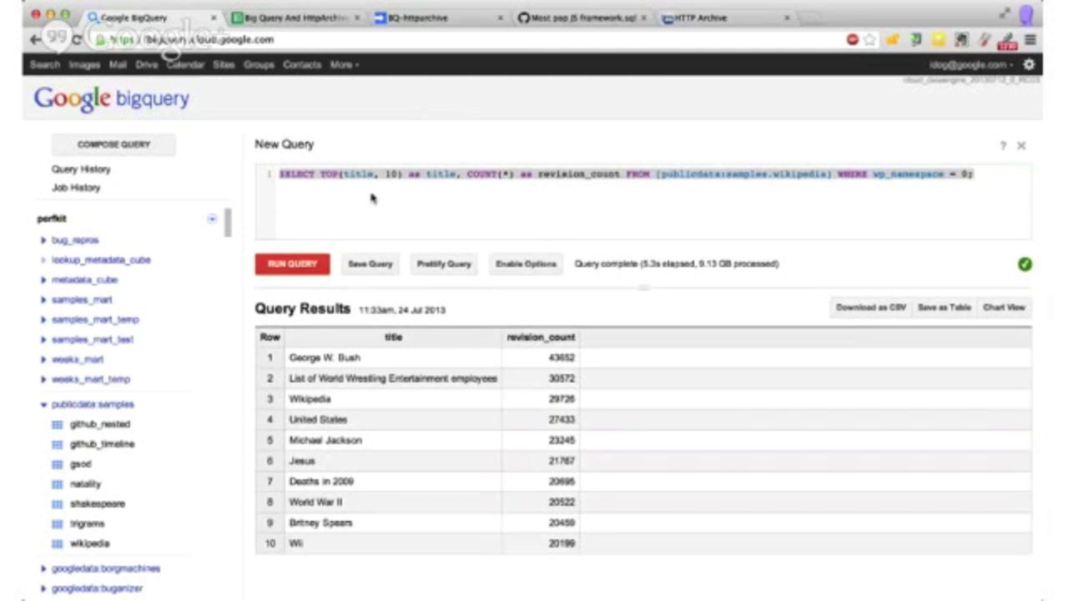
{"action": "mouse_move", "coordinate": [391, 284]}
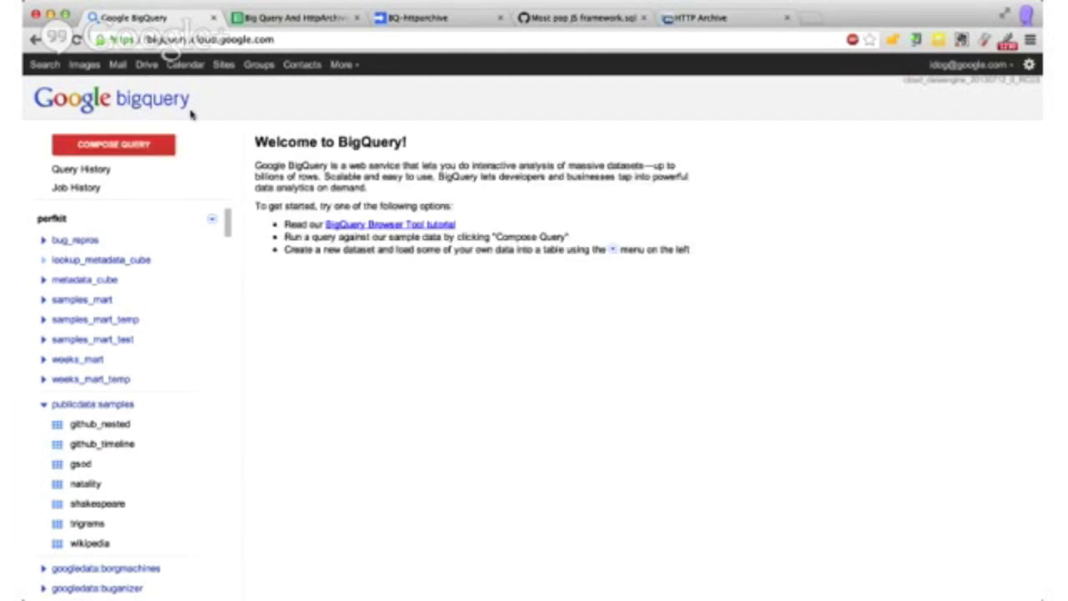
{"action": "mouse_move", "coordinate": [296, 87]}
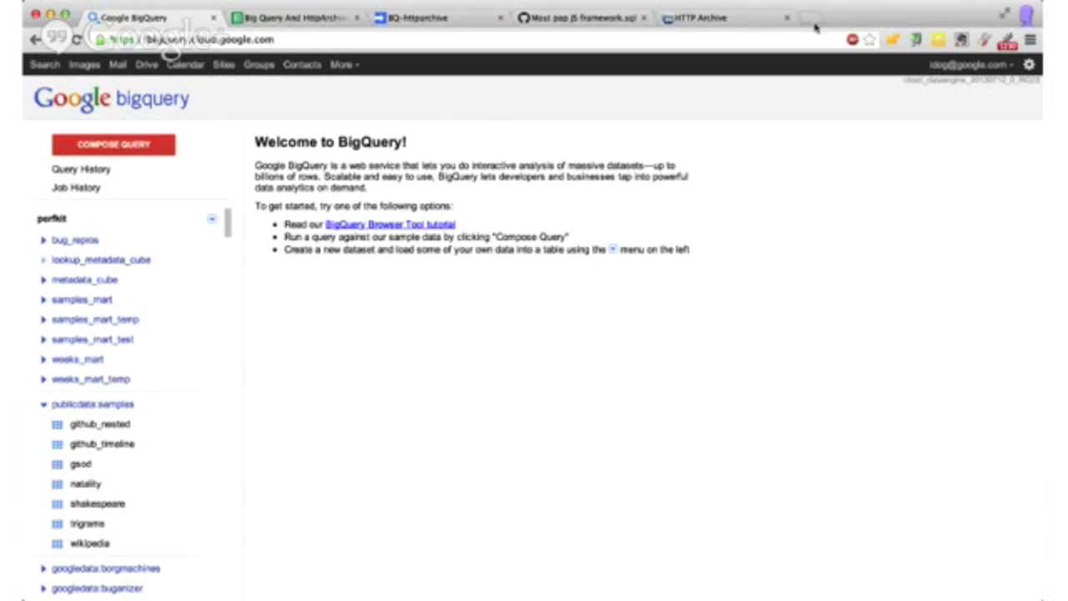
Step: Search the web for 'big query' in a new tab and open the BigQuery developer page
{"action": "left_click", "coordinate": [822, 18]}
{"action": "type", "text": "big query sample wikipedia"}
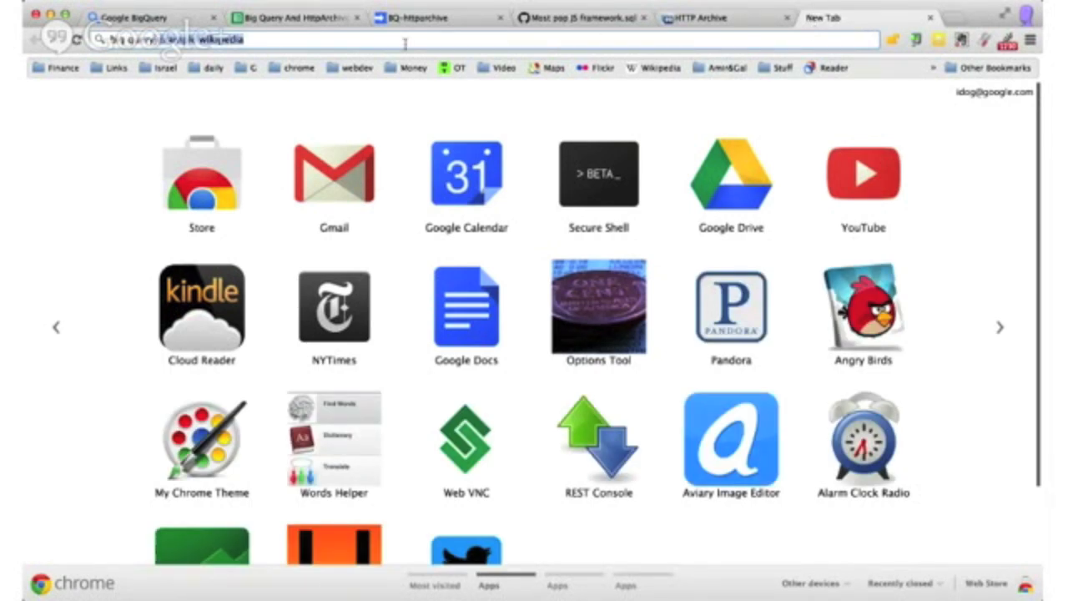
{"action": "key", "text": "Return"}
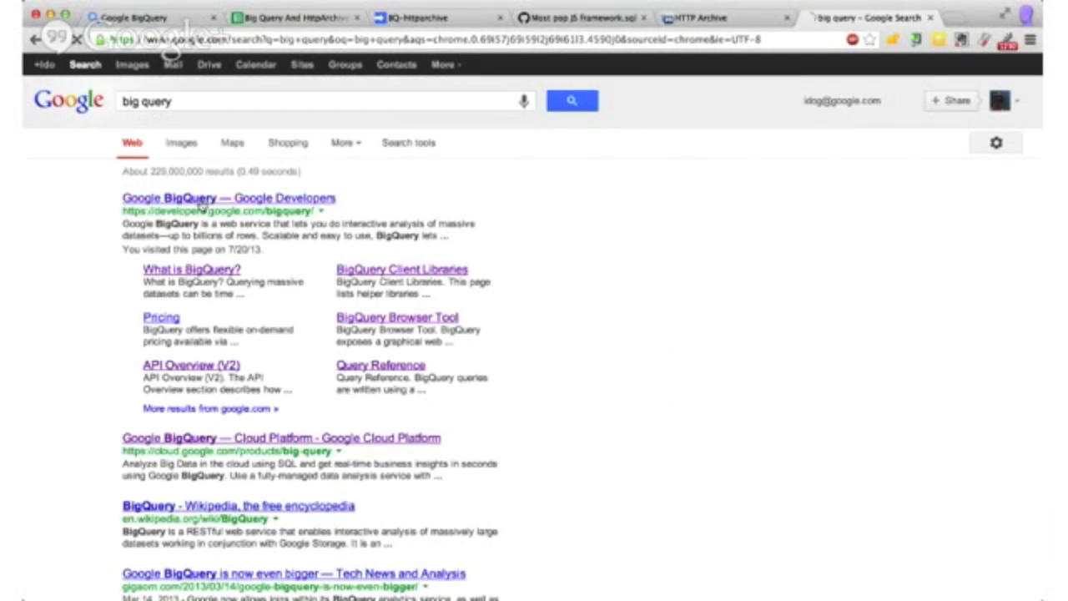
{"action": "left_click", "coordinate": [228, 198]}
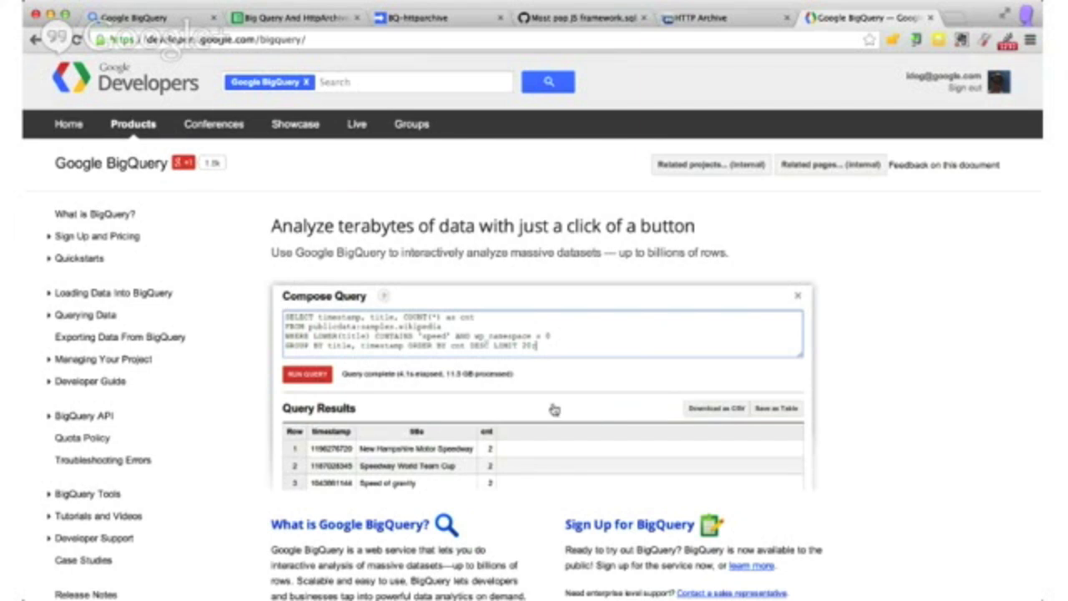
Step: Scroll through the sample query, results and sign-up sections of the BigQuery product page
{"action": "scroll", "scroll_direction": "down", "scroll_amount": 3}
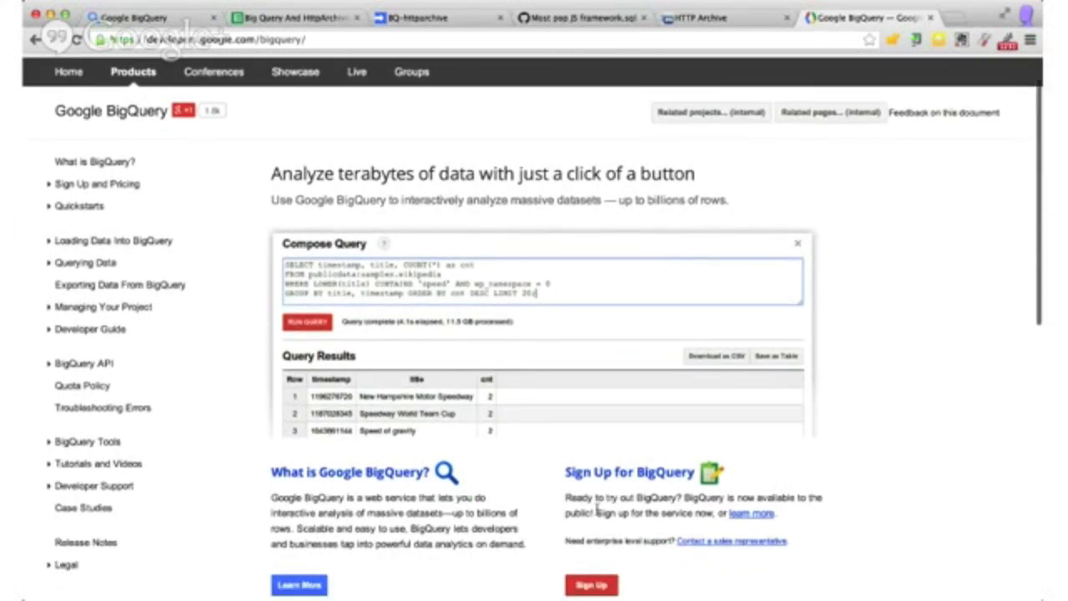
{"action": "scroll", "scroll_direction": "down", "scroll_amount": 3}
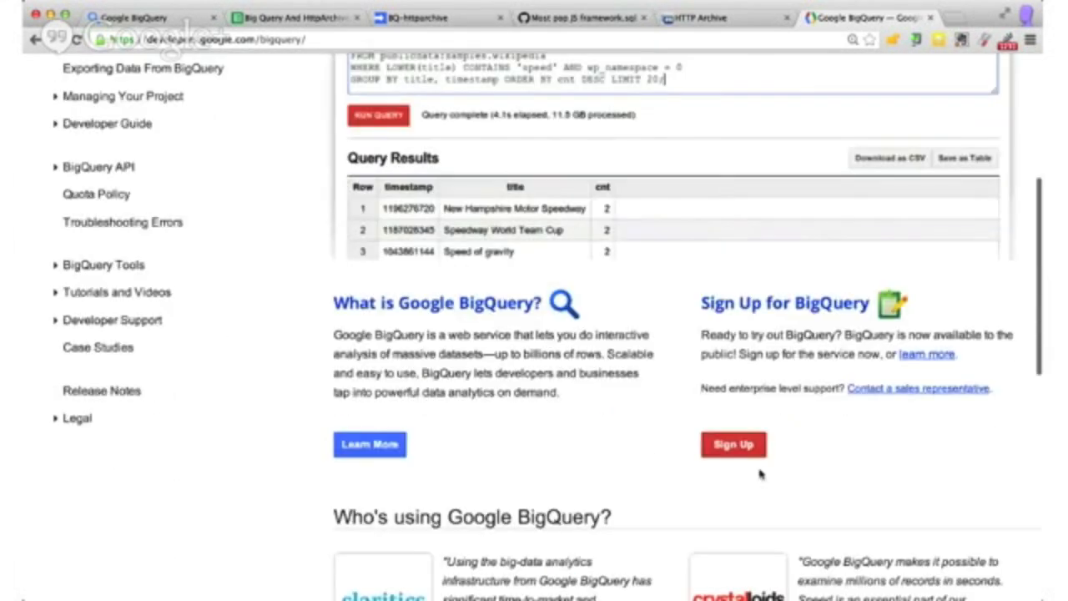
{"action": "mouse_move", "coordinate": [771, 374]}
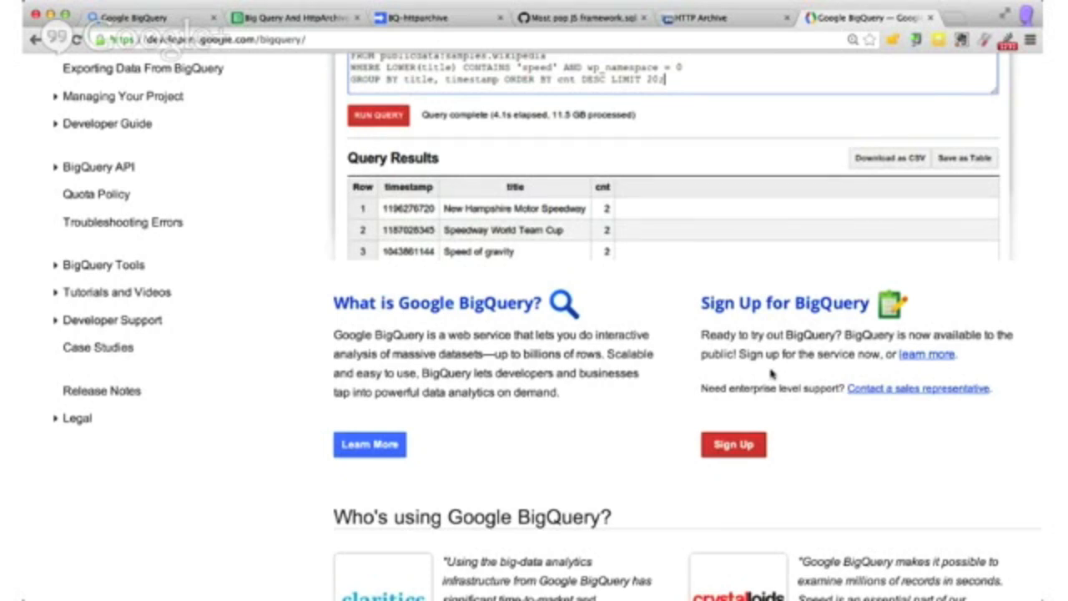
{"action": "scroll", "scroll_direction": "up", "scroll_amount": 3}
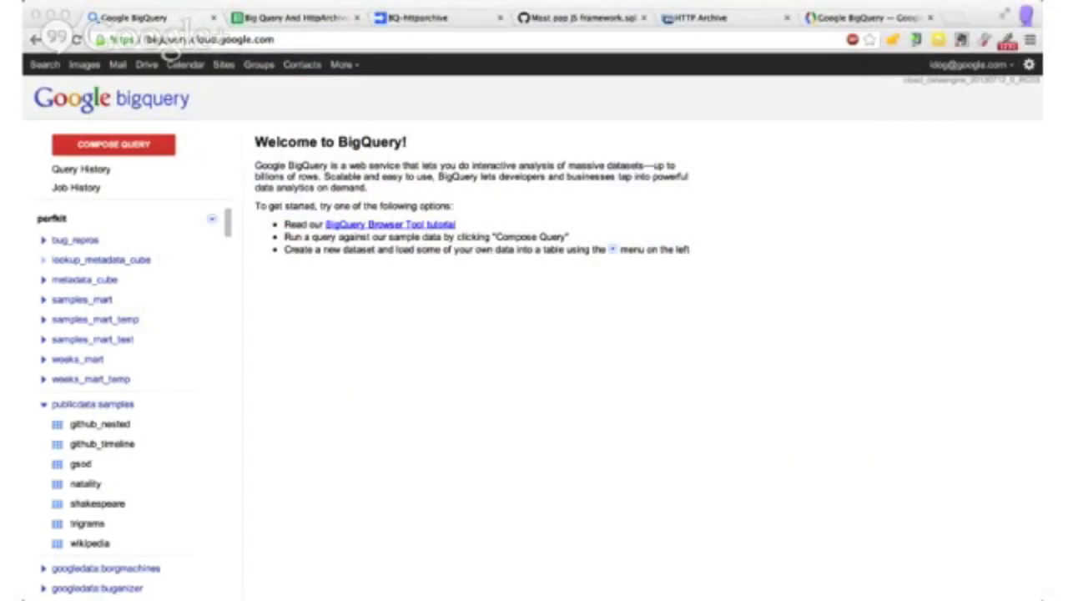
{"action": "mouse_move", "coordinate": [782, 198]}
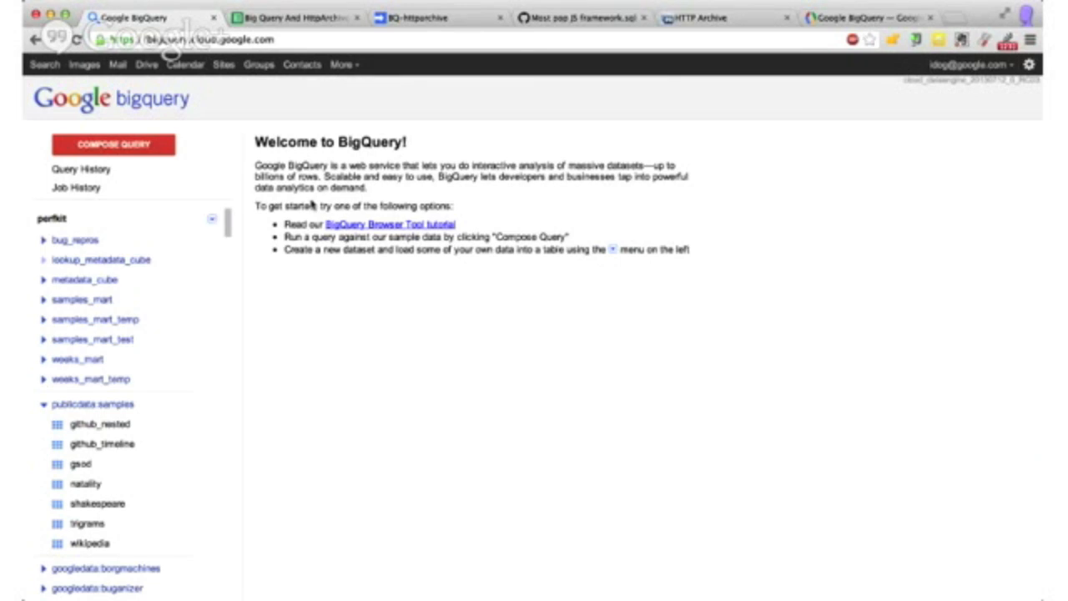
{"action": "mouse_move", "coordinate": [250, 199]}
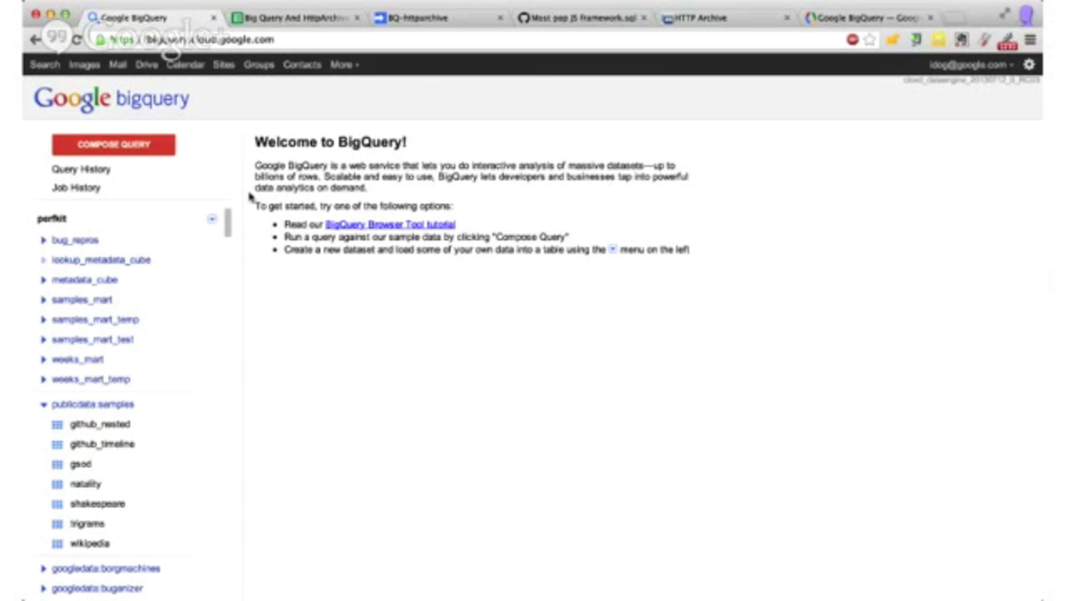
{"action": "mouse_move", "coordinate": [125, 404]}
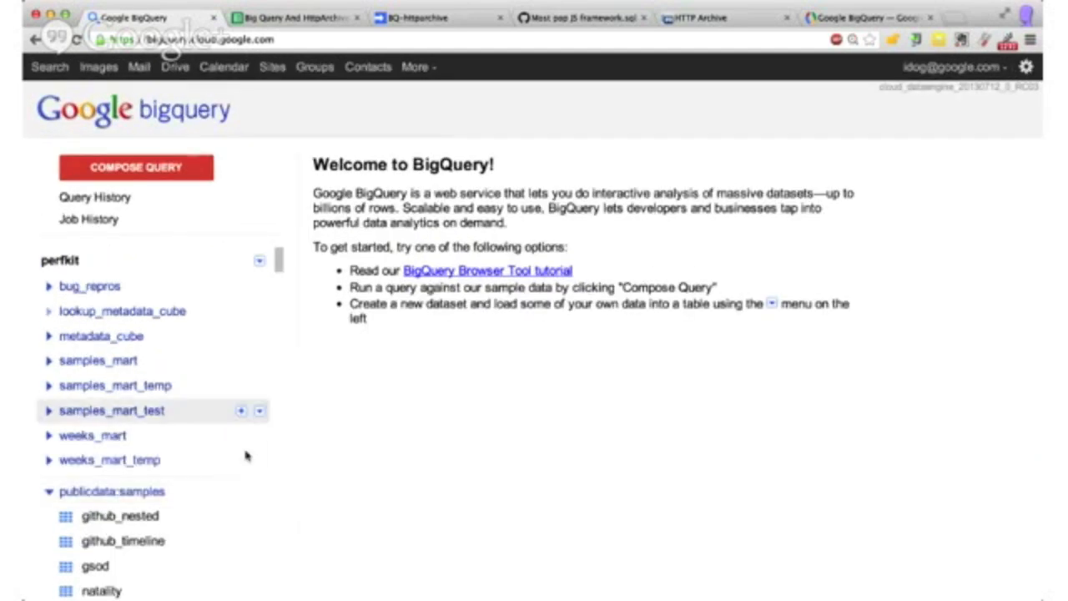
Step: Scroll the sidebar project list past the public samples to the googledata datasets
{"action": "scroll", "scroll_direction": "down", "scroll_amount": 3}
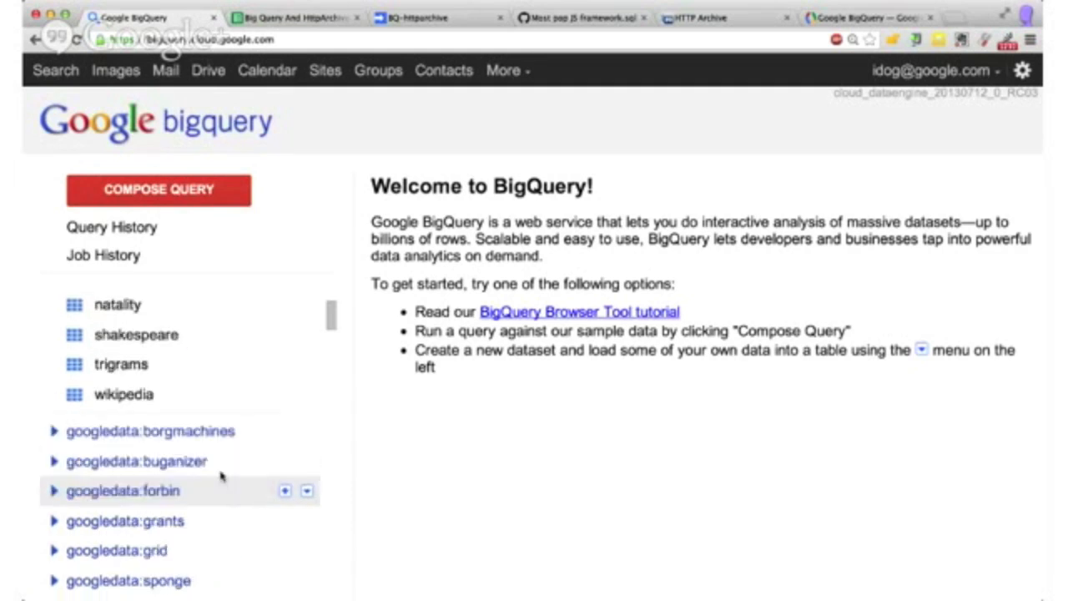
Step: Open details for the wikipedia sample table and select its 35.7 GB size
{"action": "left_click", "coordinate": [123, 394]}
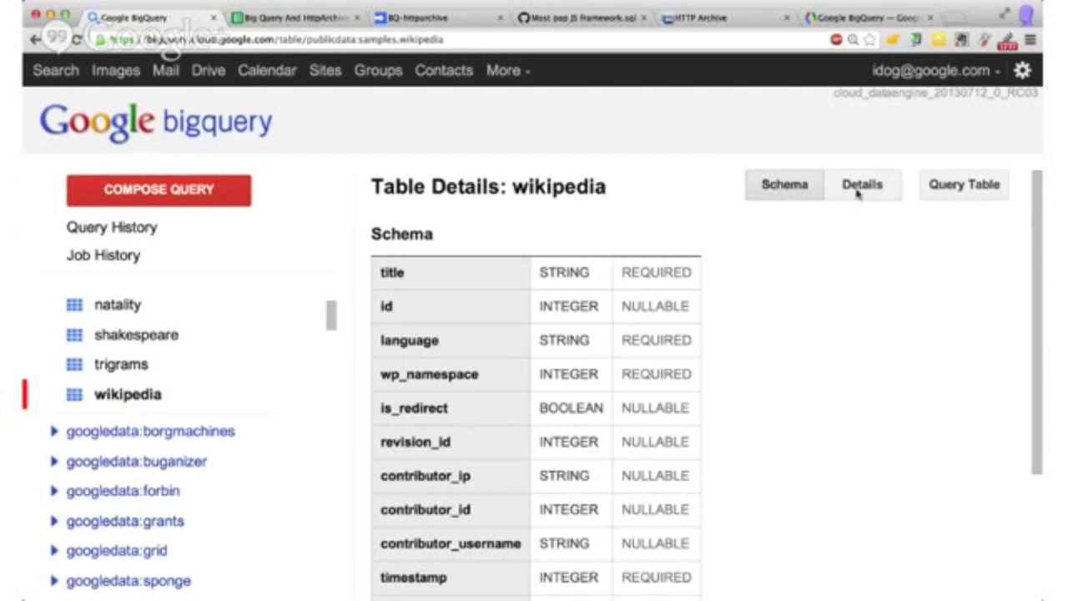
{"action": "left_click", "coordinate": [862, 184]}
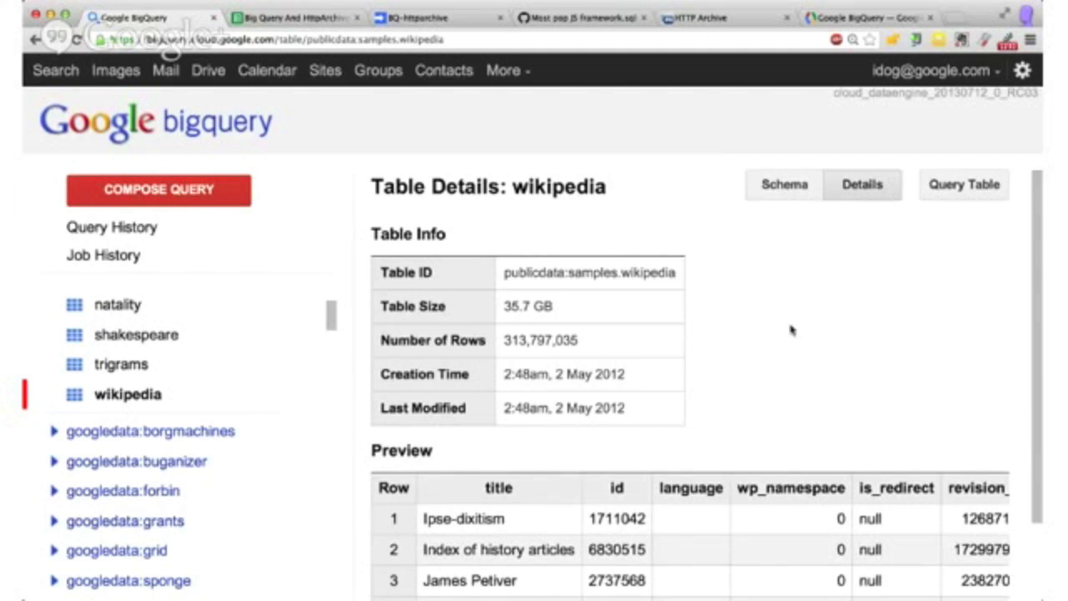
{"action": "scroll", "scroll_direction": "down", "scroll_amount": 3}
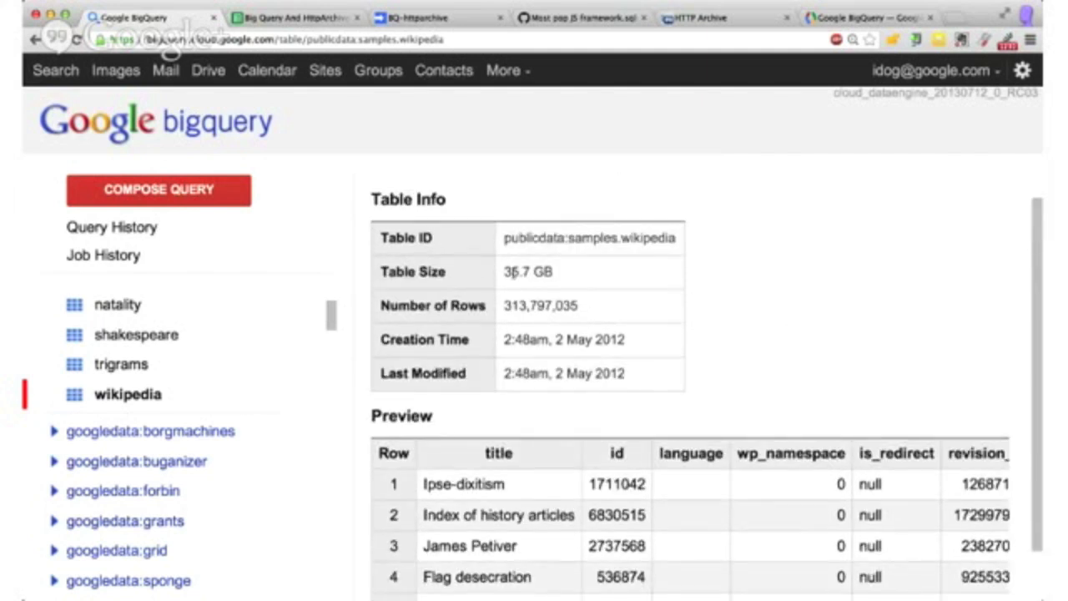
{"action": "double_click", "coordinate": [527, 271]}
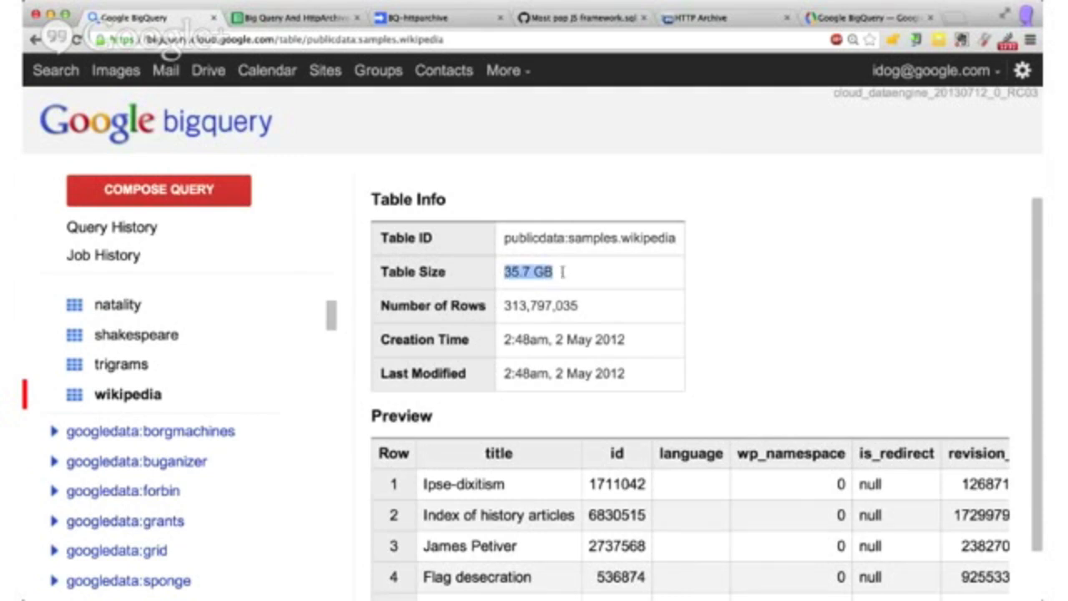
{"action": "scroll", "scroll_direction": "down", "scroll_amount": 3}
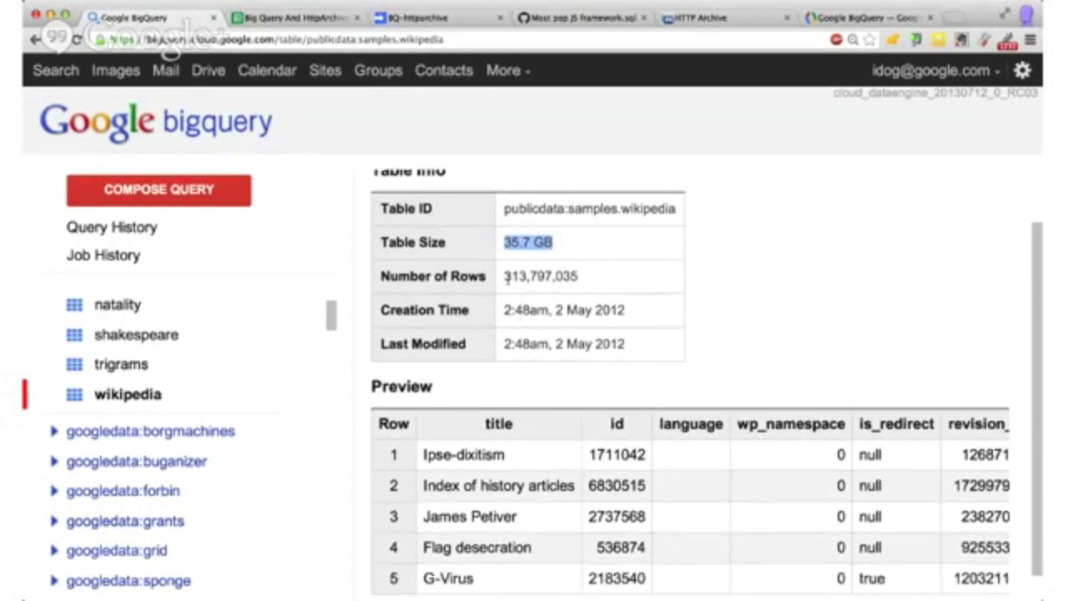
Step: Select the 313,797,035 row count and scroll through the revision columns preview
{"action": "double_click", "coordinate": [540, 276]}
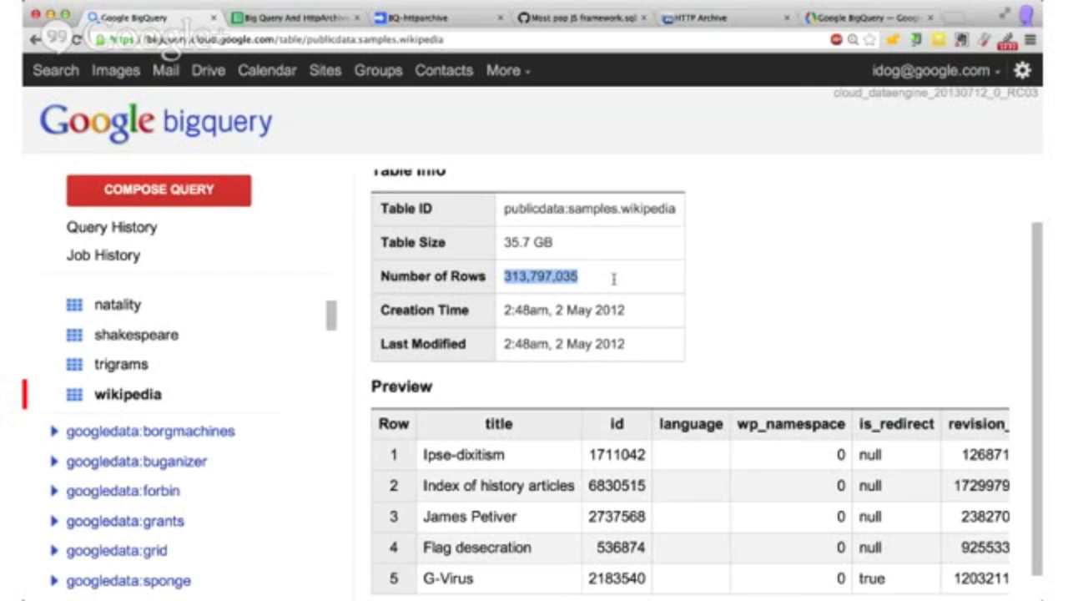
{"action": "mouse_move", "coordinate": [647, 342]}
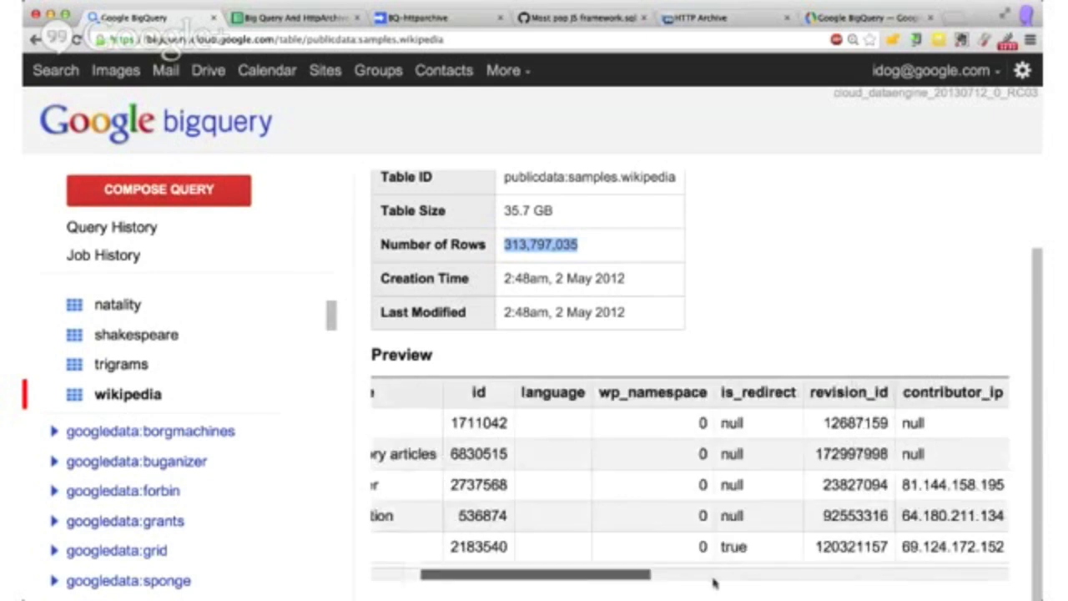
{"action": "scroll", "scroll_direction": "right", "scroll_amount": 3}
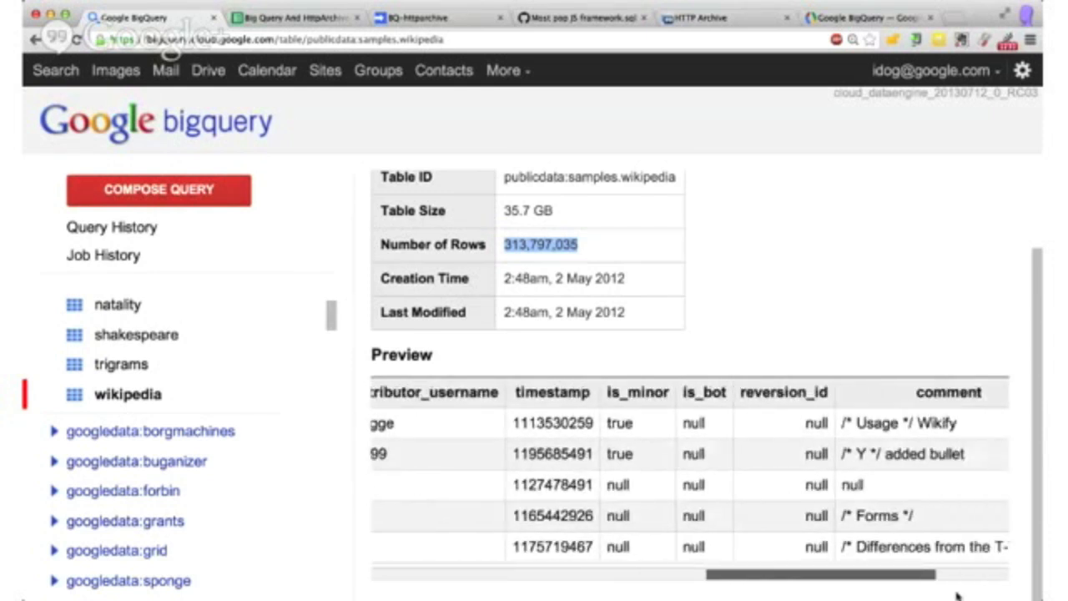
{"action": "scroll", "scroll_direction": "right", "scroll_amount": 3}
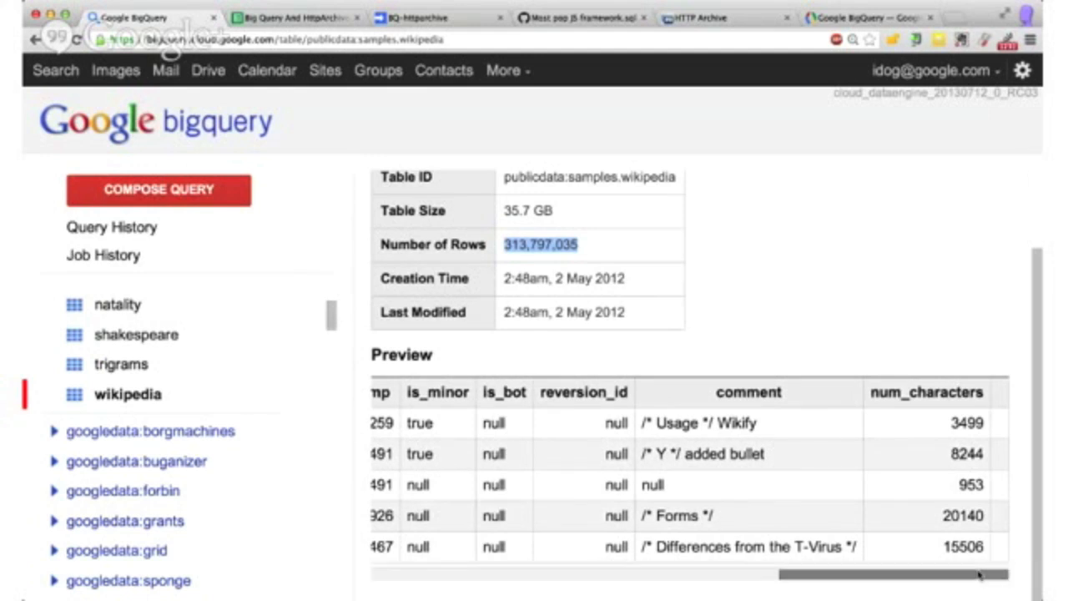
{"action": "scroll", "scroll_direction": "up", "scroll_amount": 3}
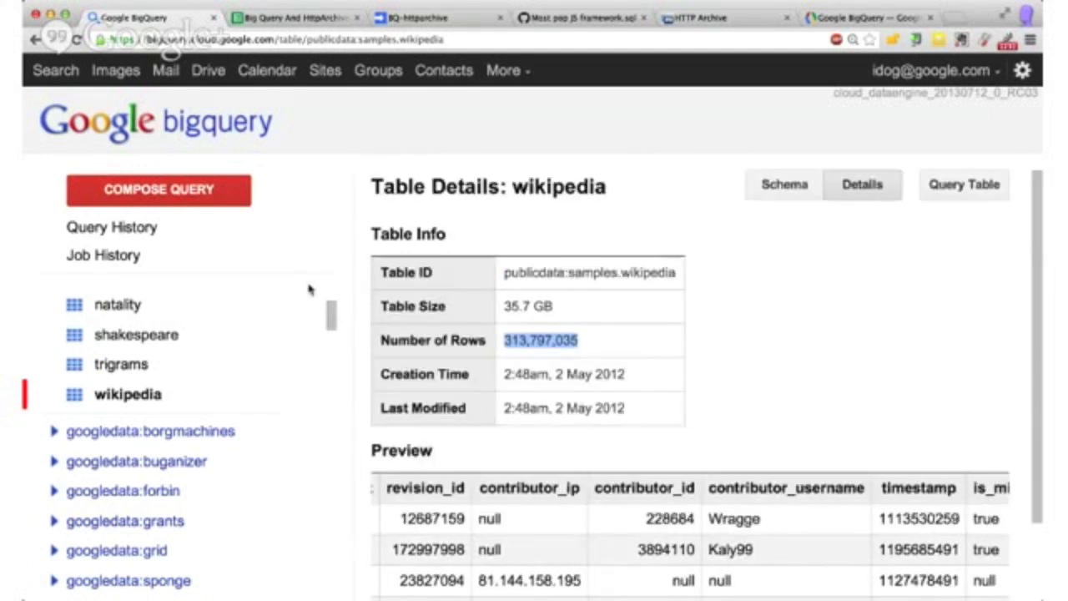
Step: Load the Wikipedia top-titles query from Query History and prettify it across multiple lines
{"action": "left_click", "coordinate": [111, 227]}
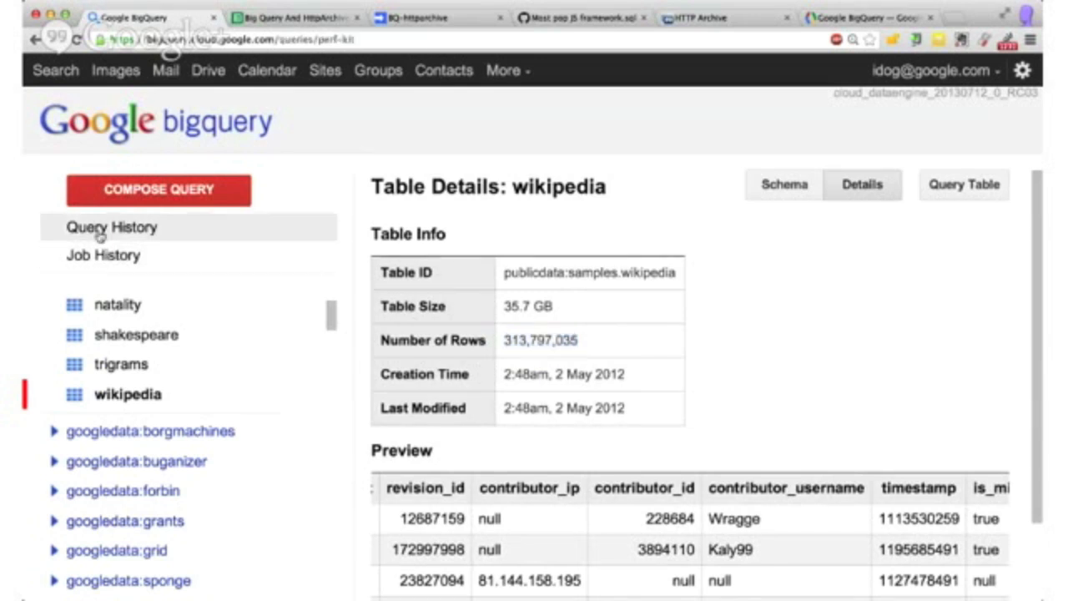
{"action": "left_click", "coordinate": [111, 226]}
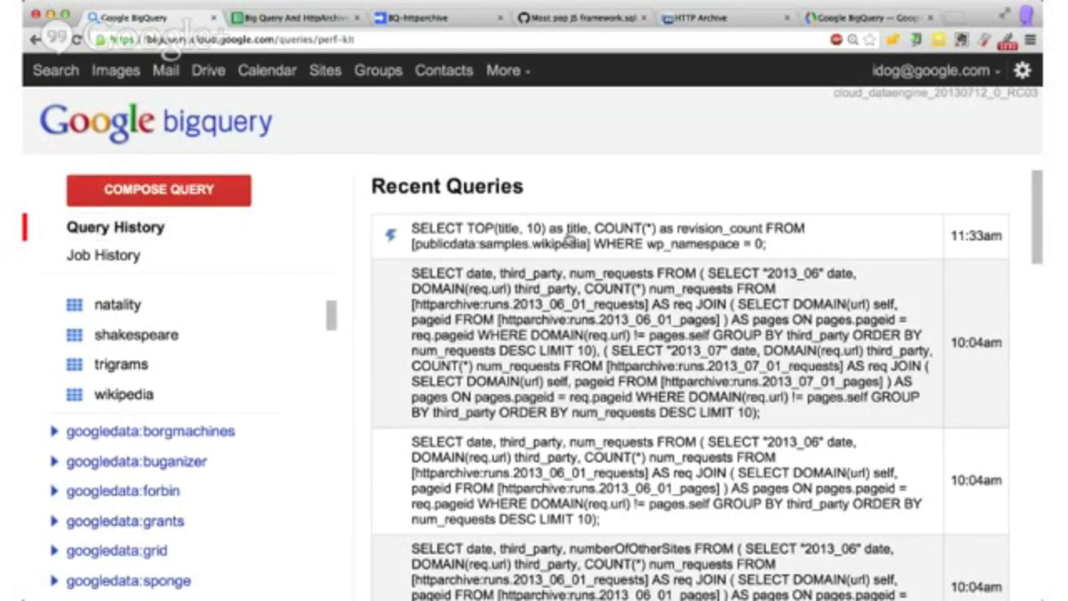
{"action": "left_click", "coordinate": [584, 236]}
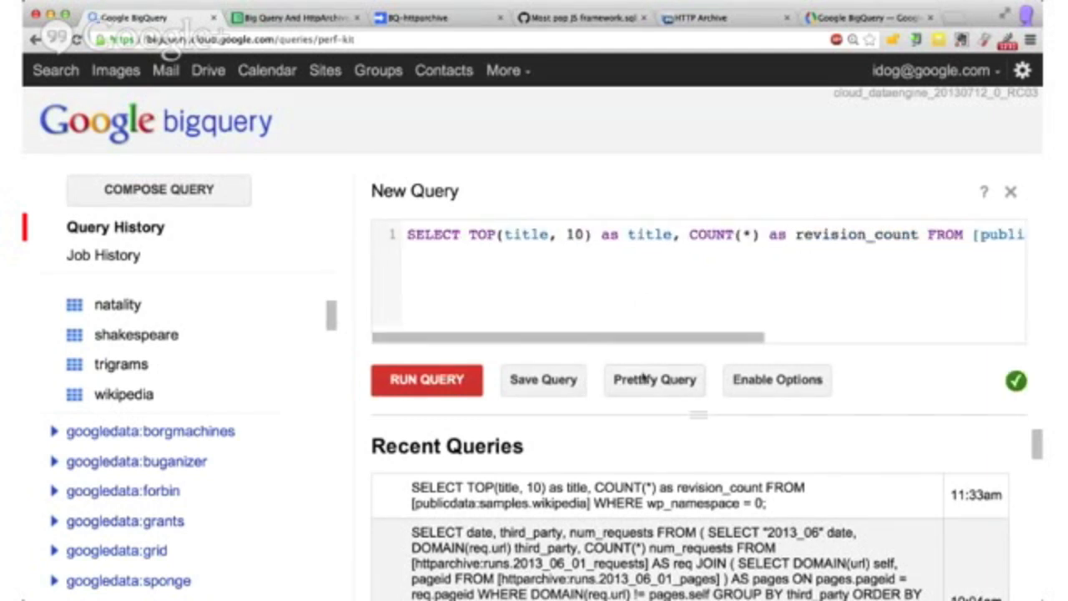
{"action": "left_click", "coordinate": [654, 378]}
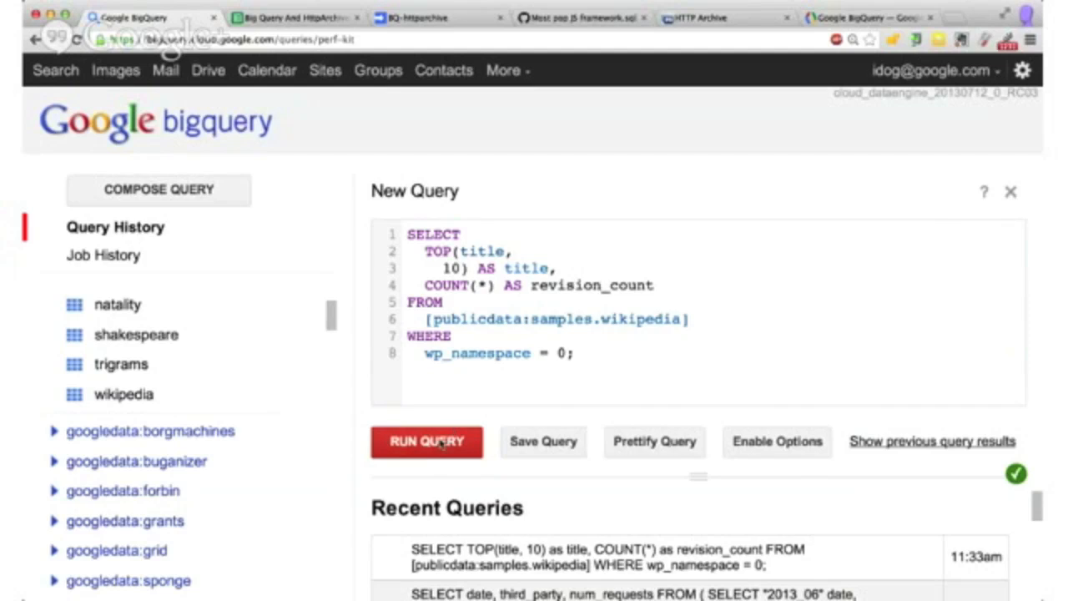
Step: Run the Wikipedia revision-count query and drag the divider up to show George W. Bush's 43,652 revisions
{"action": "left_click", "coordinate": [426, 442]}
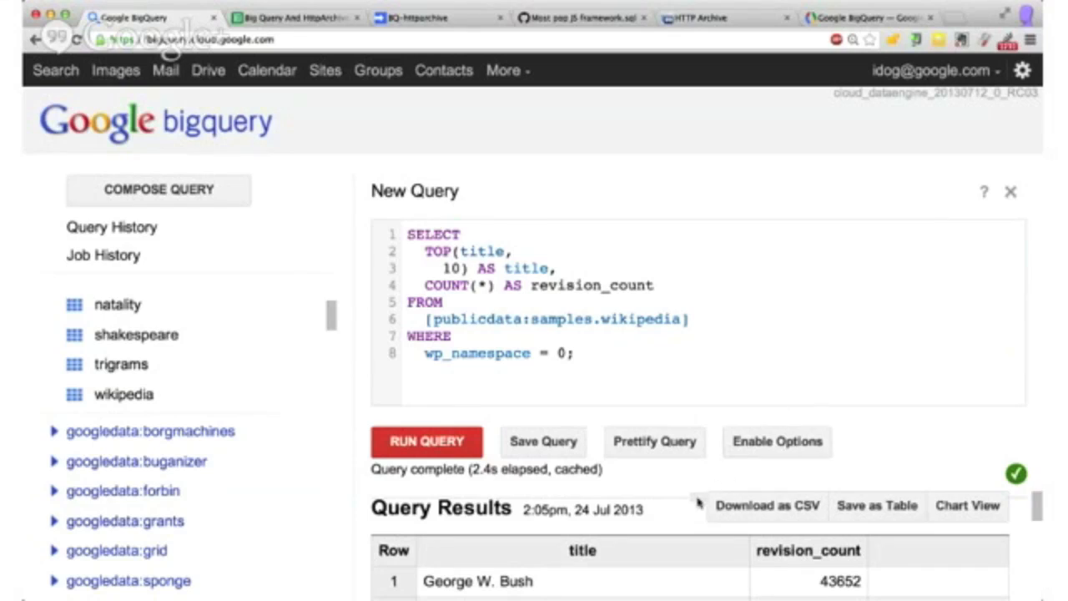
{"action": "left_click_drag", "start_coordinate": [376, 469], "coordinate": [642, 509]}
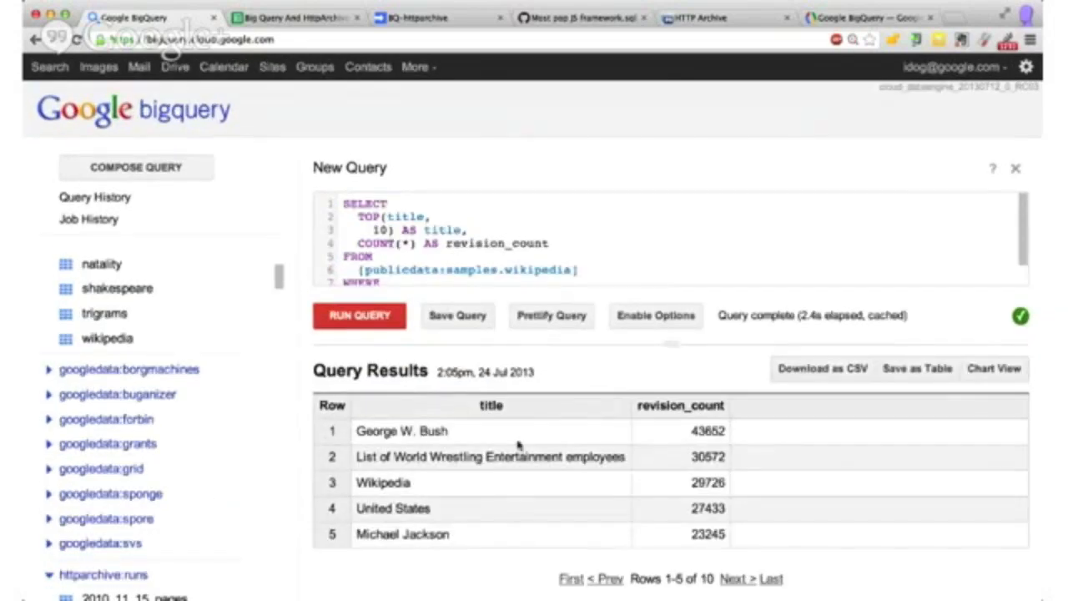
{"action": "mouse_move", "coordinate": [513, 506]}
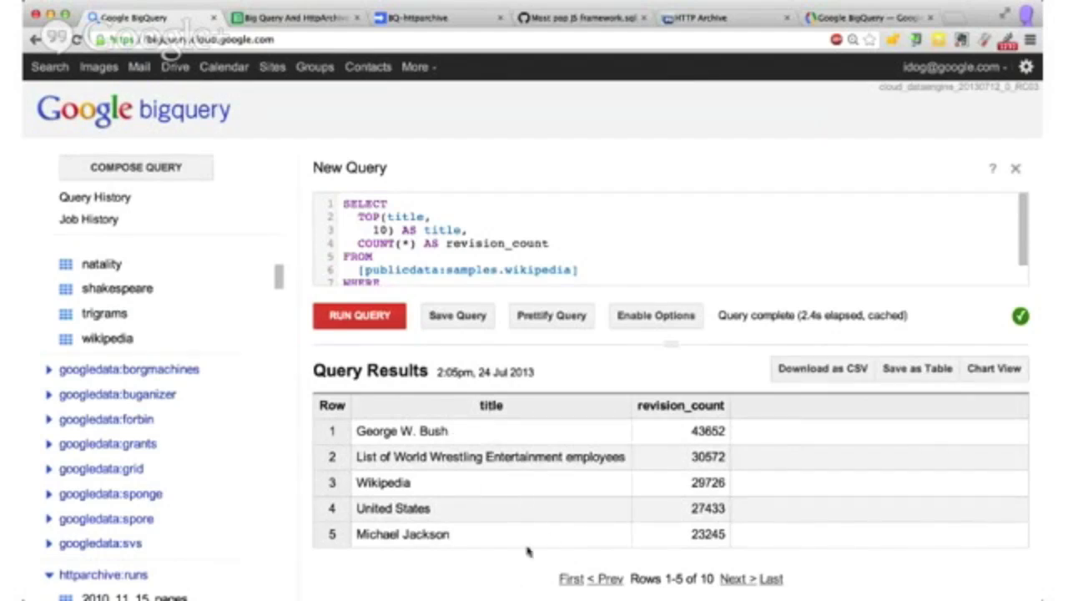
{"action": "mouse_move", "coordinate": [539, 545]}
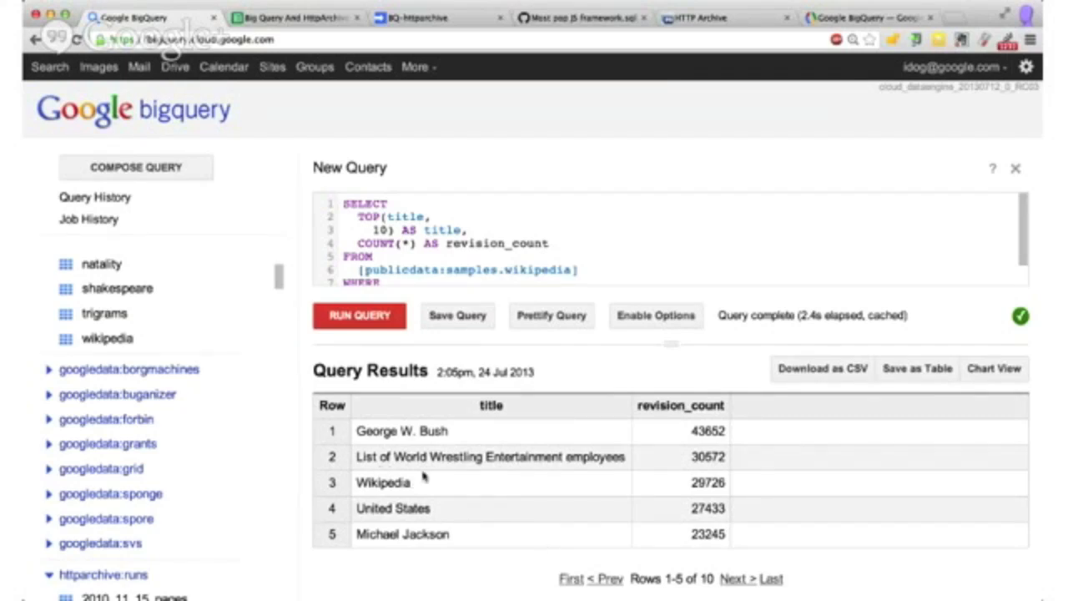
{"action": "mouse_move", "coordinate": [649, 463]}
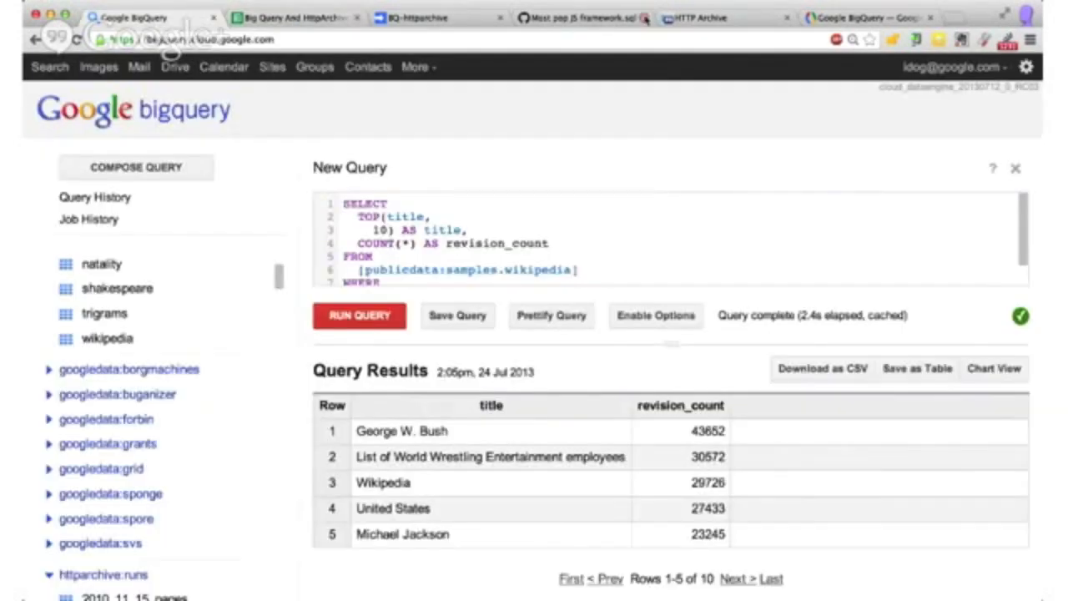
Step: View the HTTP Archive homepage chart, then expand BigQuery's httparchive:runs dataset
{"action": "left_click", "coordinate": [722, 17]}
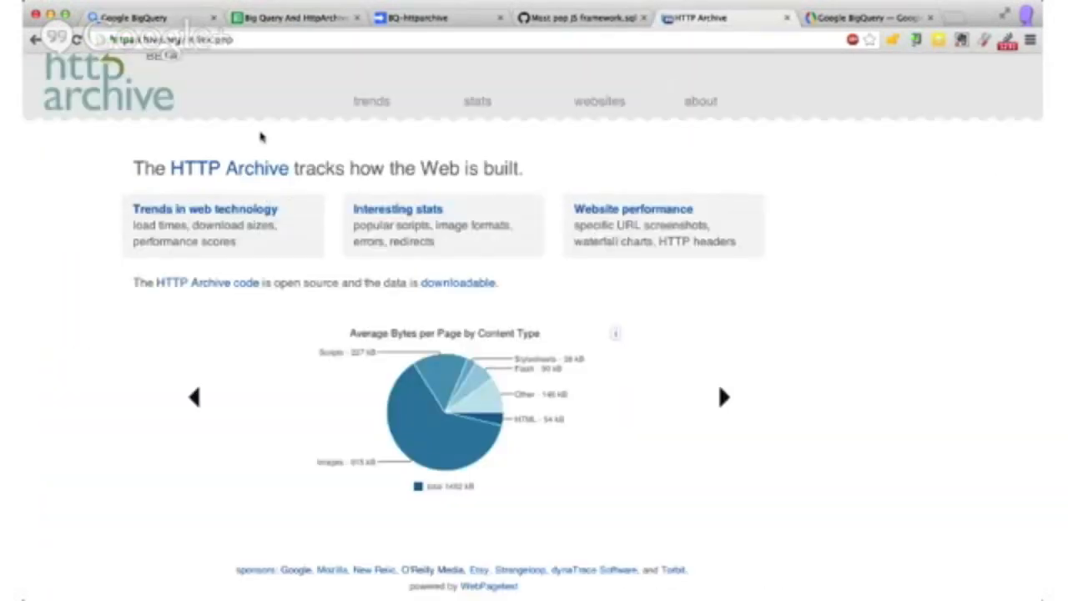
{"action": "mouse_move", "coordinate": [289, 386]}
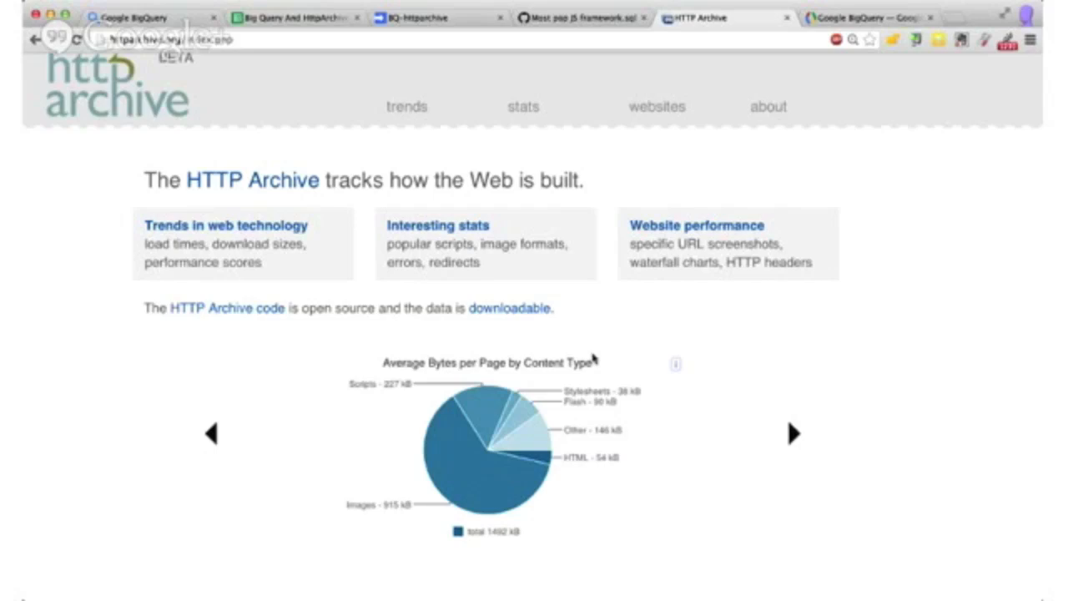
{"action": "left_click", "coordinate": [792, 433]}
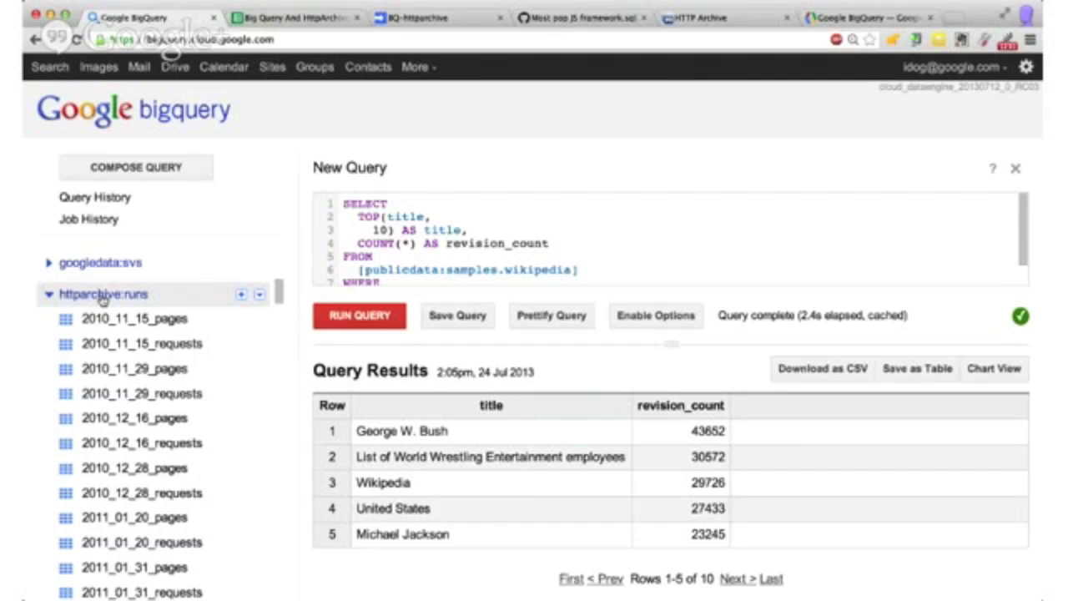
{"action": "mouse_move", "coordinate": [131, 323]}
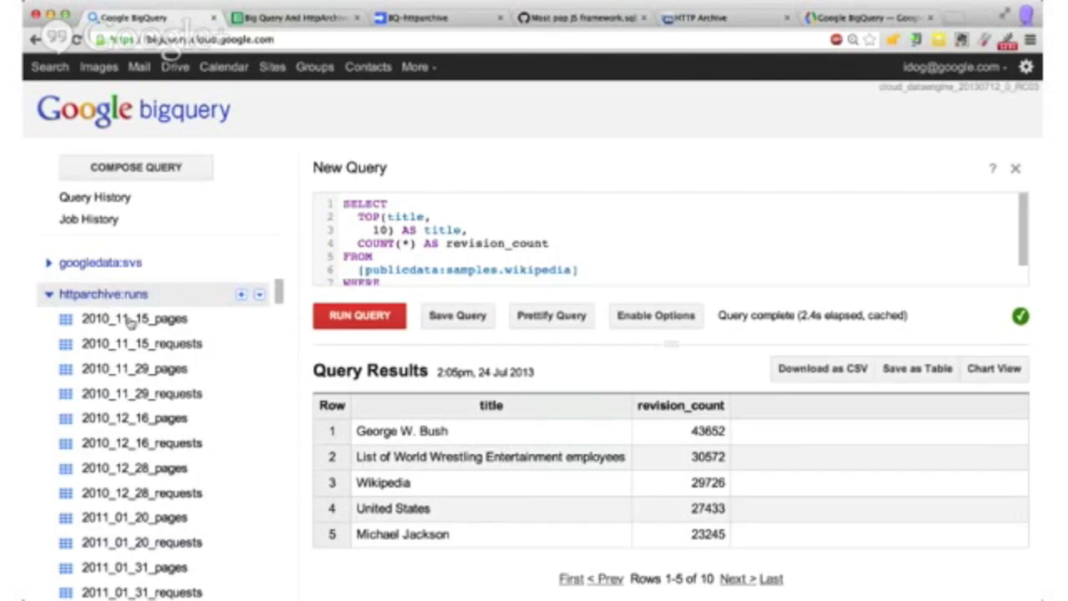
Step: Open the httparchive:runs 2010_11_15_pages table to view fields like pageid and createDate
{"action": "left_click", "coordinate": [134, 318]}
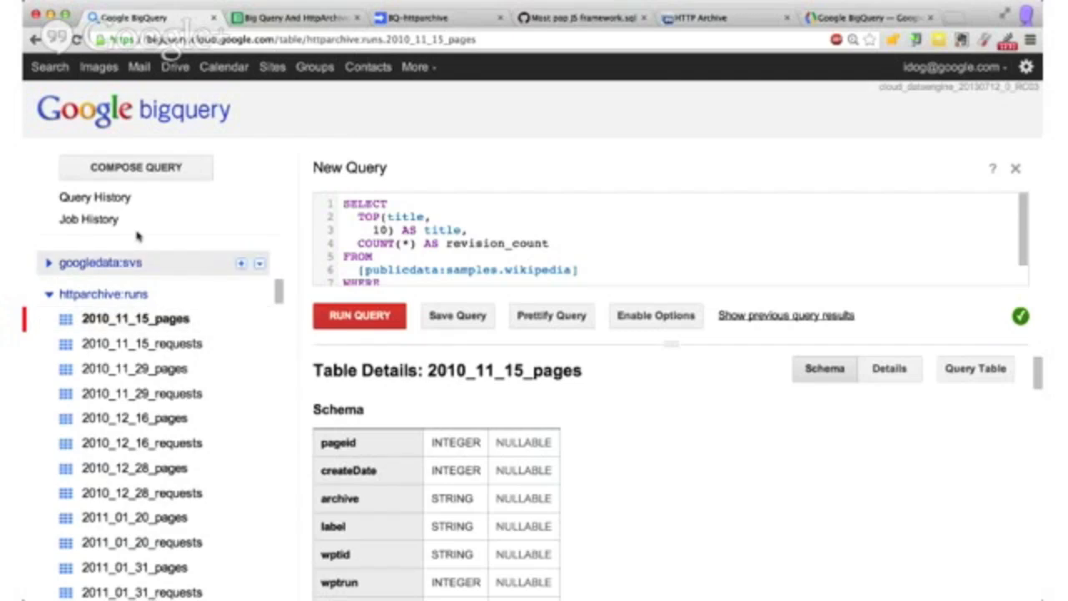
Step: Load the saved third-party usage query from history and run the June 2013 version
{"action": "left_click", "coordinate": [94, 197]}
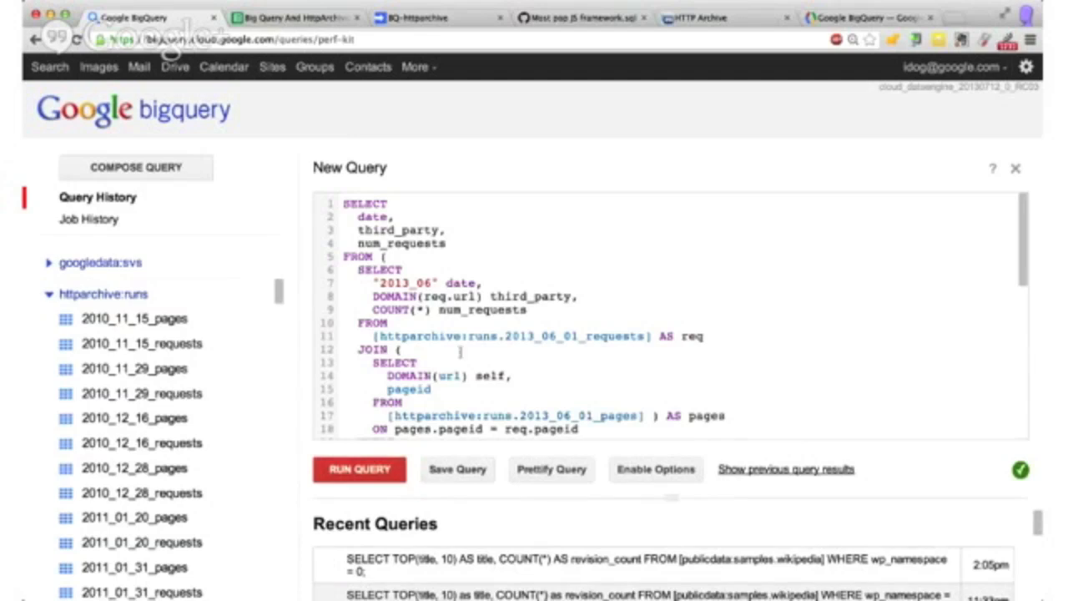
{"action": "scroll", "scroll_direction": "down", "scroll_amount": 3}
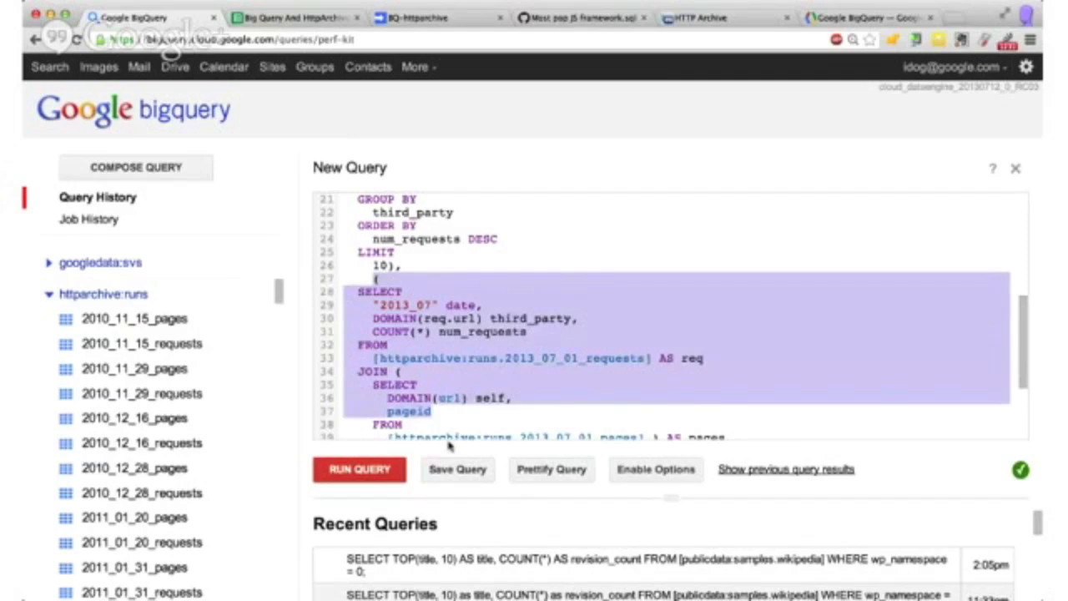
{"action": "scroll", "scroll_direction": "down", "scroll_amount": 3}
{"action": "type", "text": ";"}
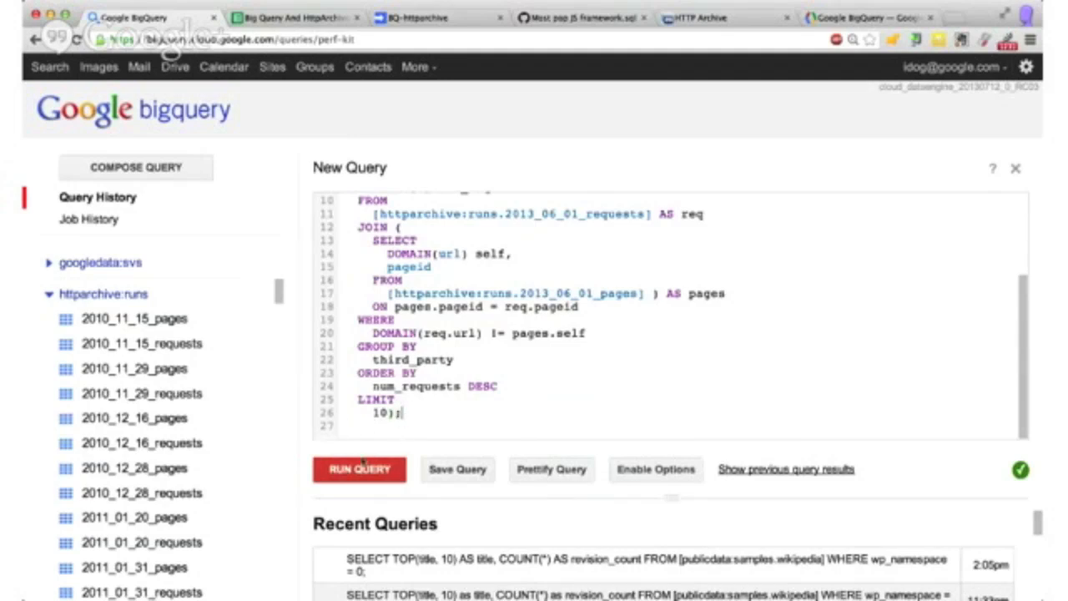
{"action": "left_click", "coordinate": [360, 468]}
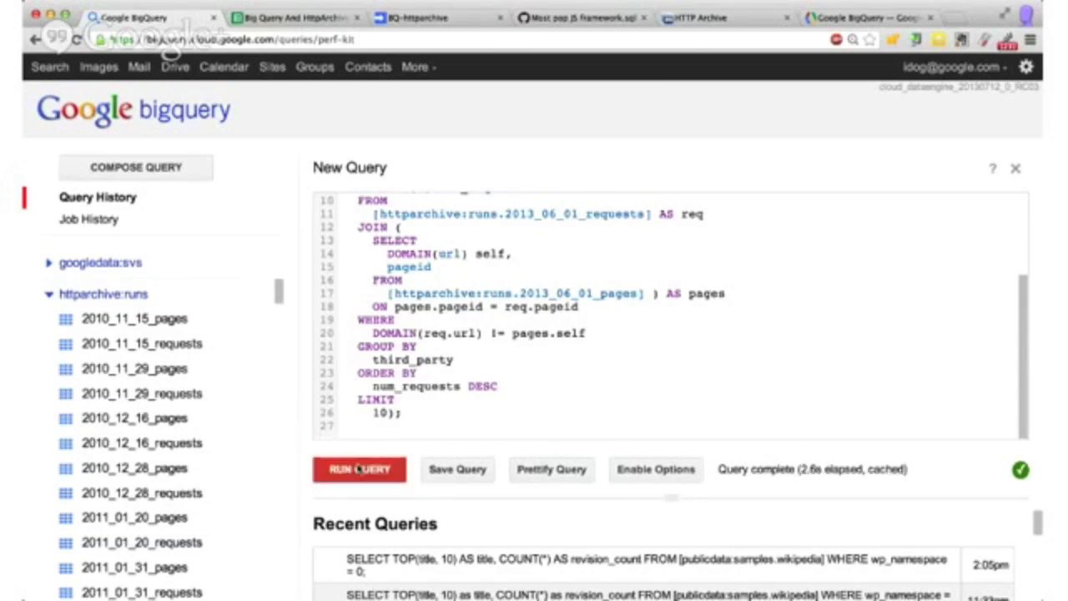
Step: Resize the editor and scroll the June 2013 query while results show fbcdn.net at 720,292 requests
{"action": "left_click", "coordinate": [360, 469]}
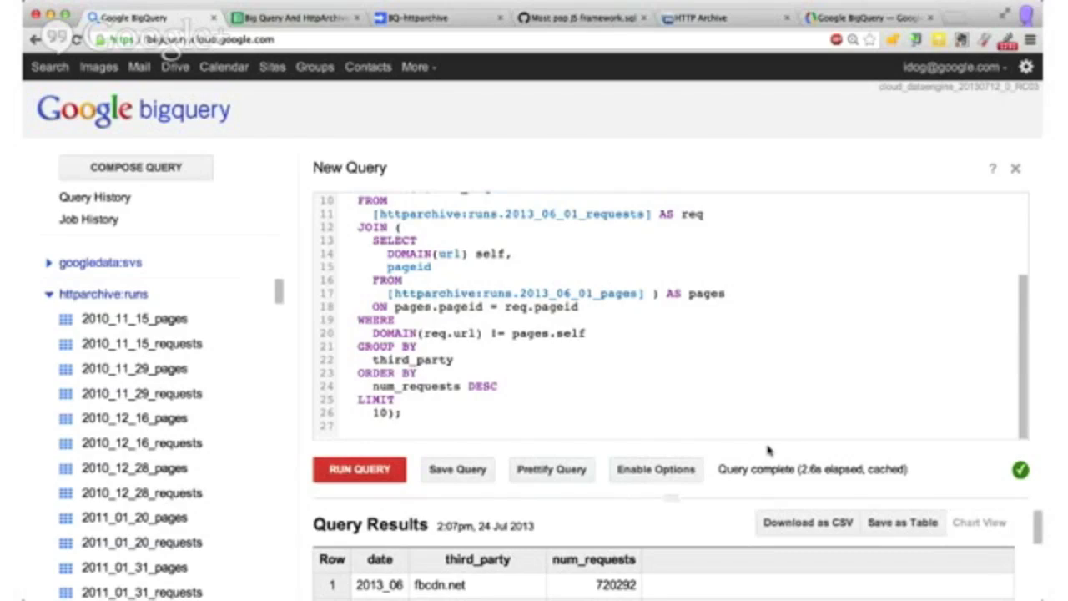
{"action": "scroll", "scroll_direction": "down", "scroll_amount": 3}
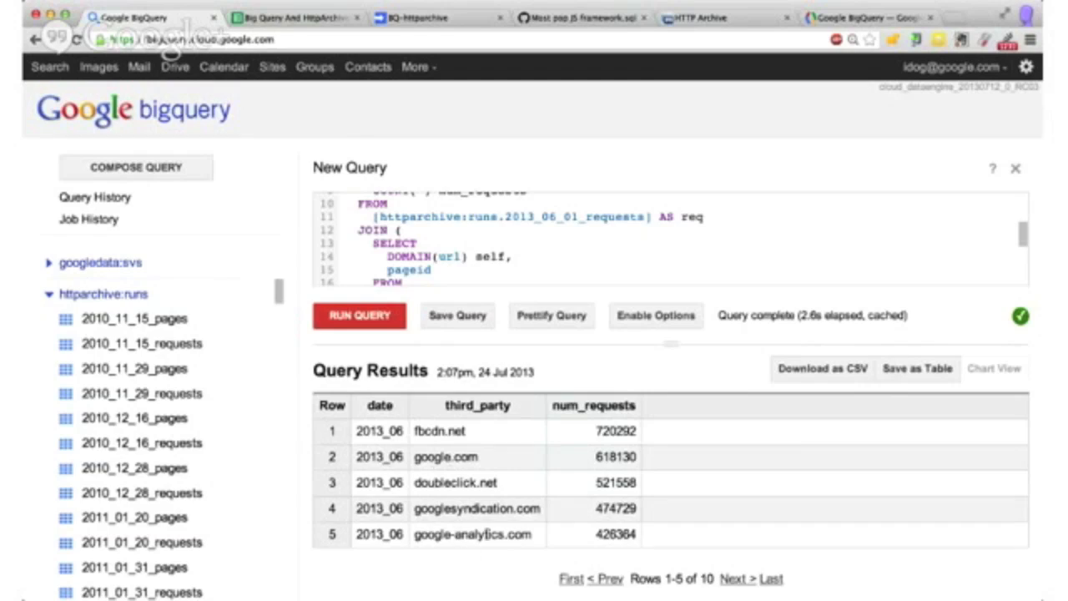
{"action": "mouse_move", "coordinate": [945, 385]}
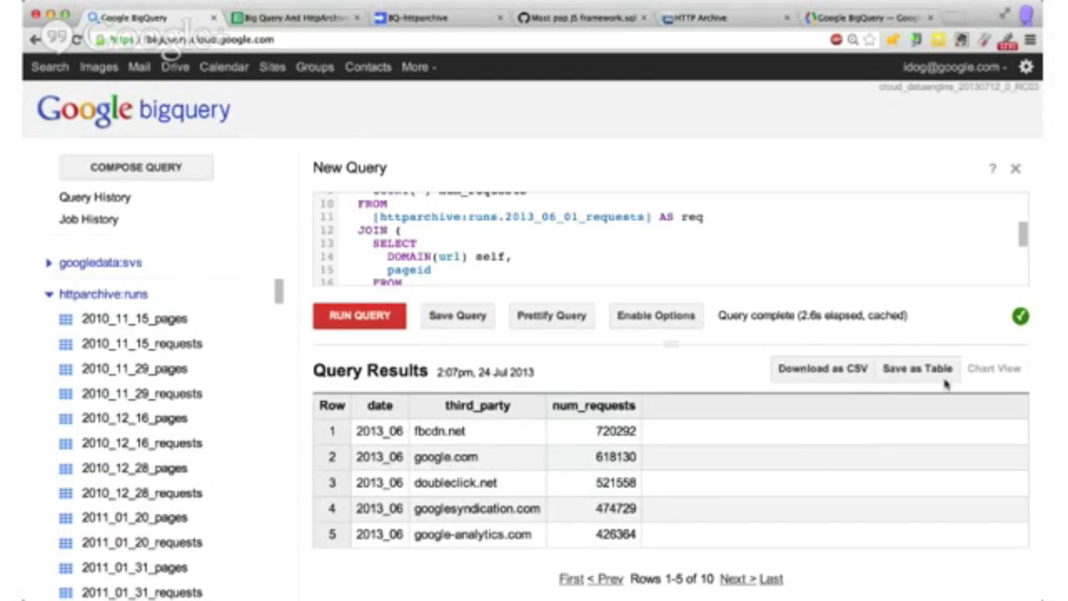
{"action": "mouse_move", "coordinate": [821, 376]}
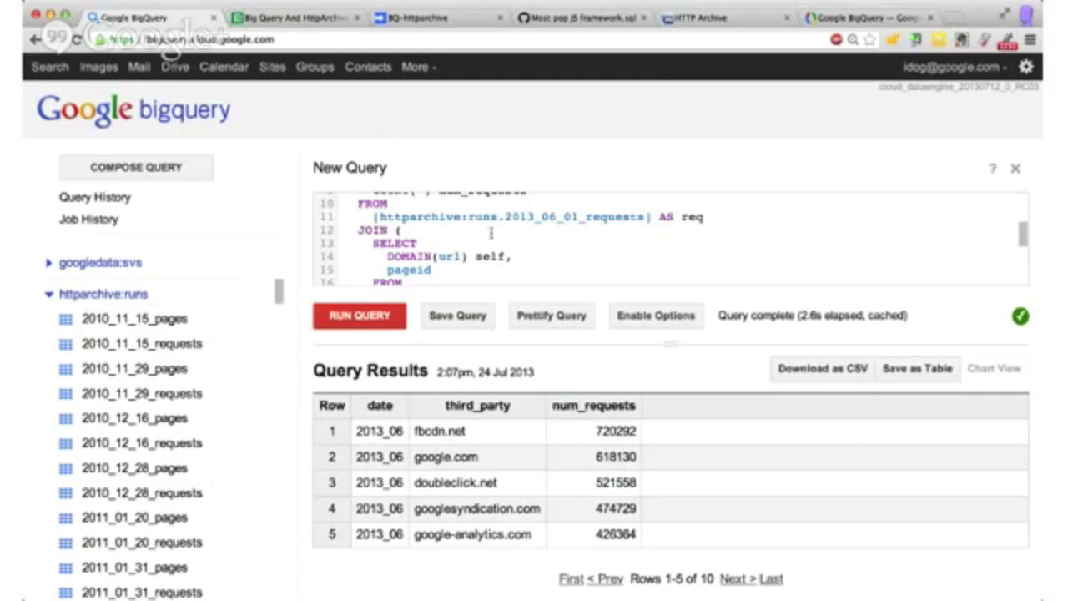
{"action": "scroll", "scroll_direction": "up", "scroll_amount": 3}
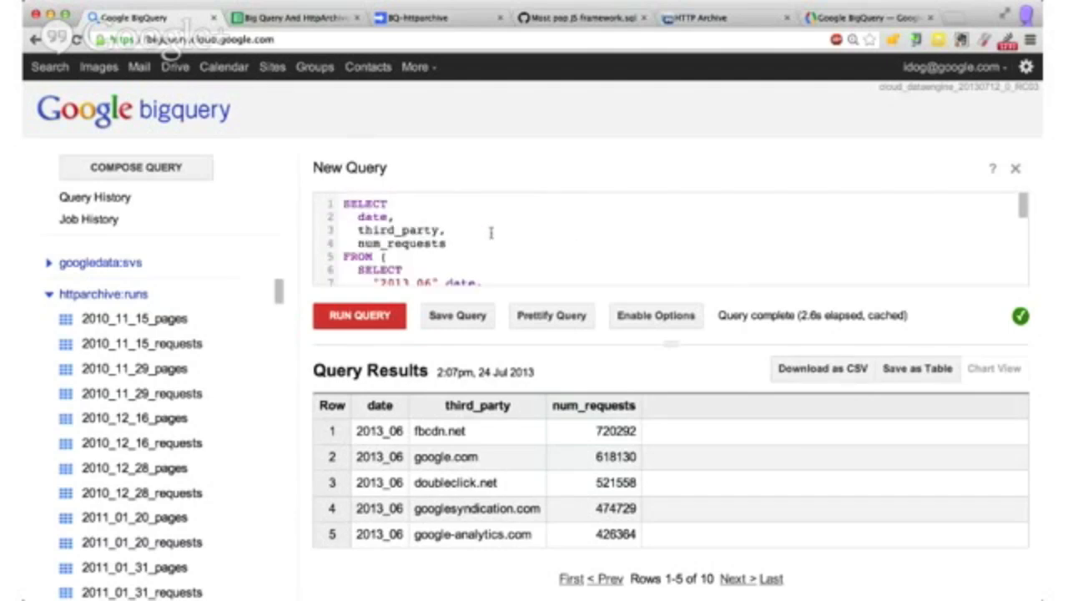
{"action": "scroll", "scroll_direction": "down", "scroll_amount": 3}
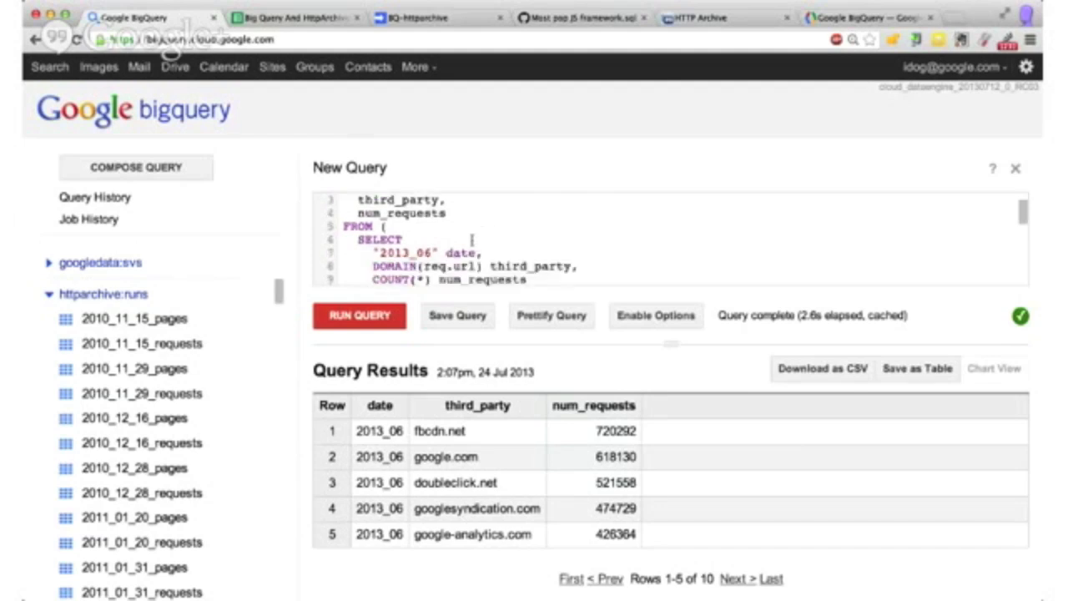
{"action": "scroll", "scroll_direction": "down", "scroll_amount": 3}
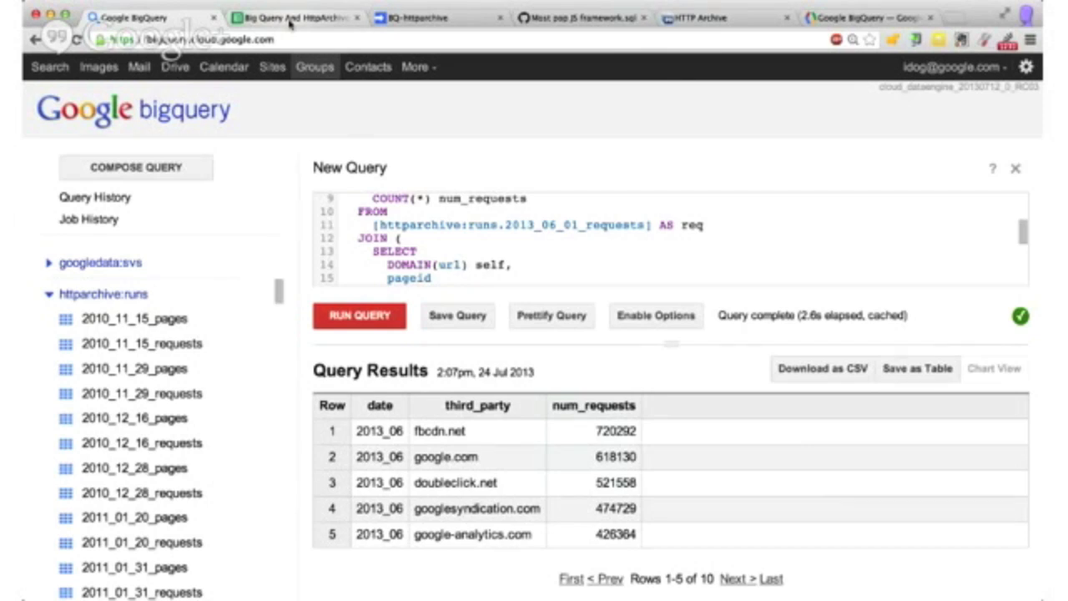
Step: Switch to the BQ-httparchive Apps Script project showing Code.gs
{"action": "left_click", "coordinate": [409, 17]}
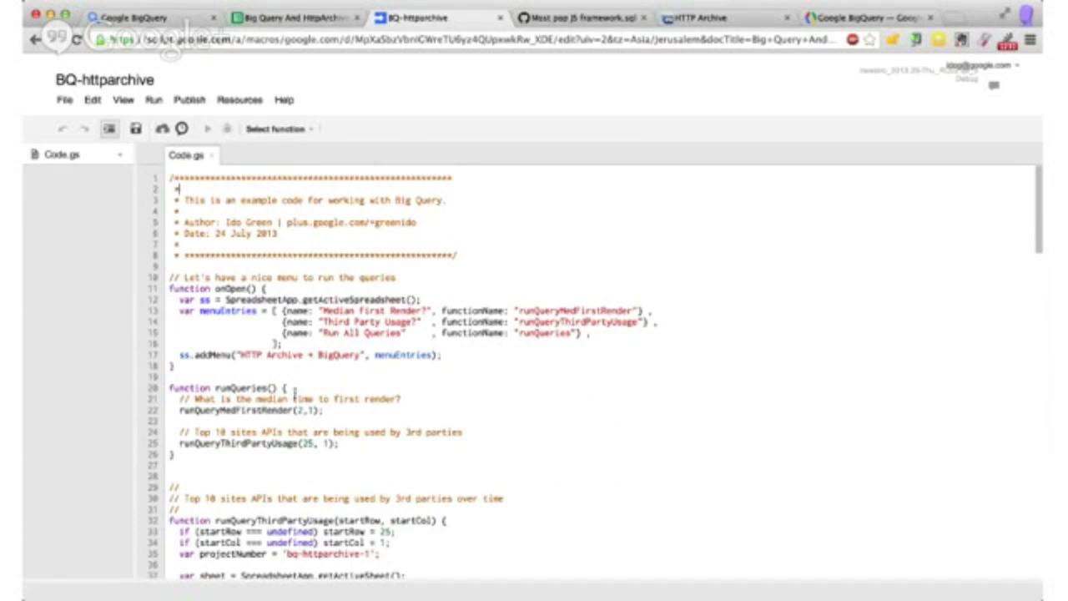
{"action": "mouse_move", "coordinate": [299, 374]}
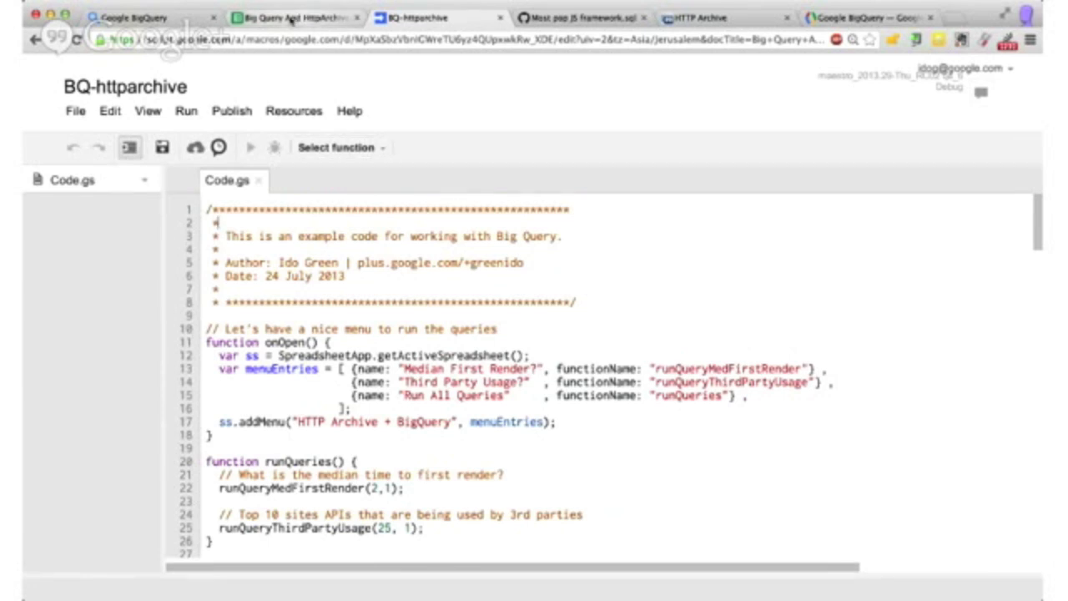
Step: Return to the Big Query And HttpArchive spreadsheet and list the HTTP Archive + BigQuery menu commands
{"action": "left_click", "coordinate": [292, 18]}
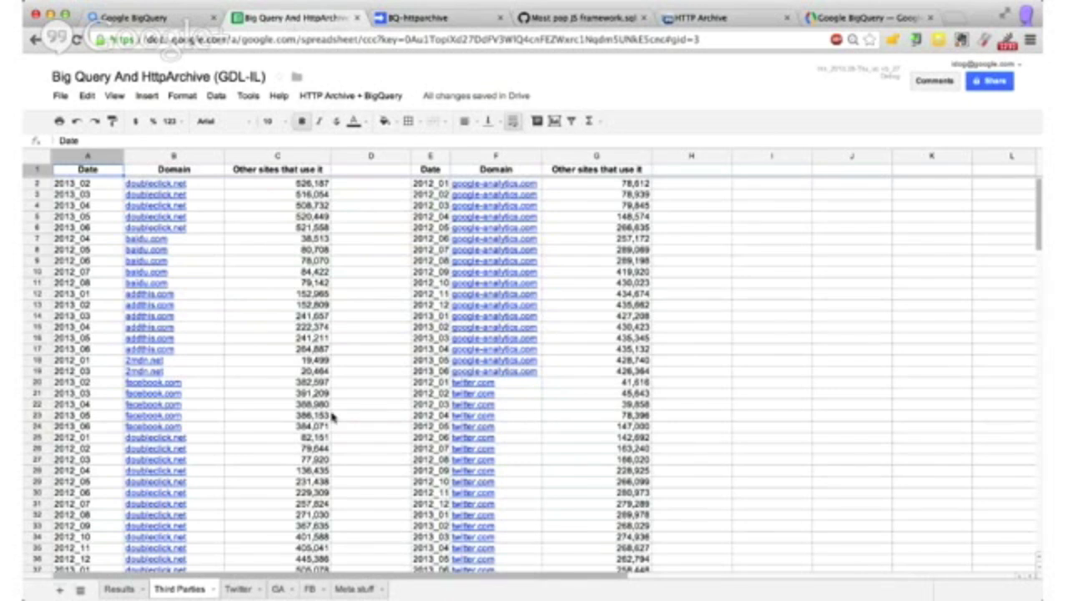
{"action": "mouse_move", "coordinate": [275, 315]}
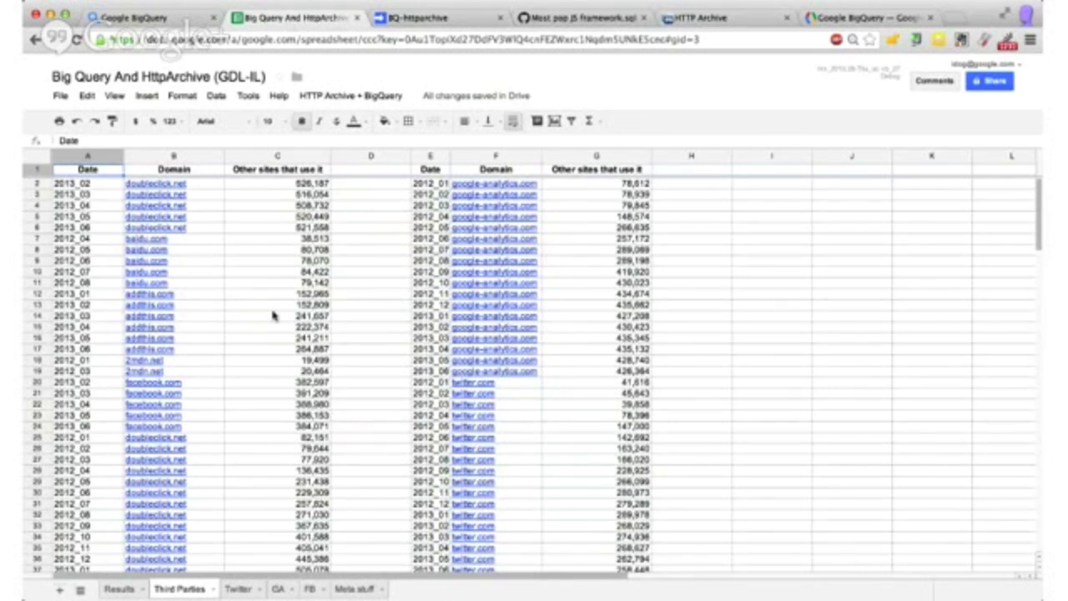
{"action": "mouse_move", "coordinate": [328, 317]}
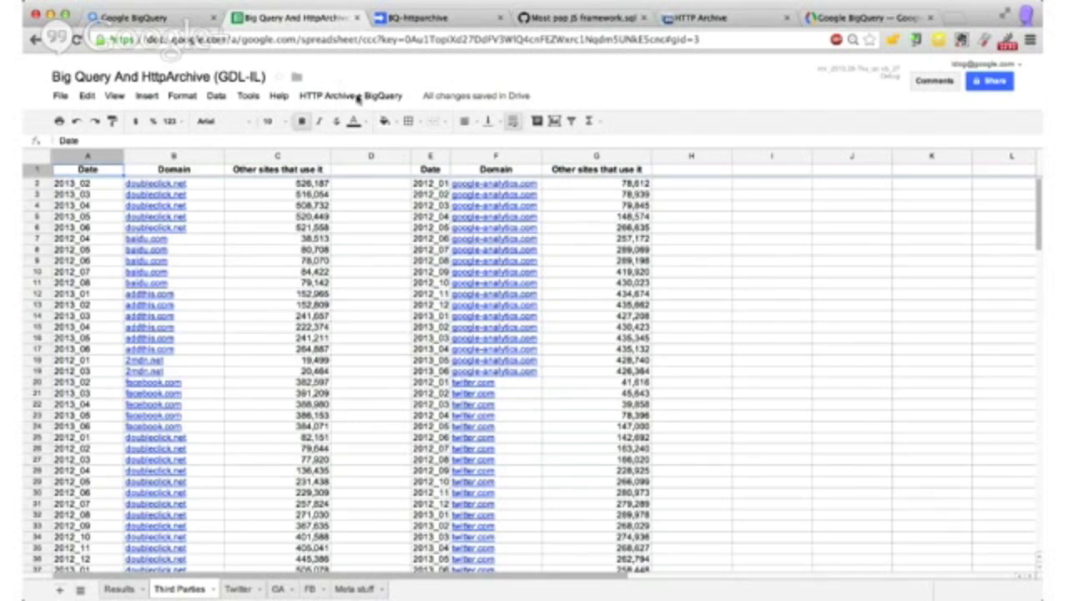
{"action": "left_click", "coordinate": [349, 95]}
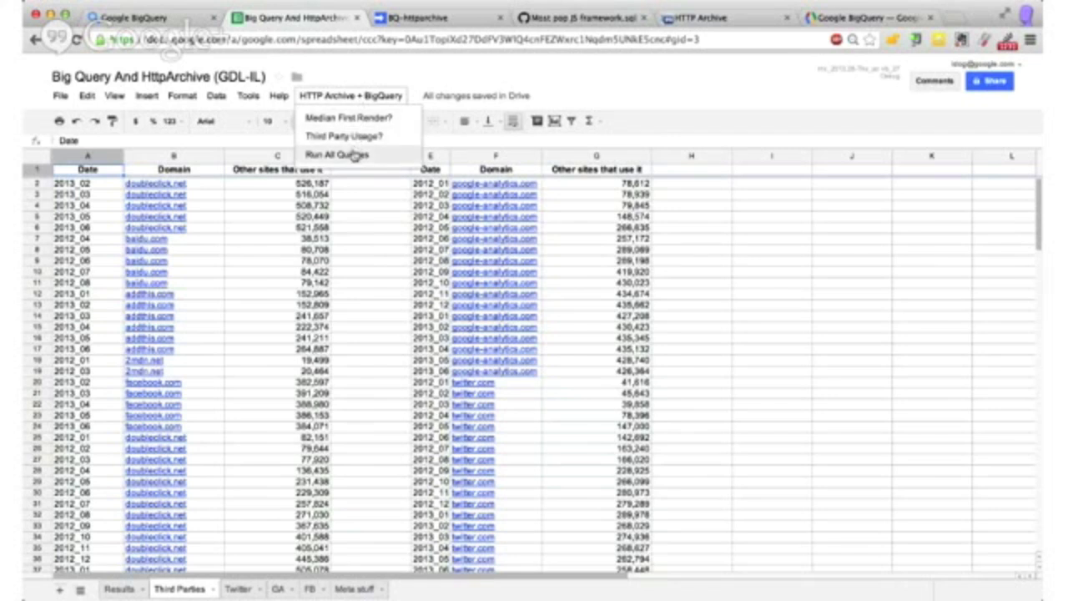
{"action": "mouse_move", "coordinate": [356, 118]}
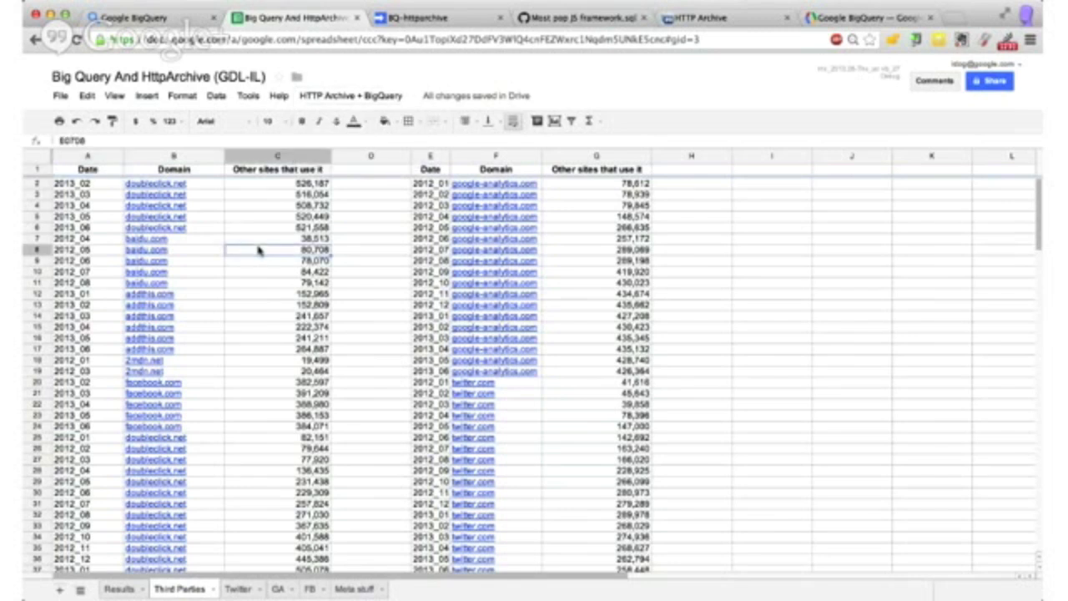
{"action": "mouse_move", "coordinate": [264, 219]}
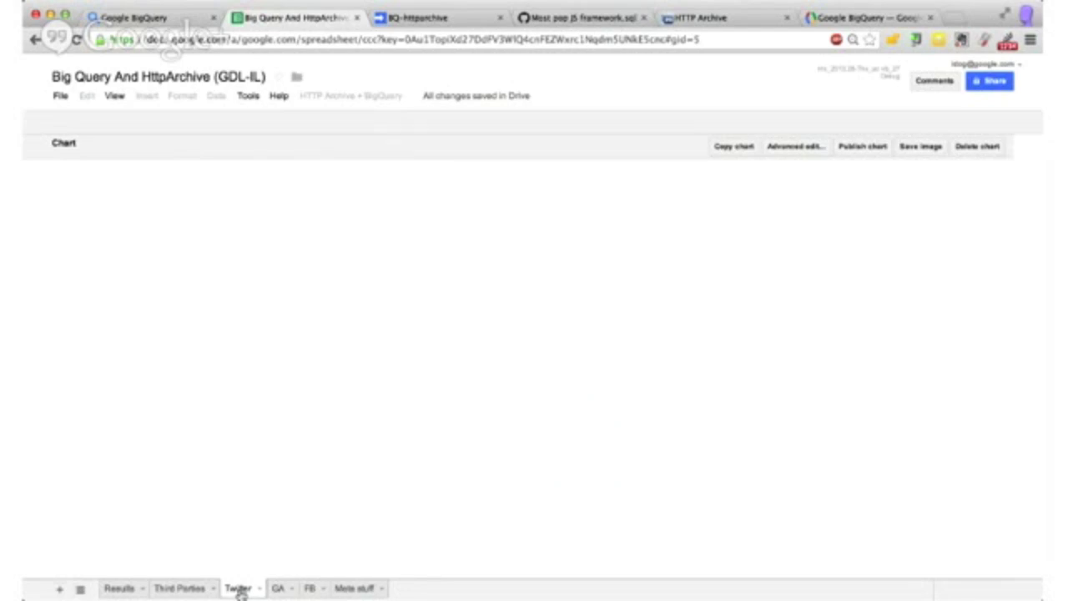
Step: View the Twitter API usage chart, then switch to the GA sheet
{"action": "left_click", "coordinate": [237, 588]}
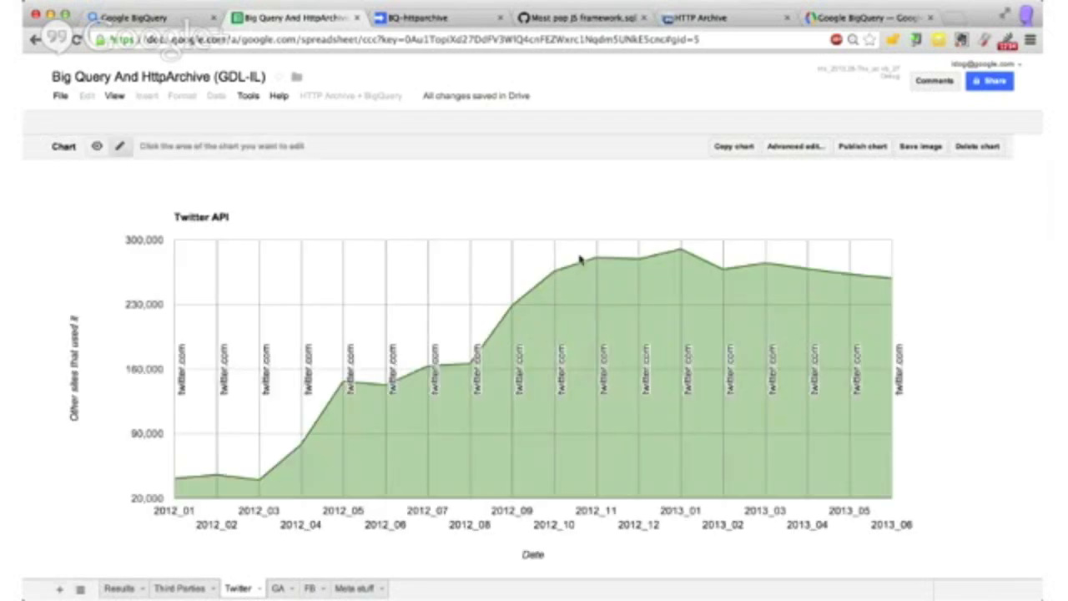
{"action": "mouse_move", "coordinate": [655, 438]}
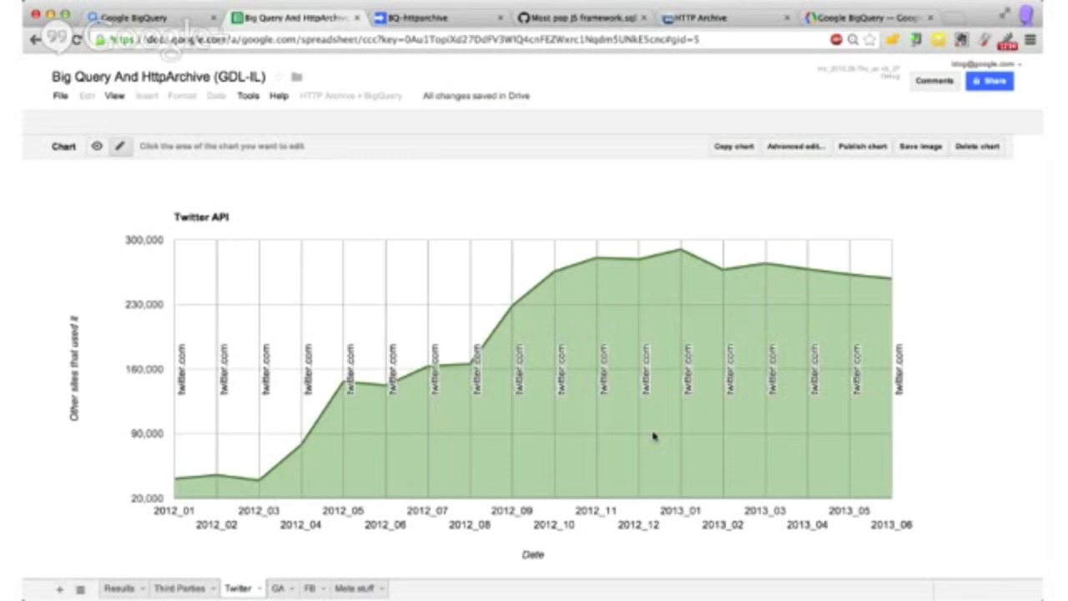
{"action": "mouse_move", "coordinate": [177, 488]}
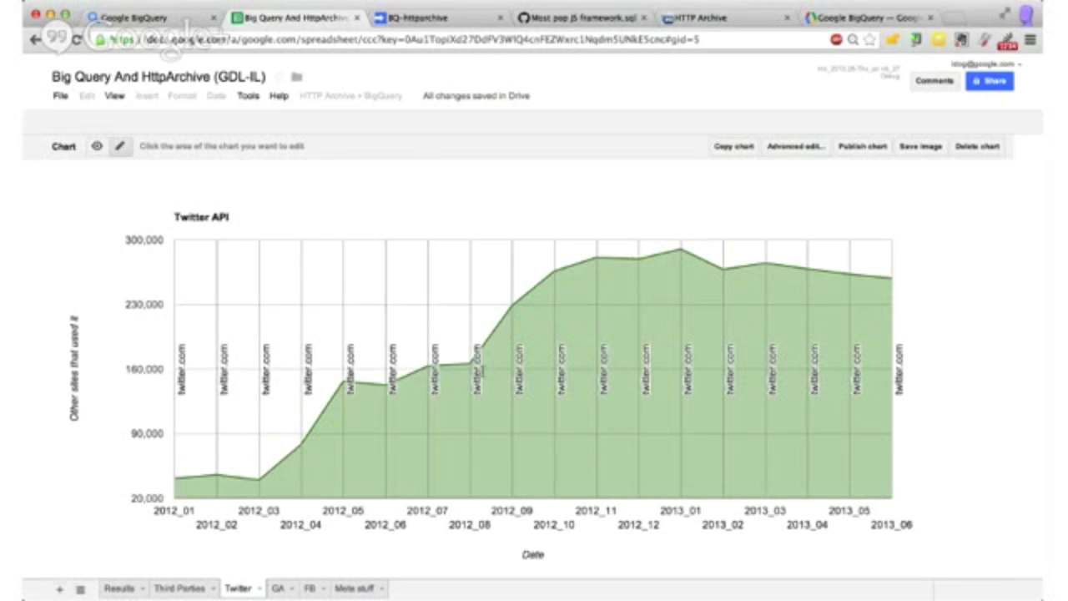
{"action": "mouse_move", "coordinate": [563, 301]}
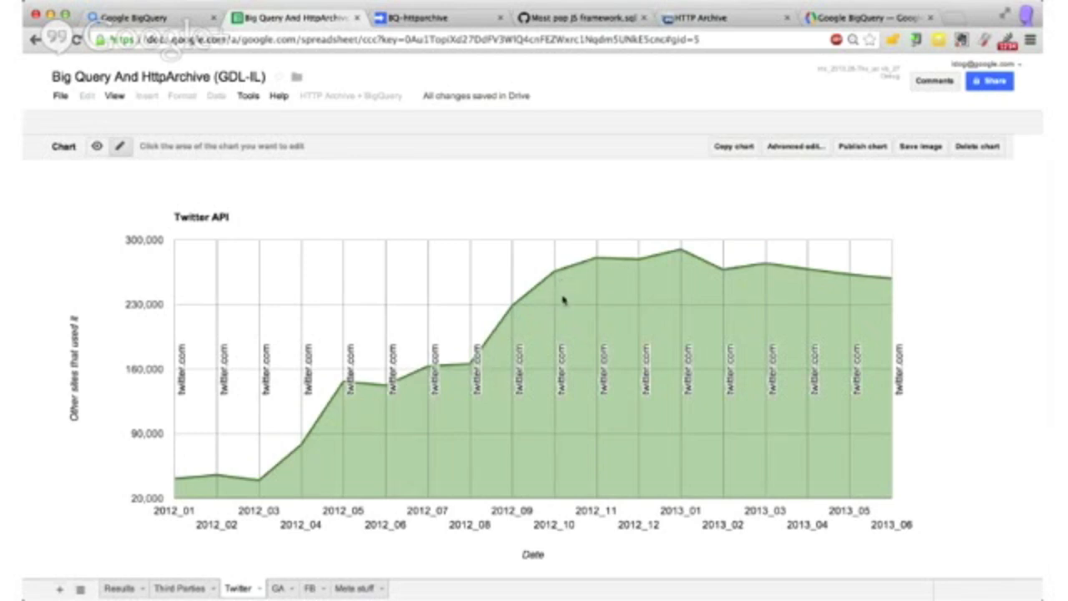
{"action": "mouse_move", "coordinate": [559, 284]}
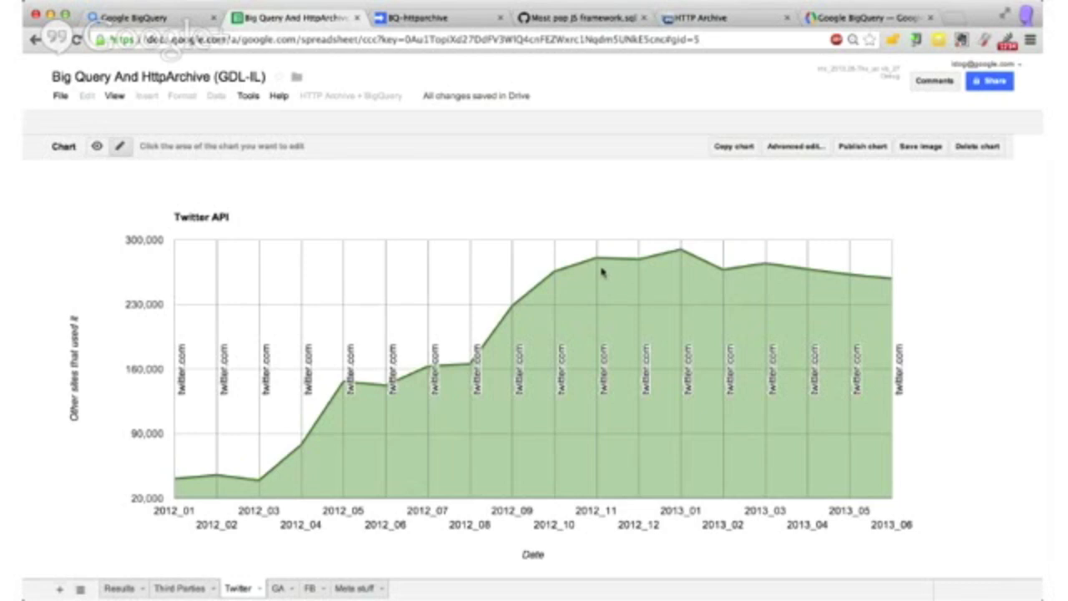
{"action": "mouse_move", "coordinate": [725, 284]}
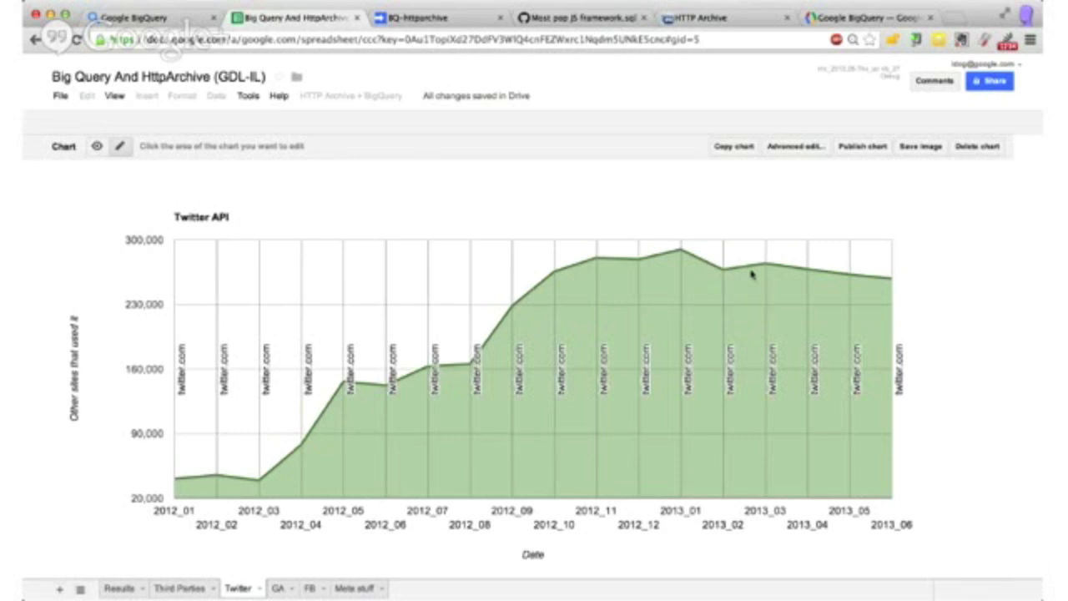
{"action": "mouse_move", "coordinate": [897, 290]}
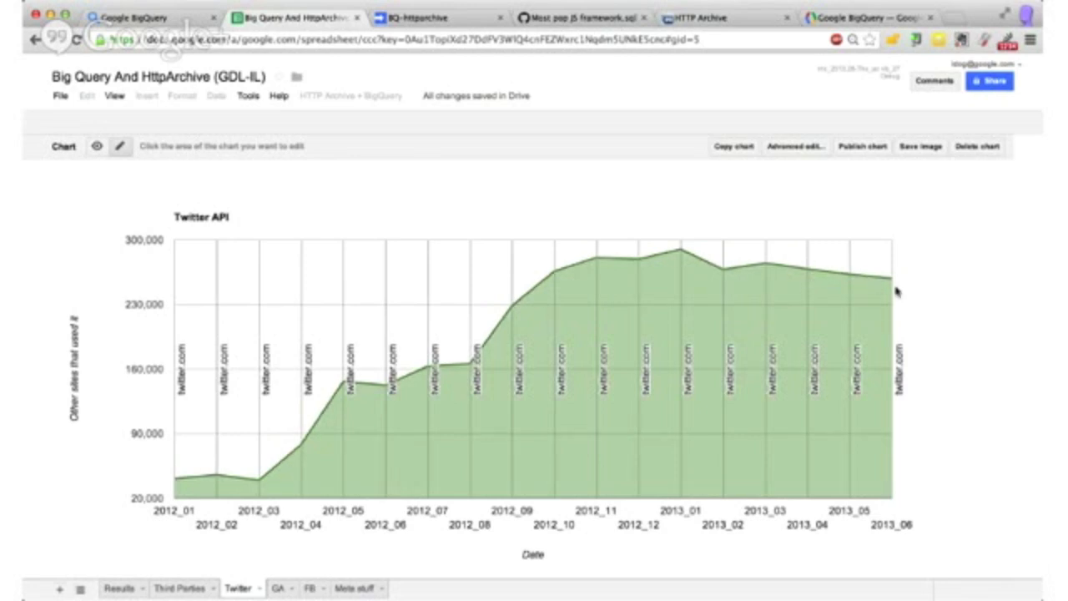
{"action": "left_click", "coordinate": [280, 587]}
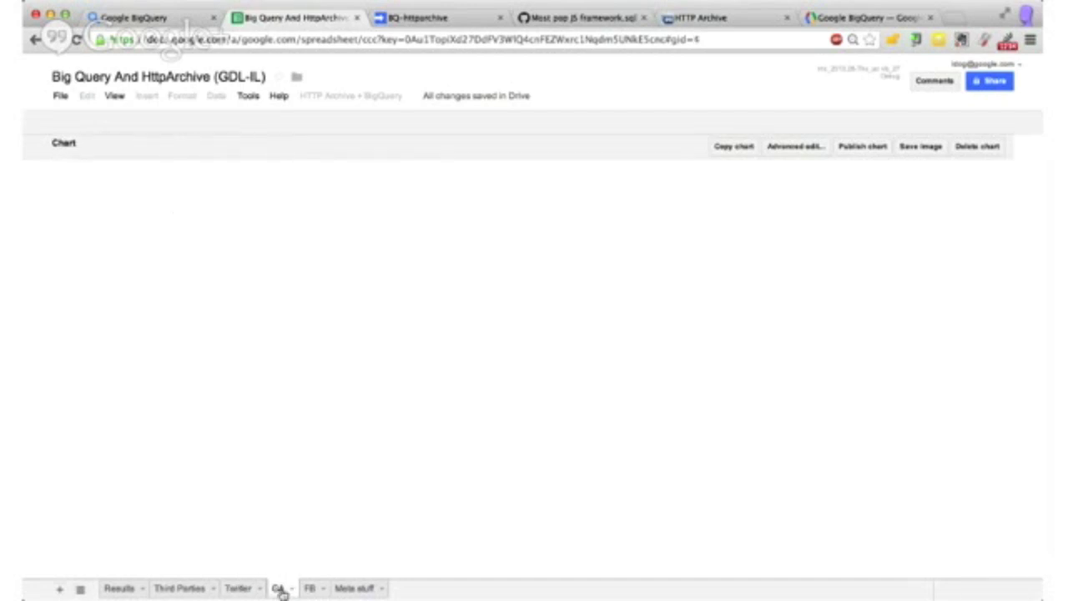
Step: Show the GA stats chart, then the FB sheet's fbcdn.net usage chart
{"action": "left_click", "coordinate": [279, 588]}
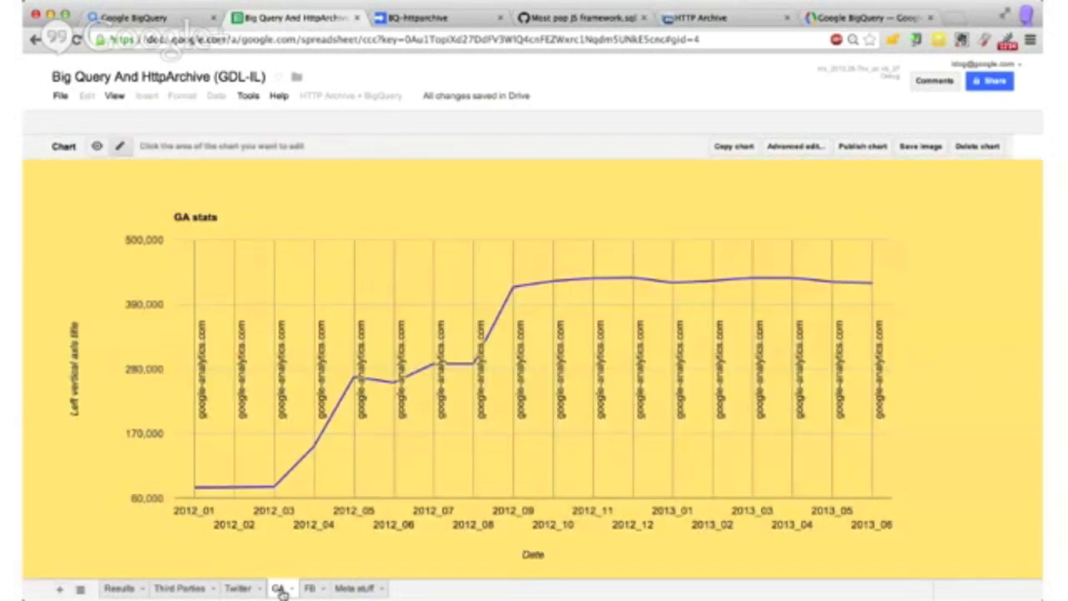
{"action": "mouse_move", "coordinate": [530, 311]}
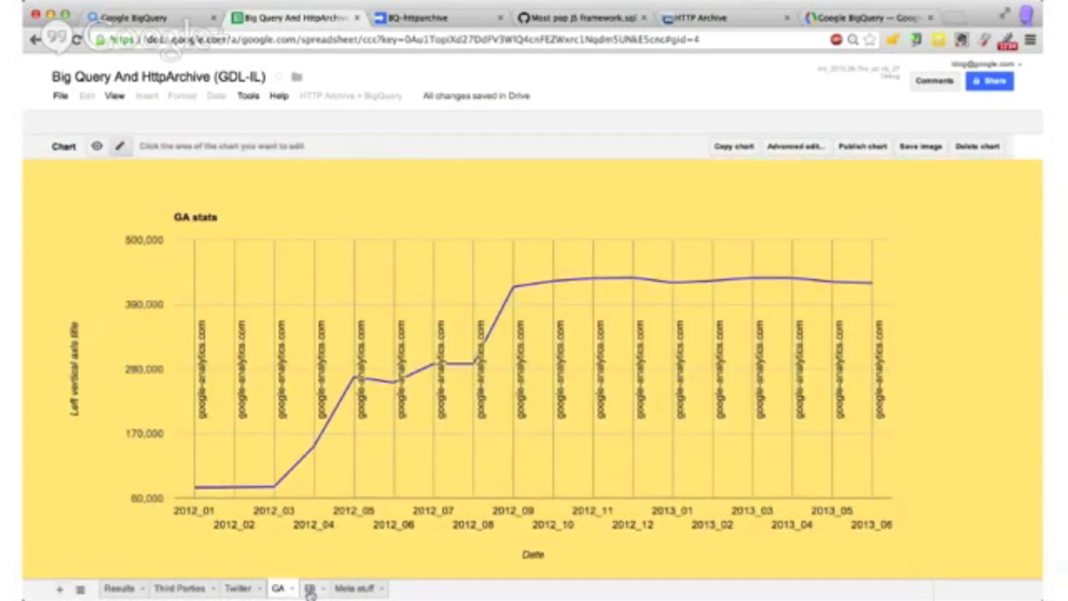
{"action": "left_click", "coordinate": [309, 588]}
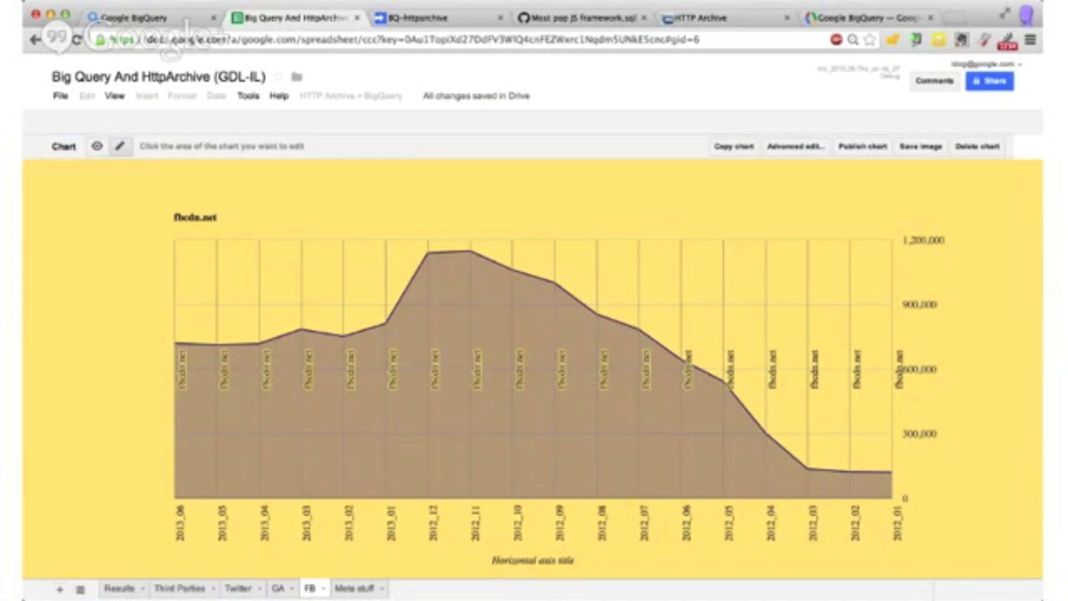
{"action": "mouse_move", "coordinate": [926, 260]}
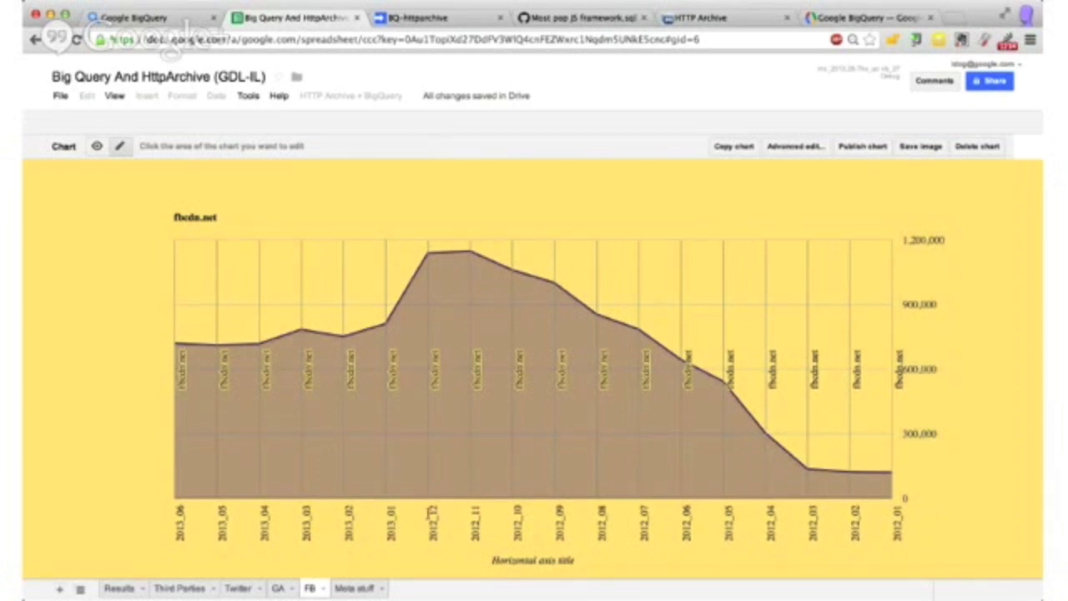
{"action": "mouse_move", "coordinate": [782, 471]}
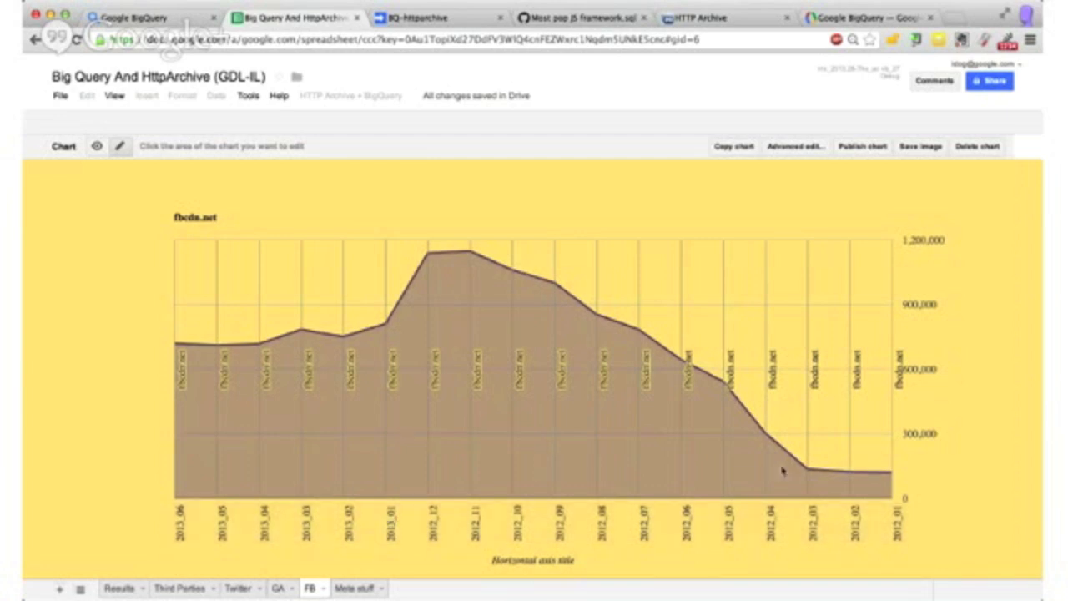
{"action": "mouse_move", "coordinate": [419, 313]}
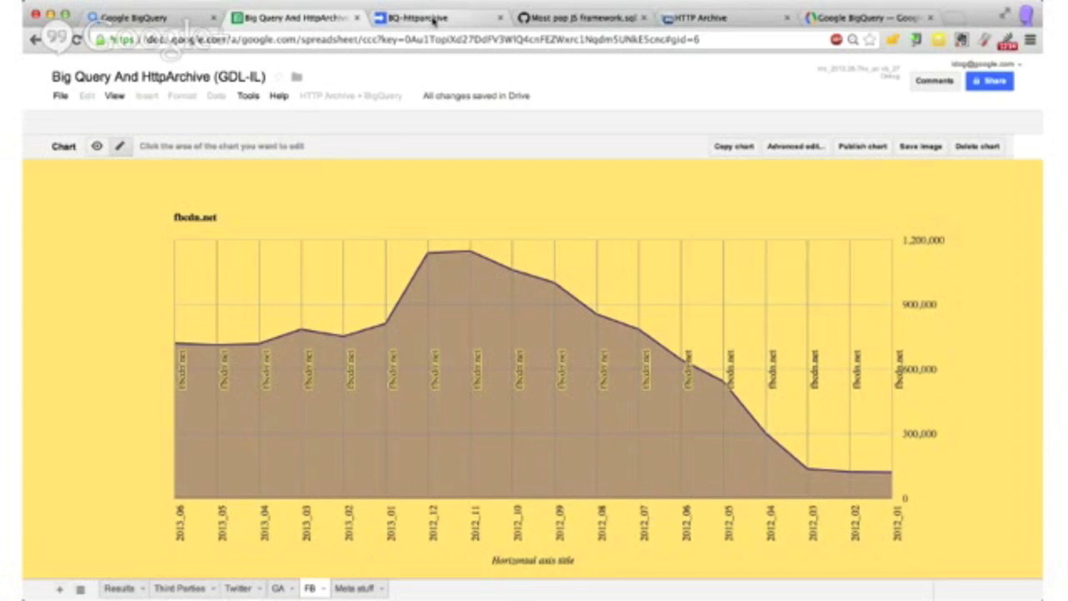
Step: Switch to the BQ-httparchive script with Code.gs showing onOpen and runQueries
{"action": "left_click", "coordinate": [417, 17]}
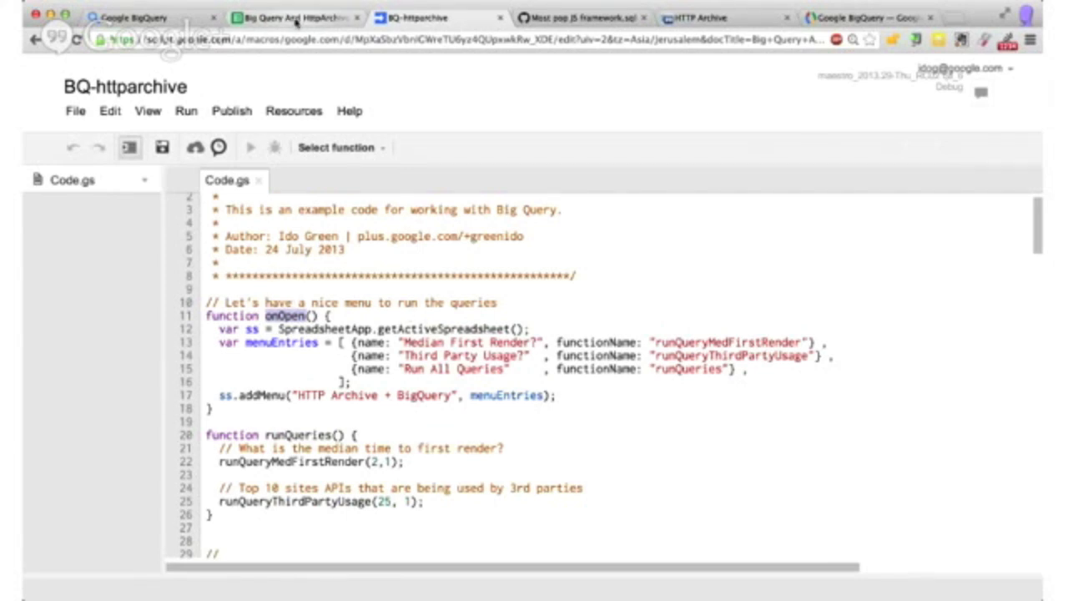
Step: Go back to the Big Query And HttpArchive spreadsheet's FB sheet with the fbcdn.net chart
{"action": "left_click", "coordinate": [292, 17]}
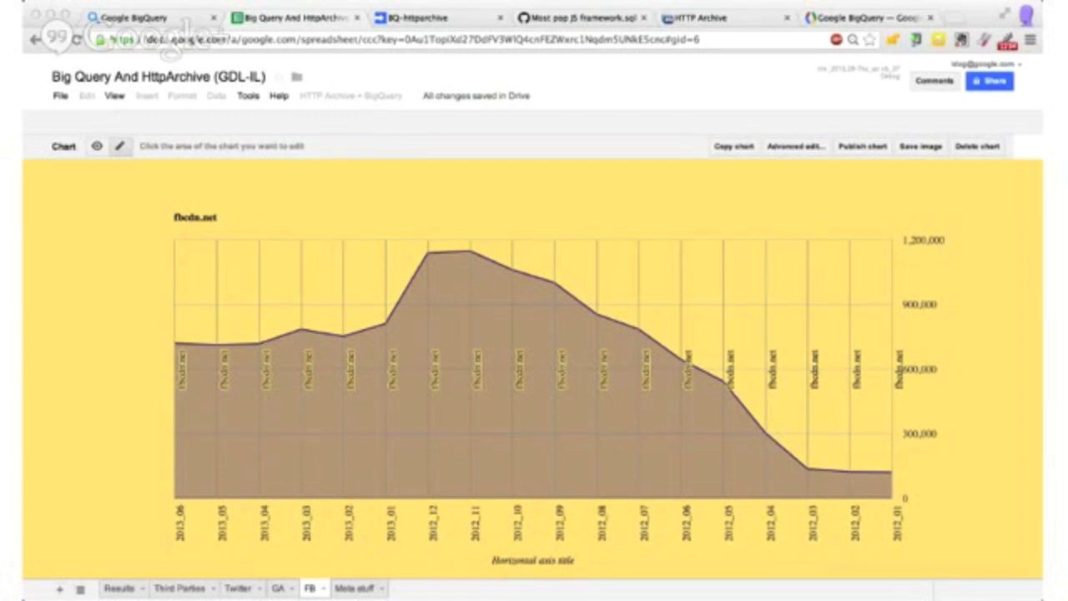
{"action": "mouse_move", "coordinate": [826, 182]}
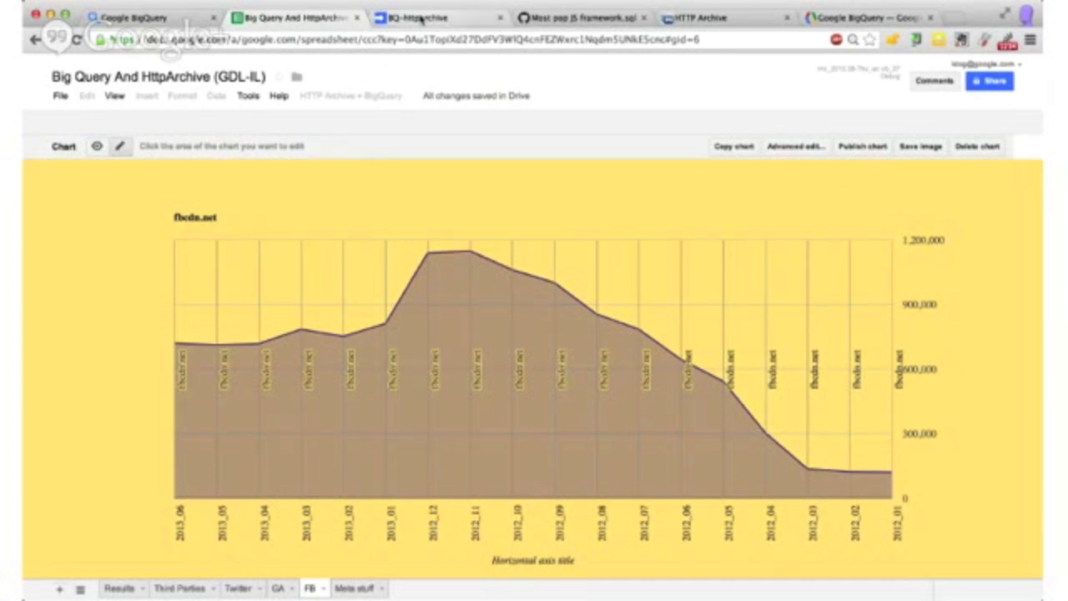
Step: Return to the BQ-httparchive script and scroll Code.gs down to runQueryThirdPartyUsage
{"action": "left_click", "coordinate": [426, 17]}
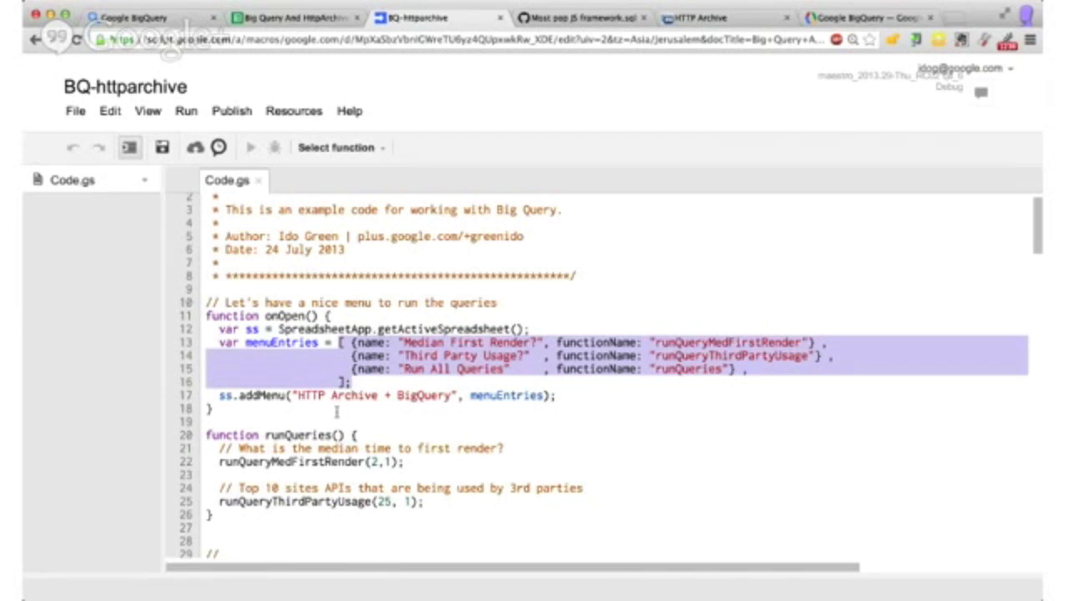
{"action": "scroll", "scroll_direction": "down", "scroll_amount": 3}
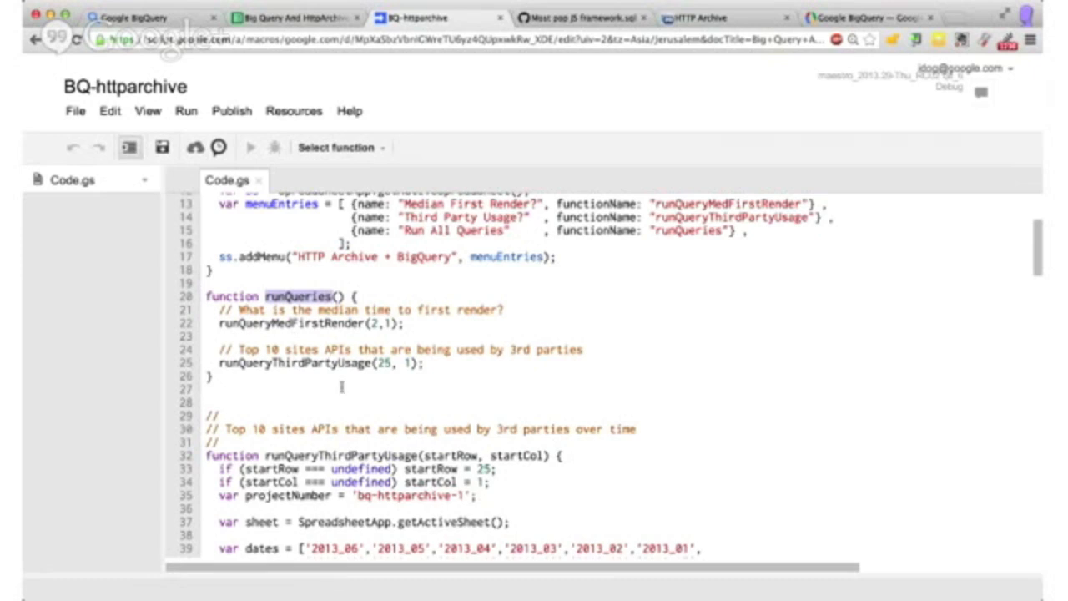
{"action": "scroll", "scroll_direction": "down", "scroll_amount": 3}
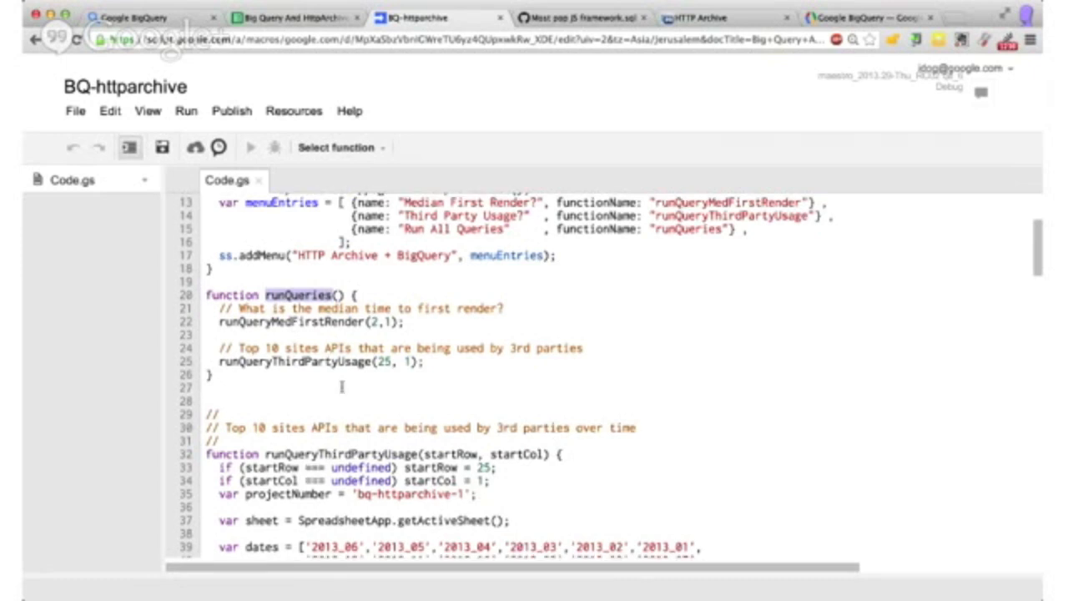
{"action": "scroll", "scroll_direction": "down", "scroll_amount": 3}
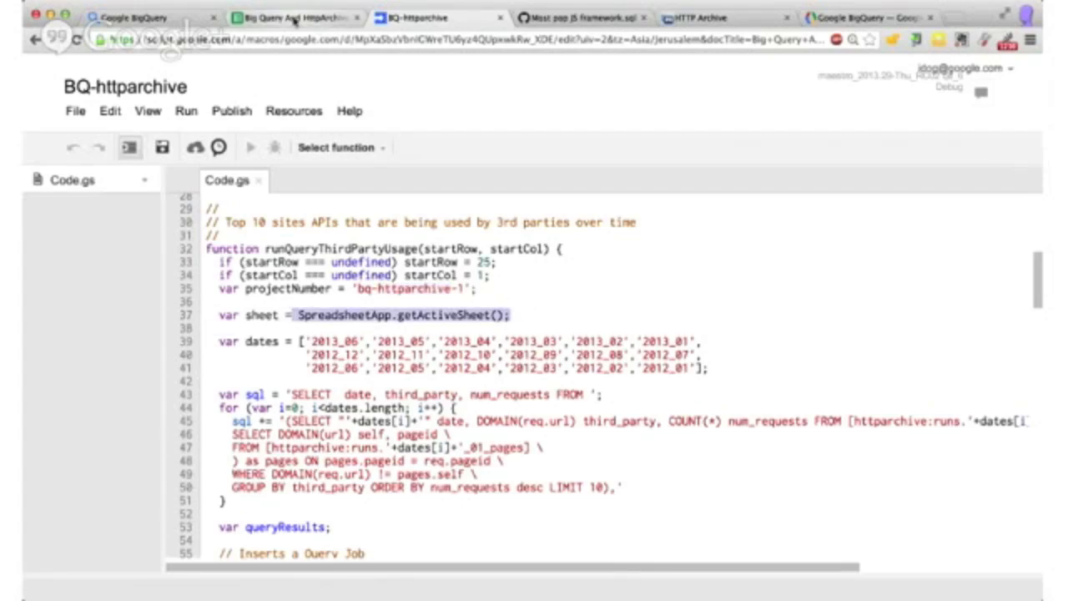
Step: Glance at the fbcdn.net chart, highlight the dates array and SQL, then open BigQuery's results
{"action": "left_click", "coordinate": [288, 17]}
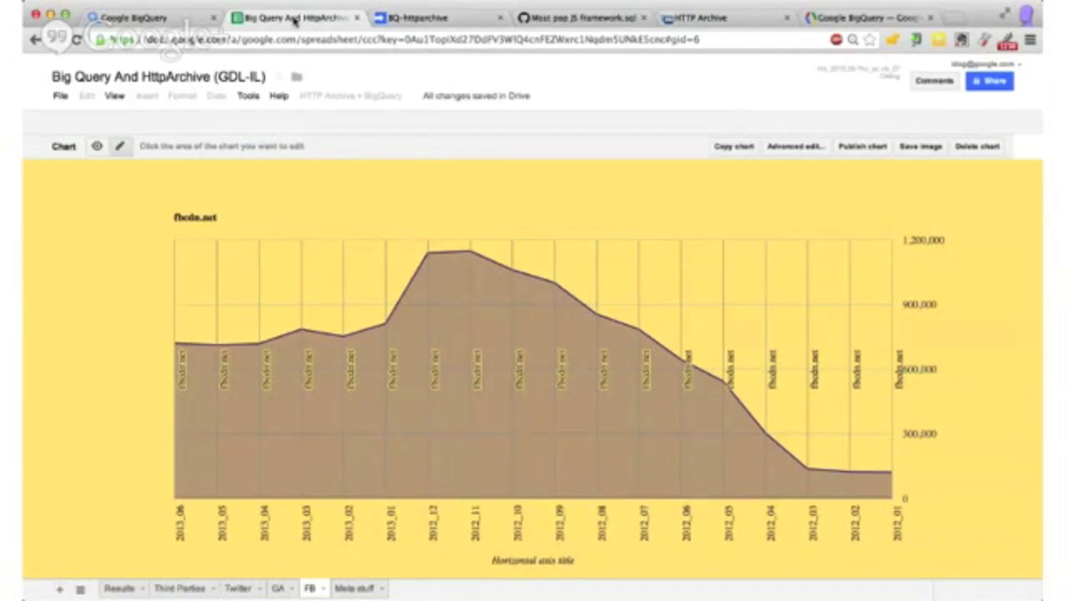
{"action": "left_click", "coordinate": [431, 17]}
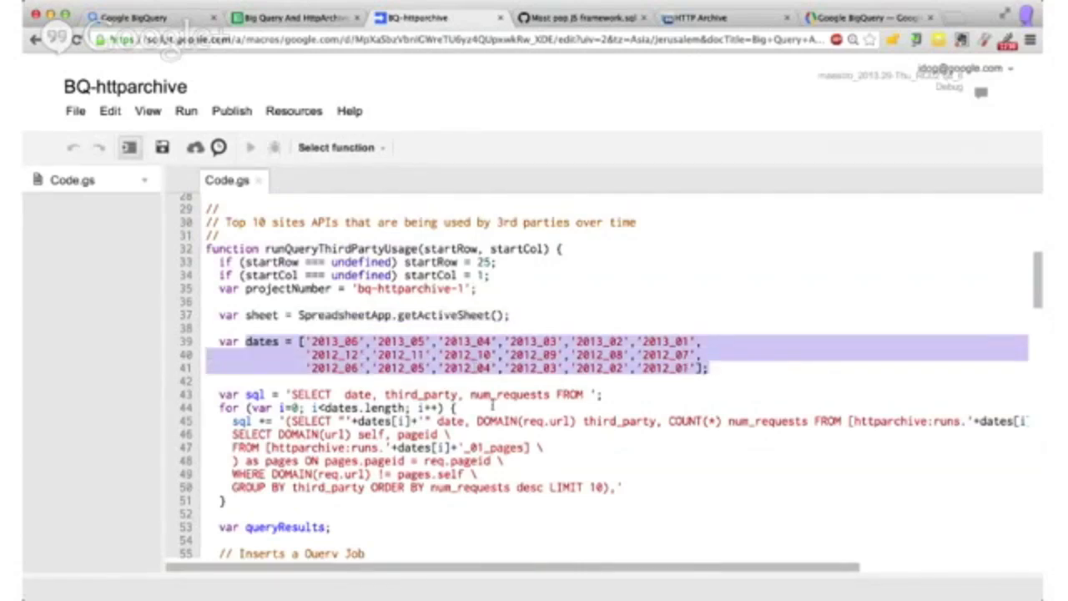
{"action": "left_click", "coordinate": [492, 406]}
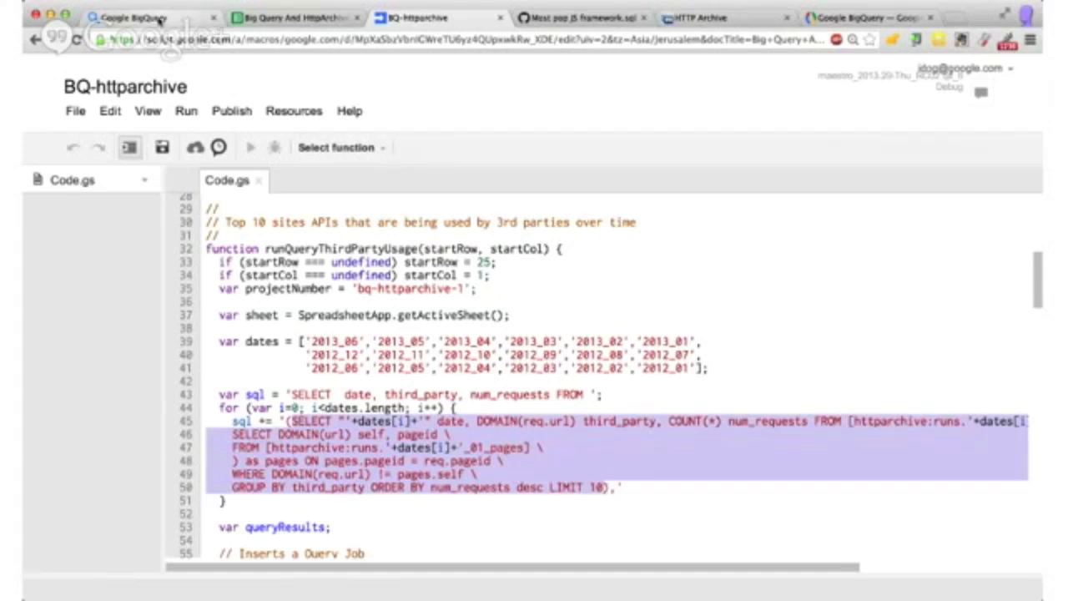
{"action": "left_click", "coordinate": [134, 18]}
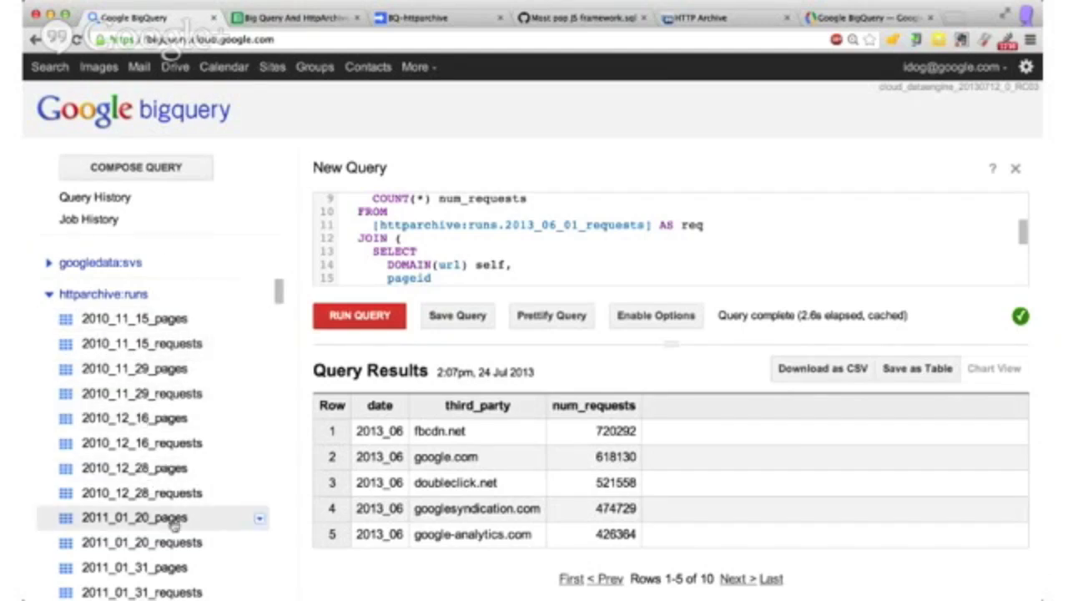
Step: Scroll the httparchive:runs table list, check the Third Parties sheet, then return to the script
{"action": "scroll", "scroll_direction": "down", "scroll_amount": 3}
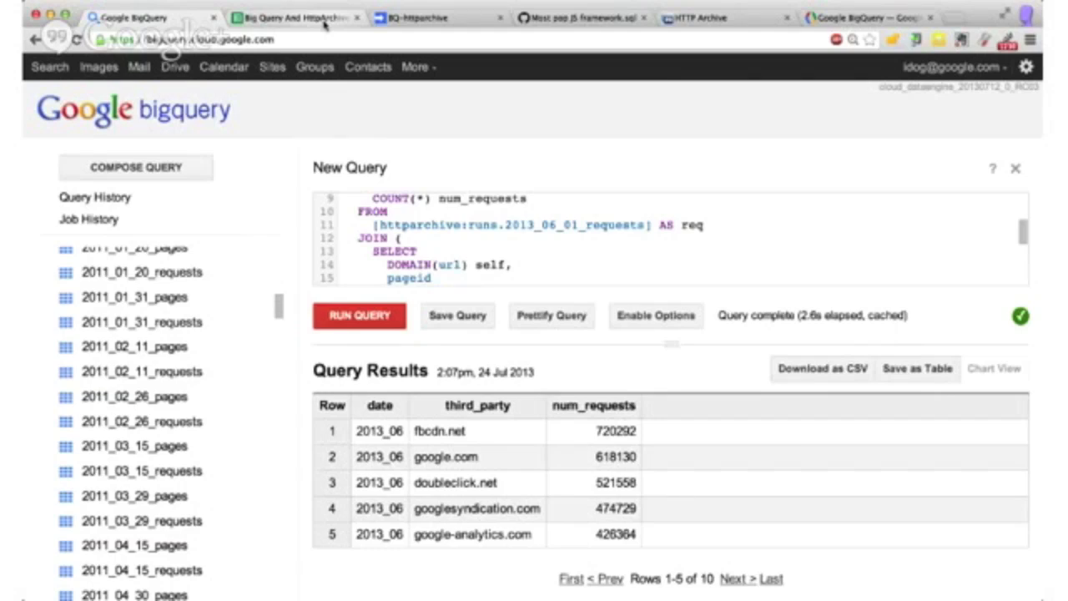
{"action": "left_click", "coordinate": [294, 17]}
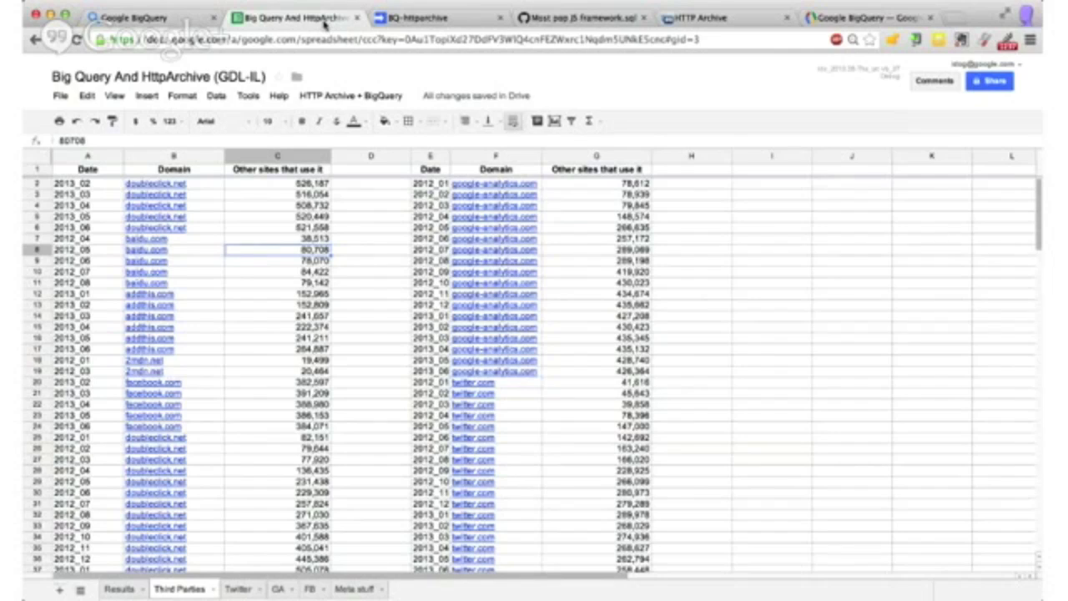
{"action": "left_click", "coordinate": [421, 17]}
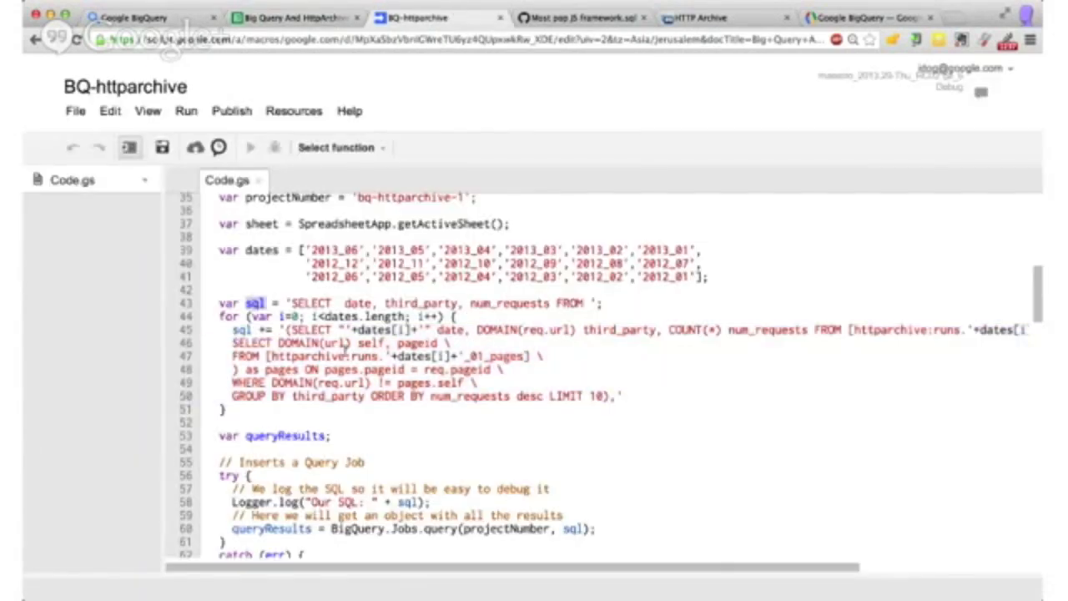
{"action": "scroll", "scroll_direction": "down", "scroll_amount": 3}
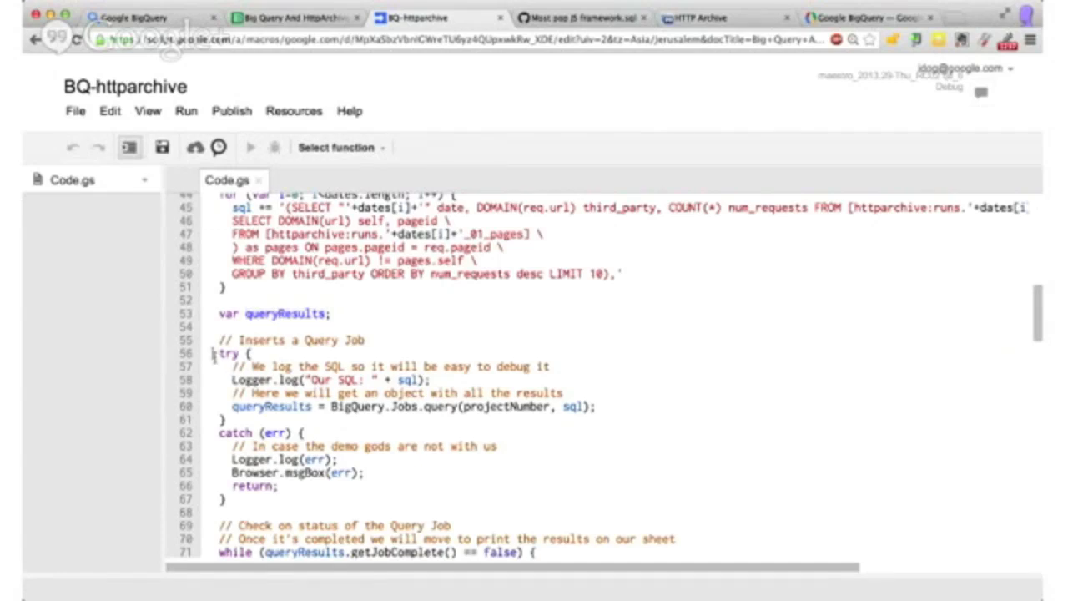
{"action": "left_click_drag", "start_coordinate": [218, 353], "coordinate": [291, 498]}
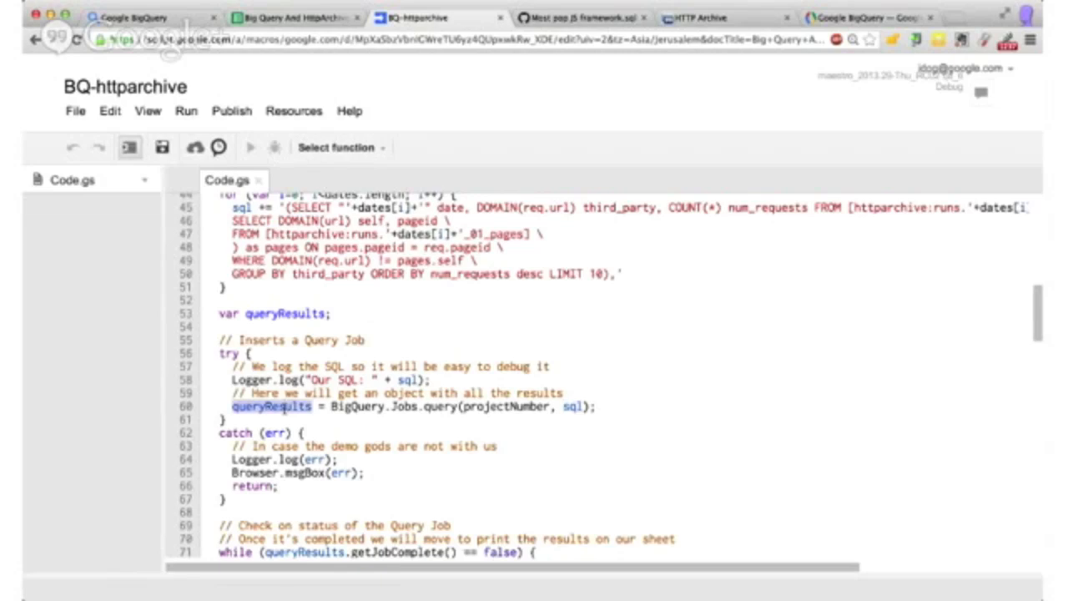
{"action": "scroll", "scroll_direction": "down", "scroll_amount": 3}
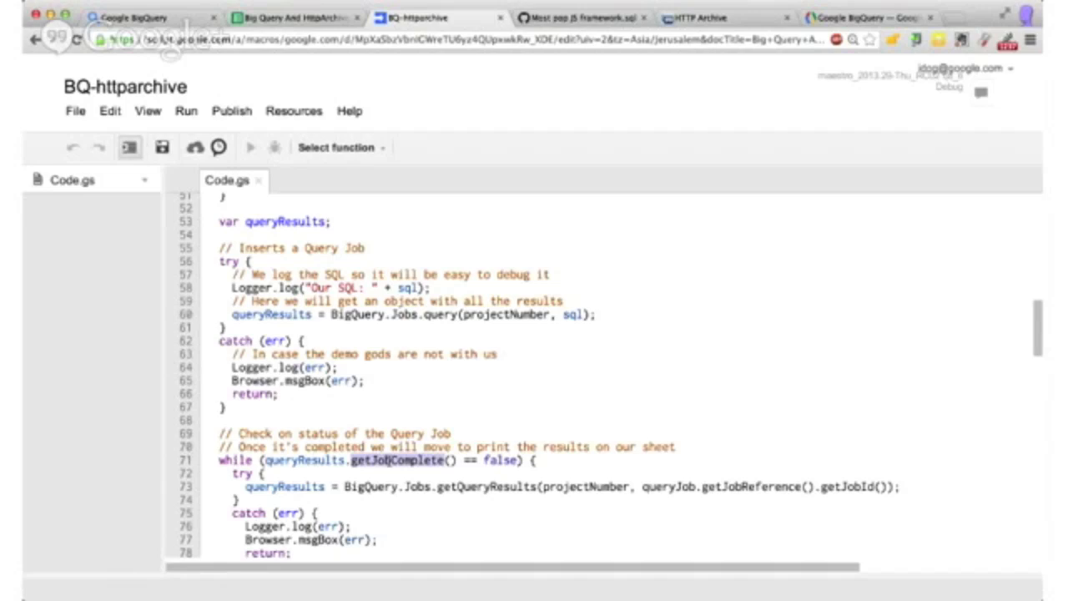
{"action": "scroll", "scroll_direction": "down", "scroll_amount": 3}
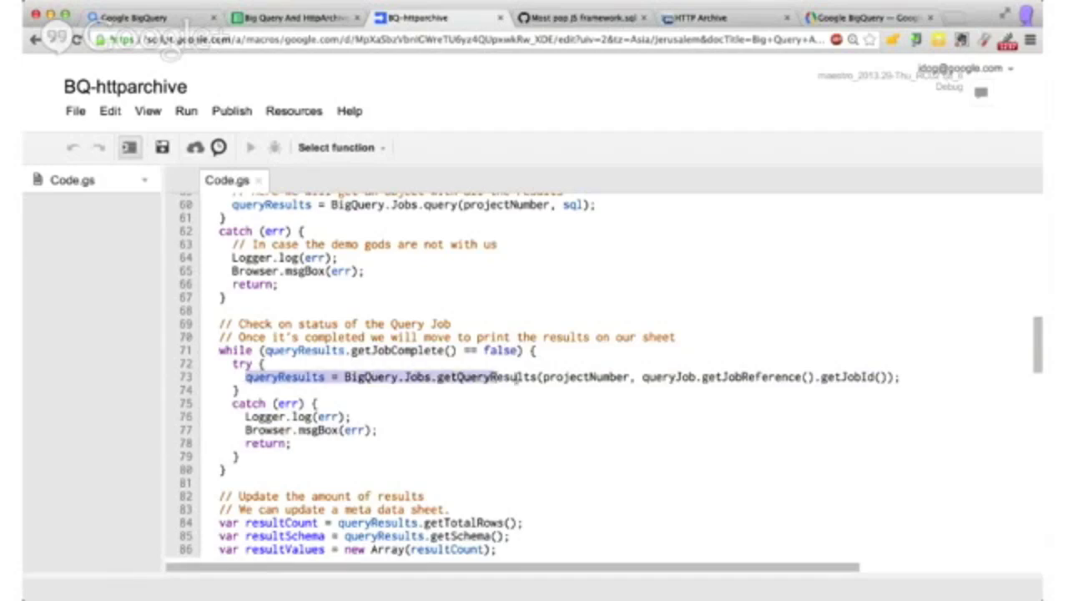
{"action": "double_click", "coordinate": [392, 351]}
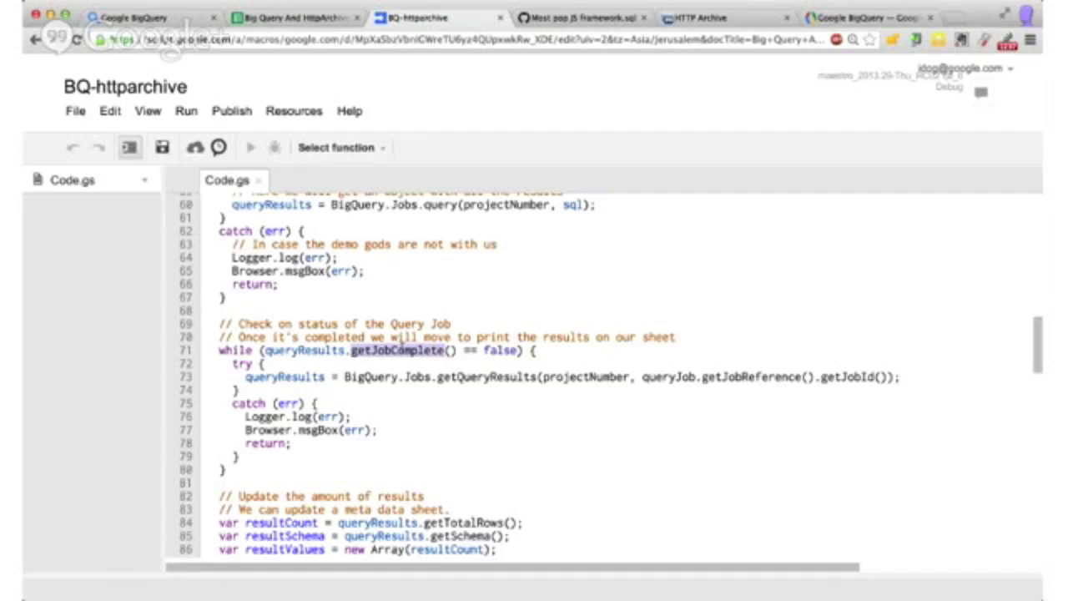
{"action": "scroll", "scroll_direction": "down", "scroll_amount": 3}
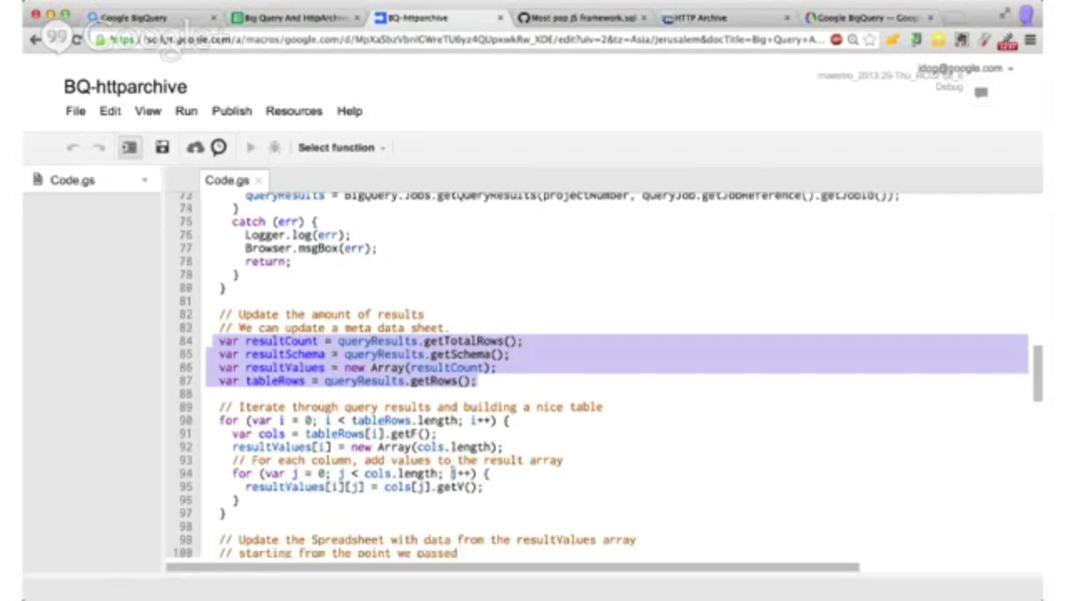
Step: Review the sheet write-back and Done message code, then list the runnable functions
{"action": "scroll", "scroll_direction": "down", "scroll_amount": 3}
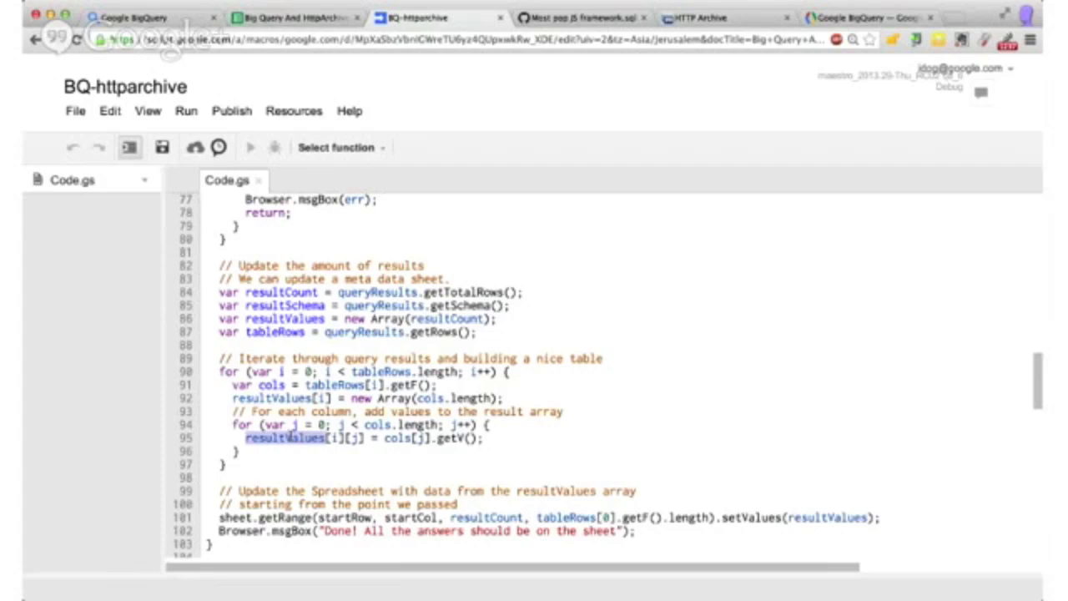
{"action": "scroll", "scroll_direction": "down", "scroll_amount": 3}
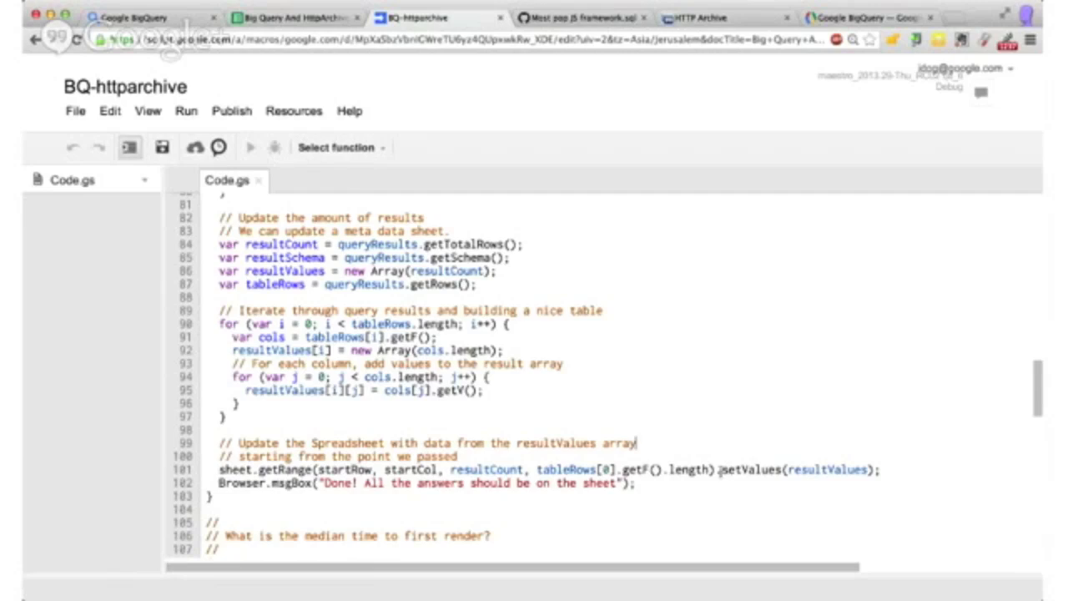
{"action": "double_click", "coordinate": [797, 469]}
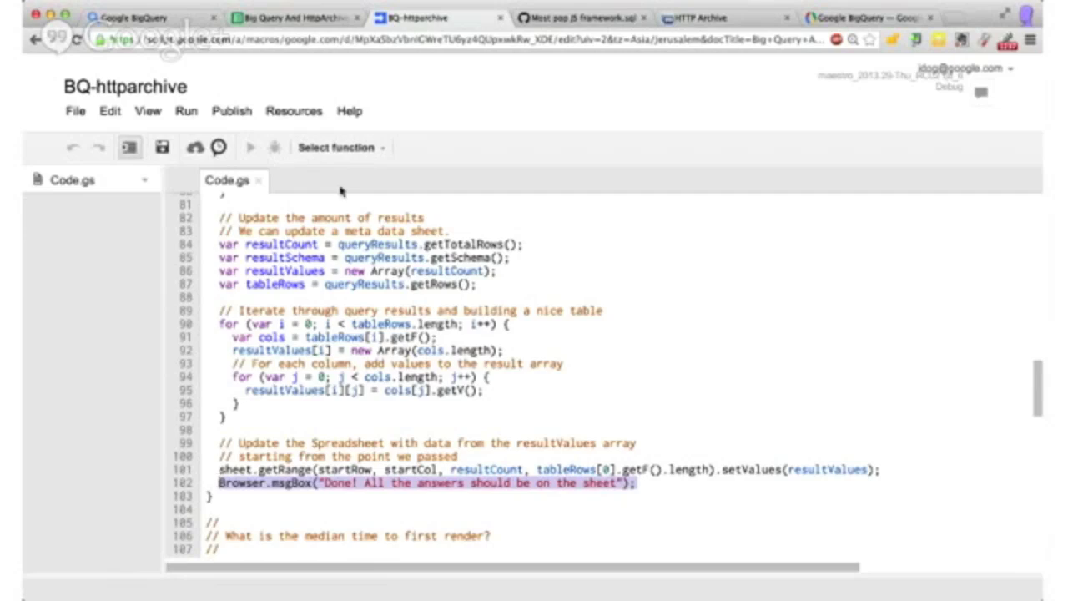
{"action": "left_click", "coordinate": [338, 148]}
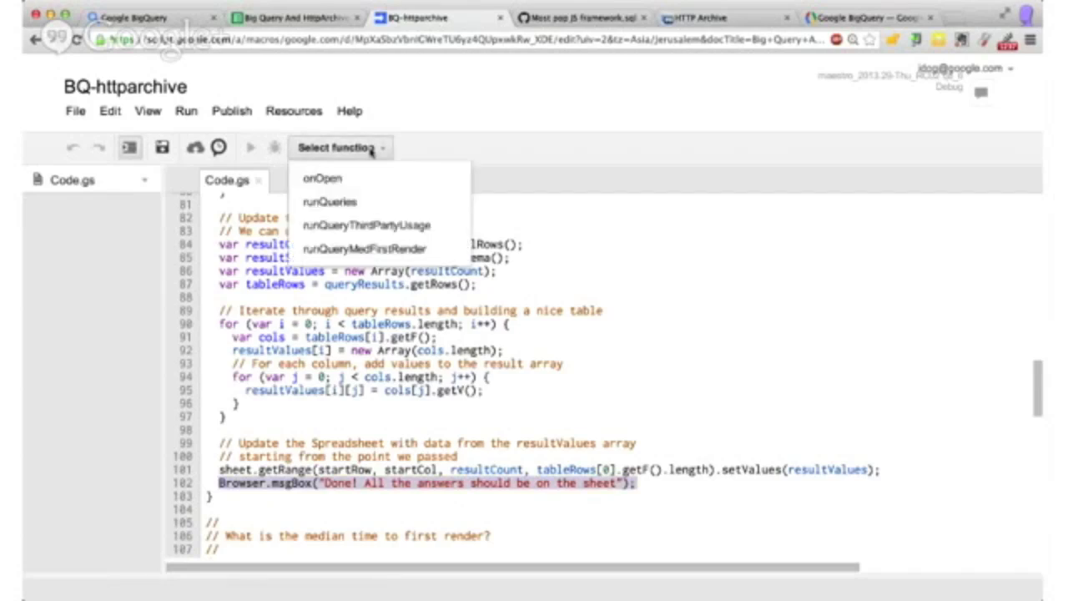
Step: Run runQueryThirdPartyUsage and view its Done message in the spreadsheet
{"action": "left_click", "coordinate": [365, 225]}
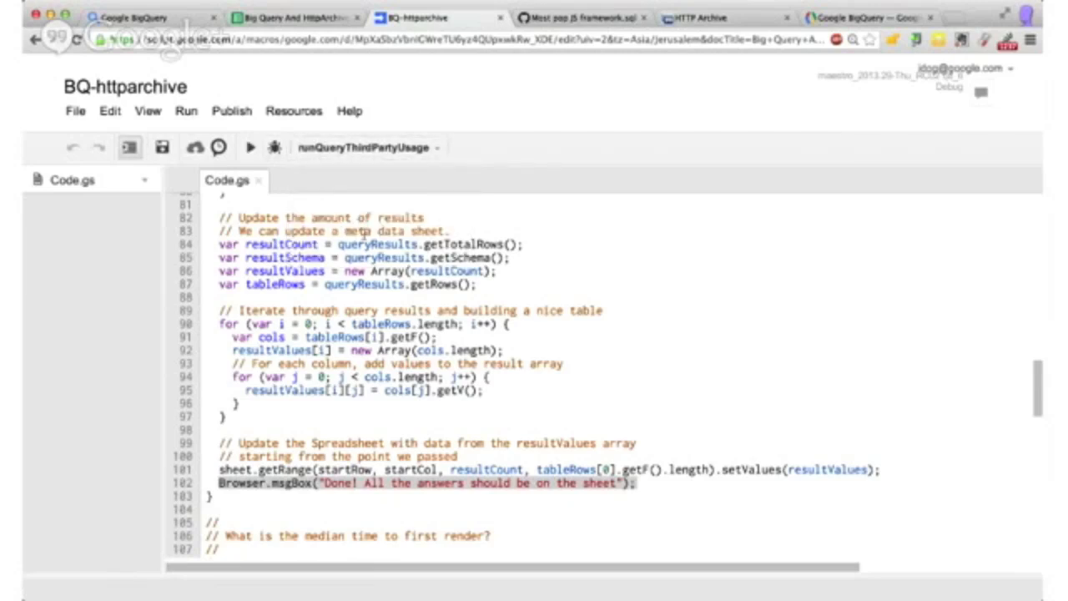
{"action": "scroll", "scroll_direction": "up", "scroll_amount": 3}
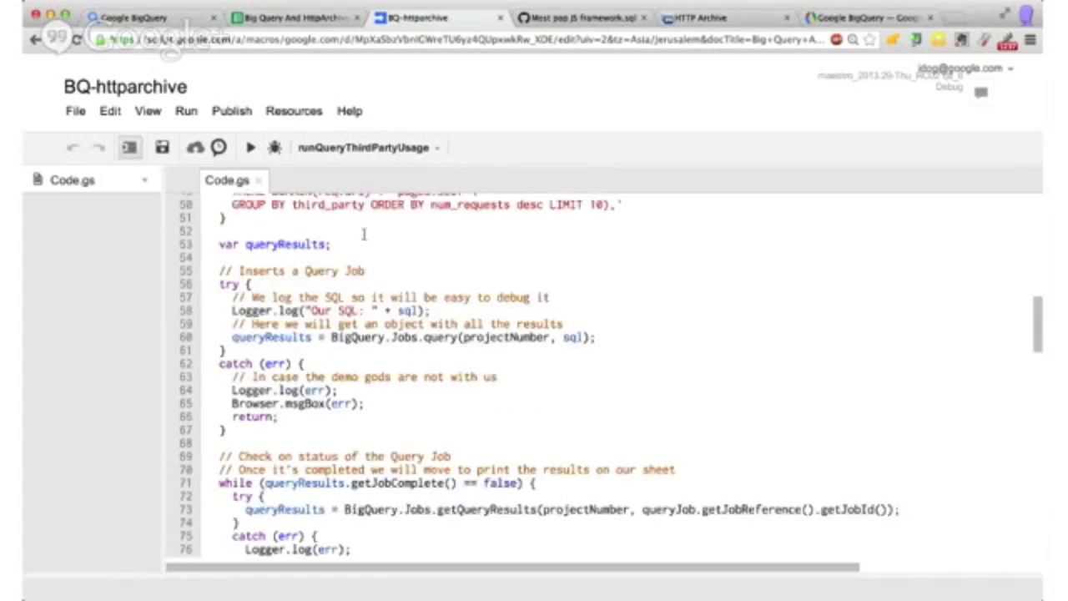
{"action": "scroll", "scroll_direction": "up", "scroll_amount": 3}
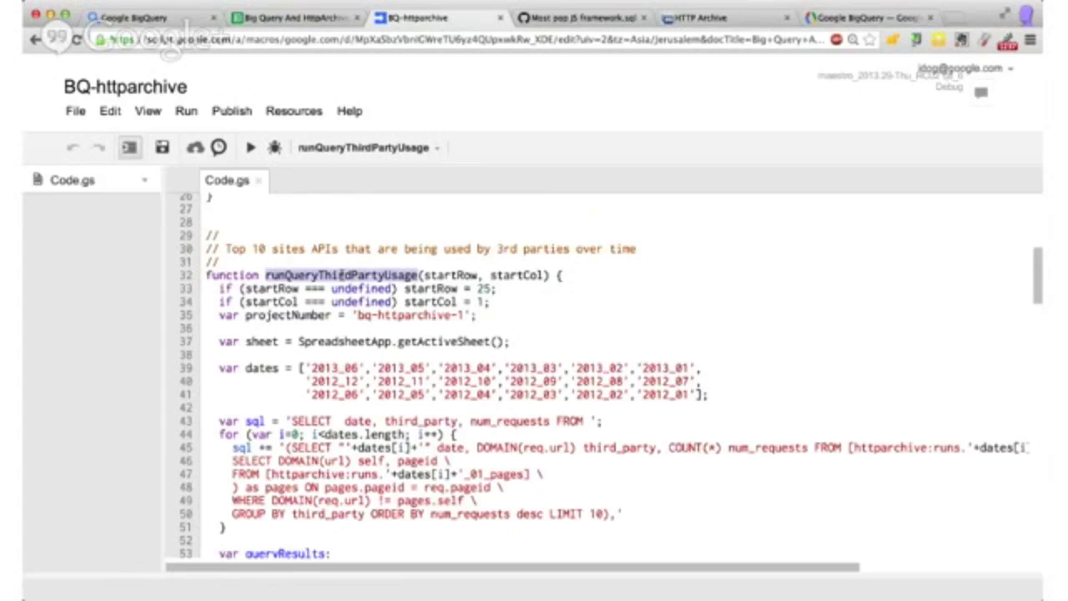
{"action": "left_click", "coordinate": [251, 148]}
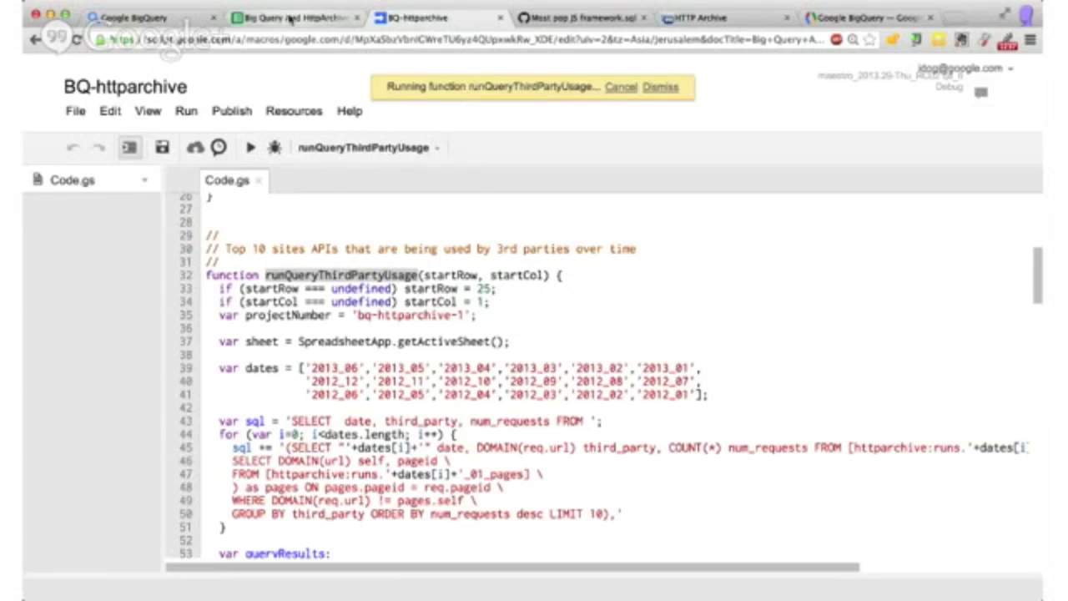
{"action": "left_click", "coordinate": [292, 17]}
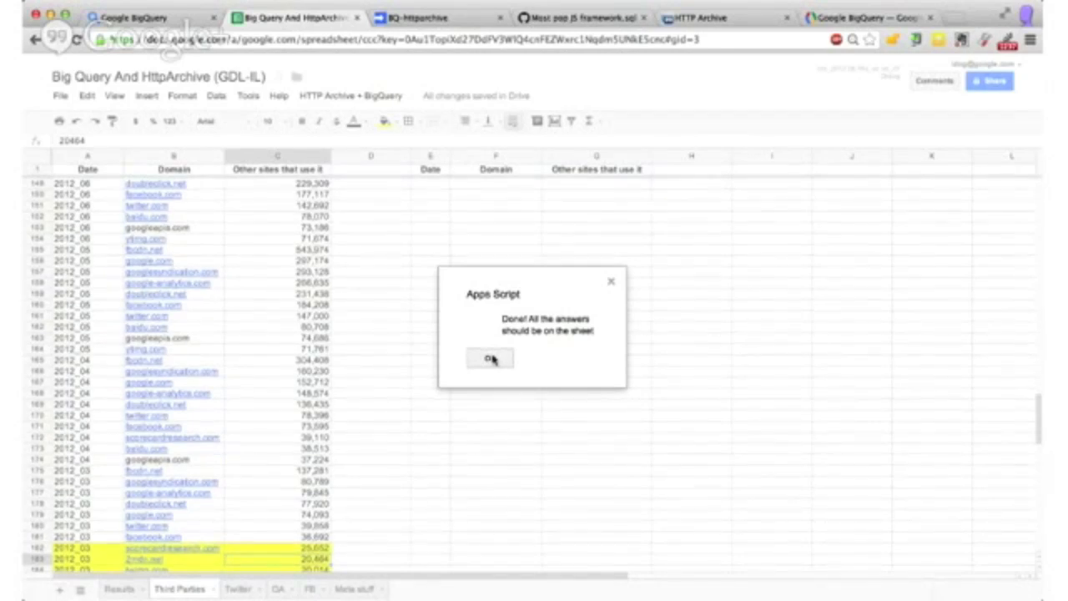
Step: Close the Done message and return to the BQ-httparchive script's header and runQueries code
{"action": "left_click", "coordinate": [489, 358]}
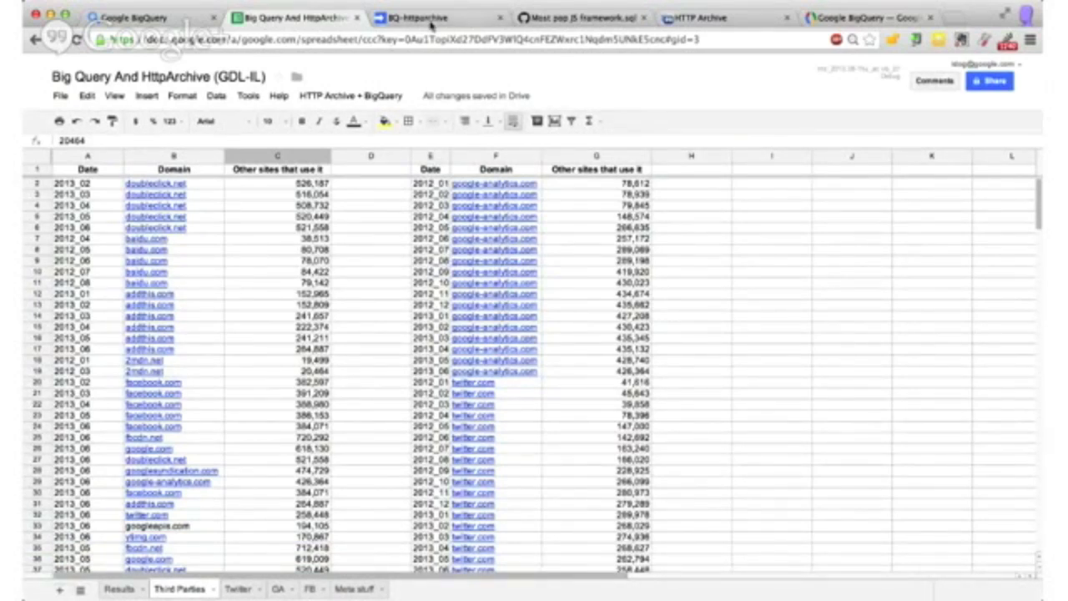
{"action": "left_click", "coordinate": [433, 17]}
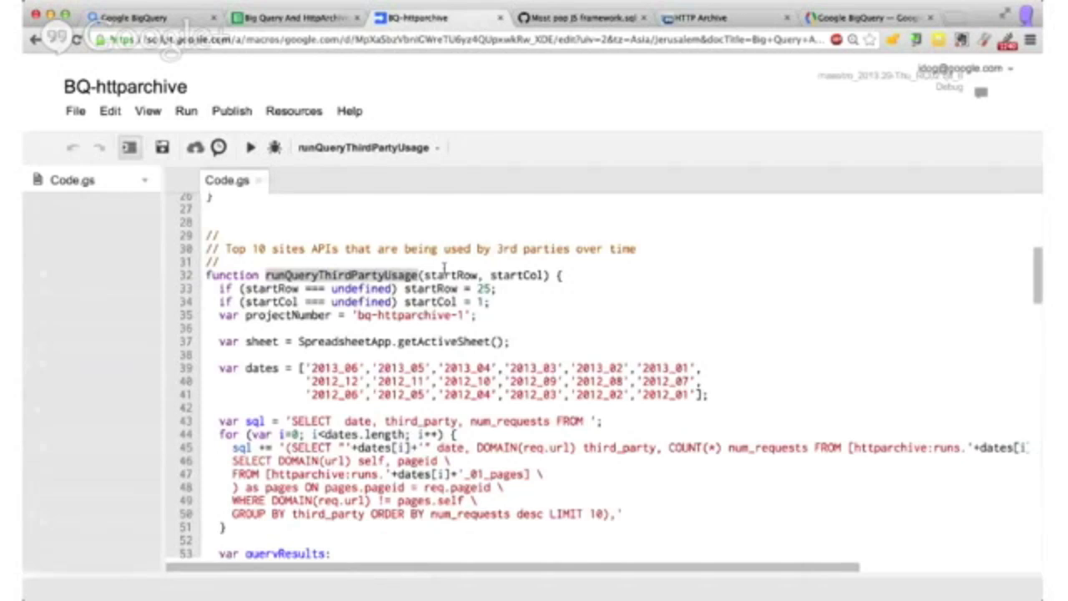
{"action": "scroll", "scroll_direction": "up", "scroll_amount": 3}
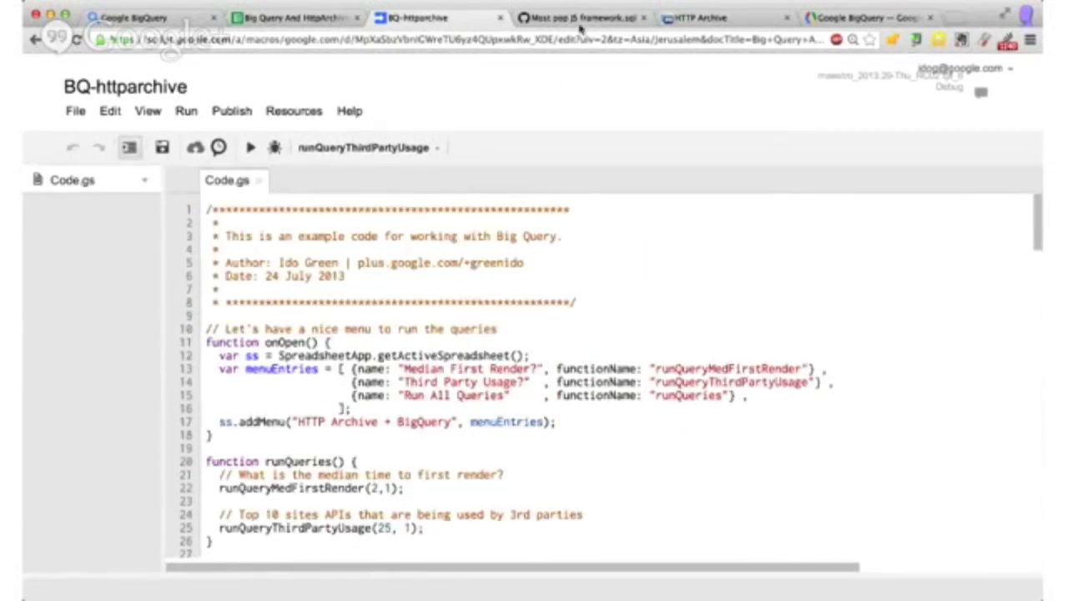
Step: Browse the gist's JS framework SQL query and runQueryThirdPartyUsage Apps Script code
{"action": "left_click", "coordinate": [576, 17]}
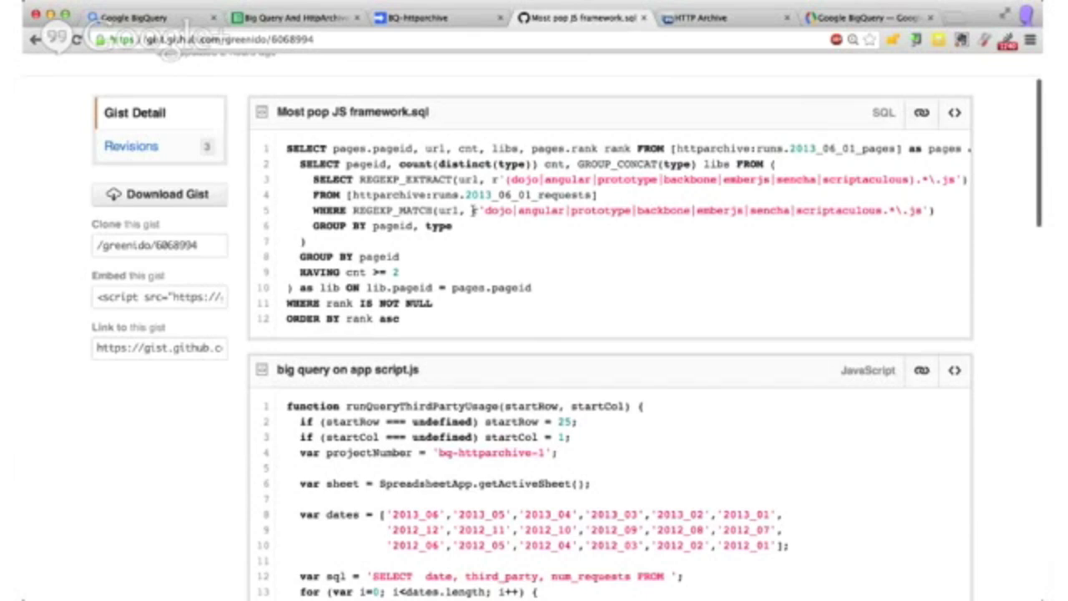
{"action": "scroll", "scroll_direction": "down", "scroll_amount": 3}
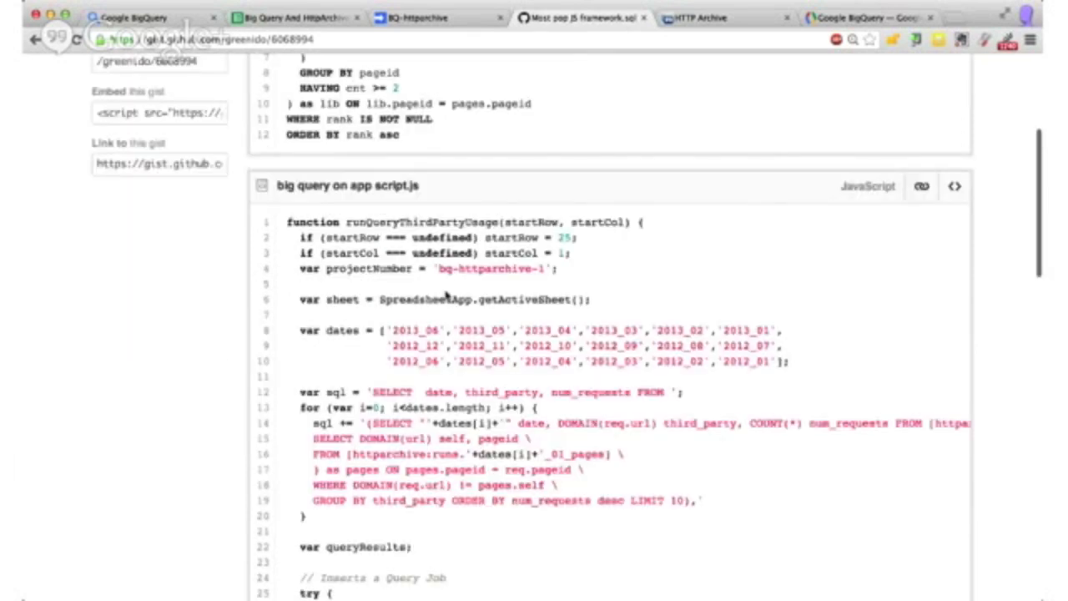
{"action": "scroll", "scroll_direction": "down", "scroll_amount": 3}
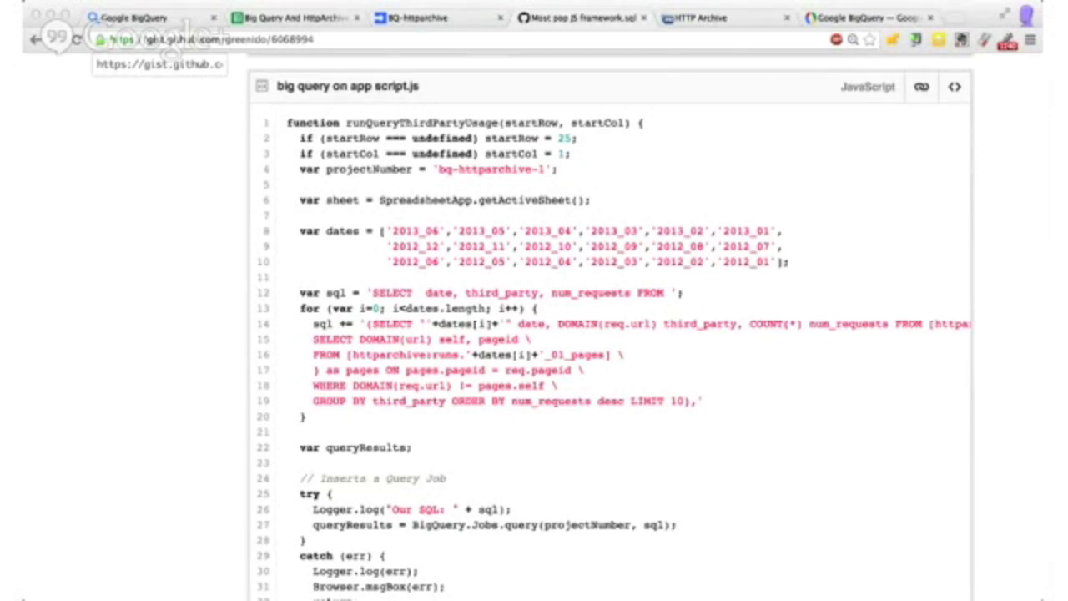
{"action": "mouse_move", "coordinate": [818, 296]}
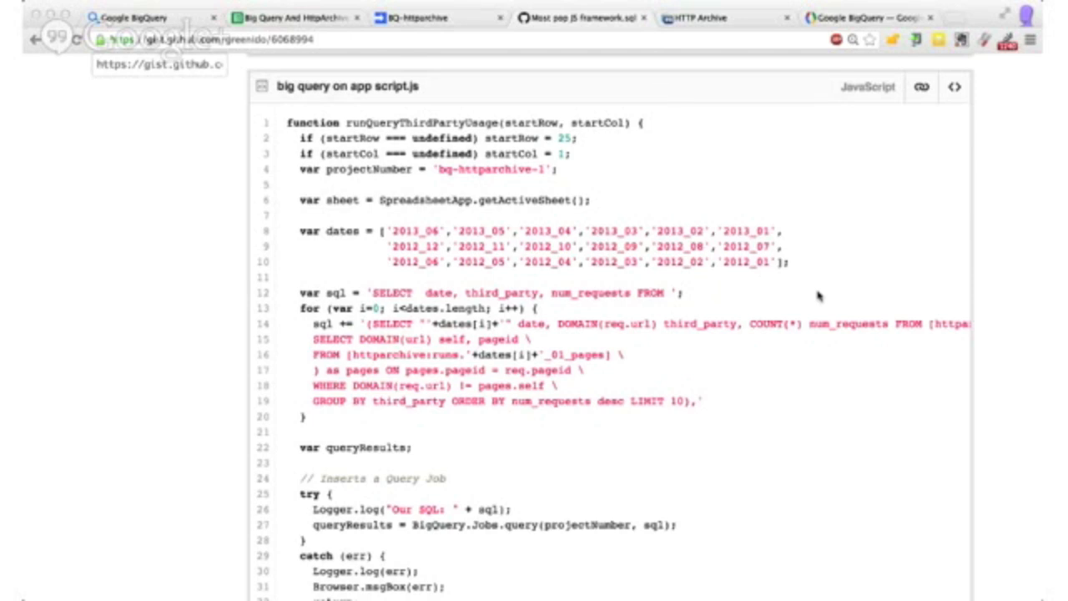
{"action": "mouse_move", "coordinate": [739, 161]}
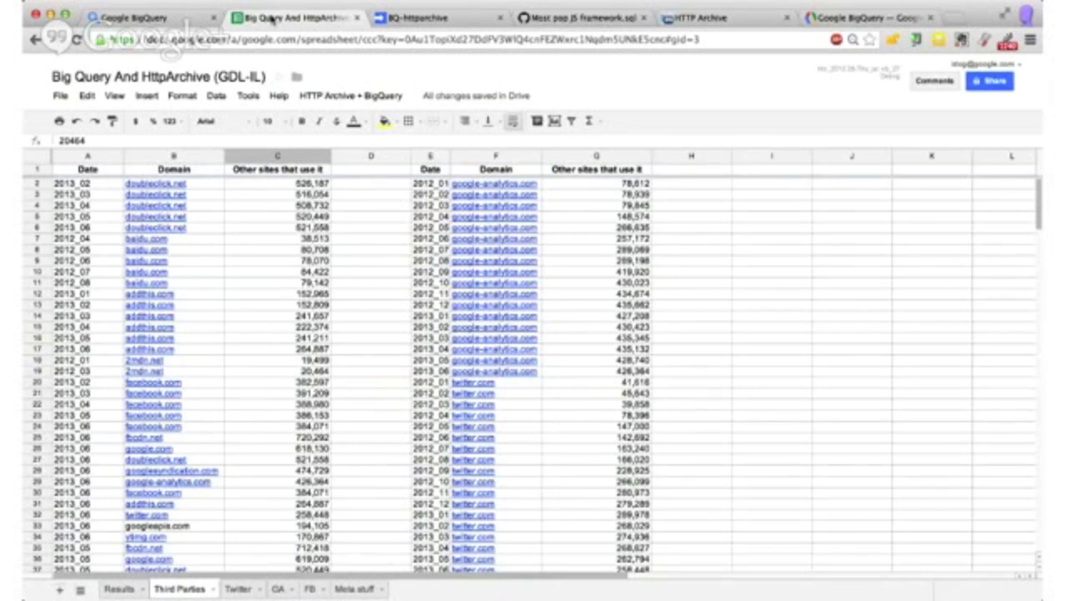
Step: Add a project trigger set to run runQueryThirdPartyUsage
{"action": "left_click", "coordinate": [431, 17]}
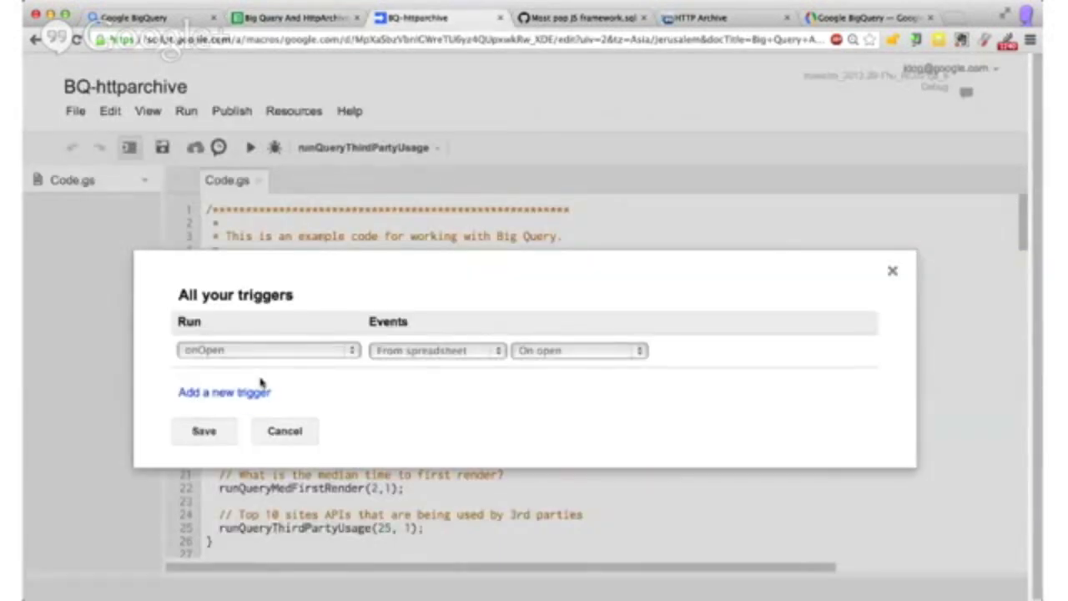
{"action": "left_click", "coordinate": [224, 392]}
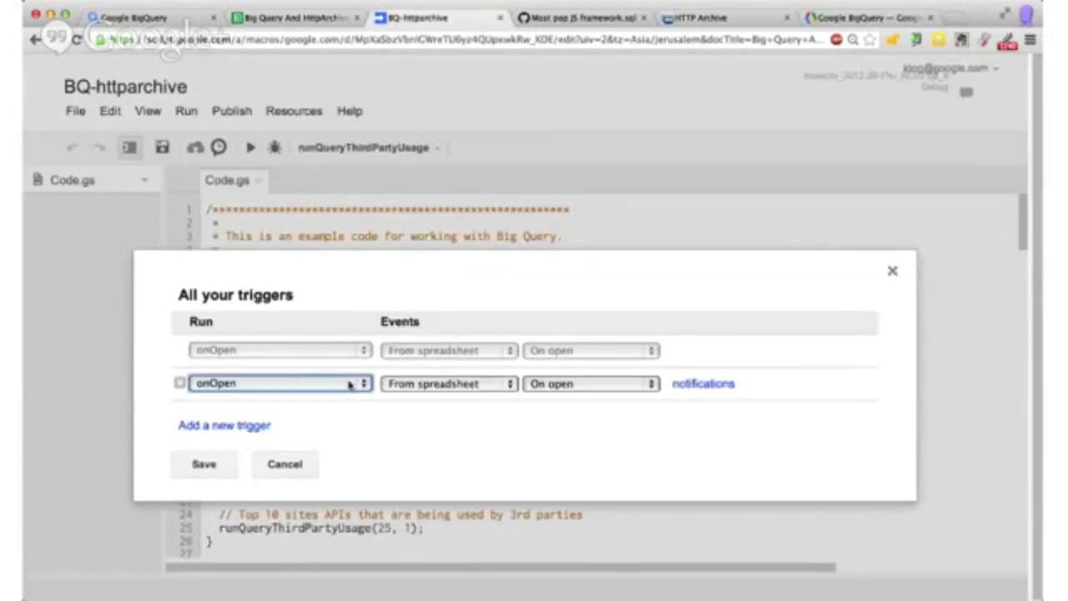
{"action": "left_click", "coordinate": [280, 383]}
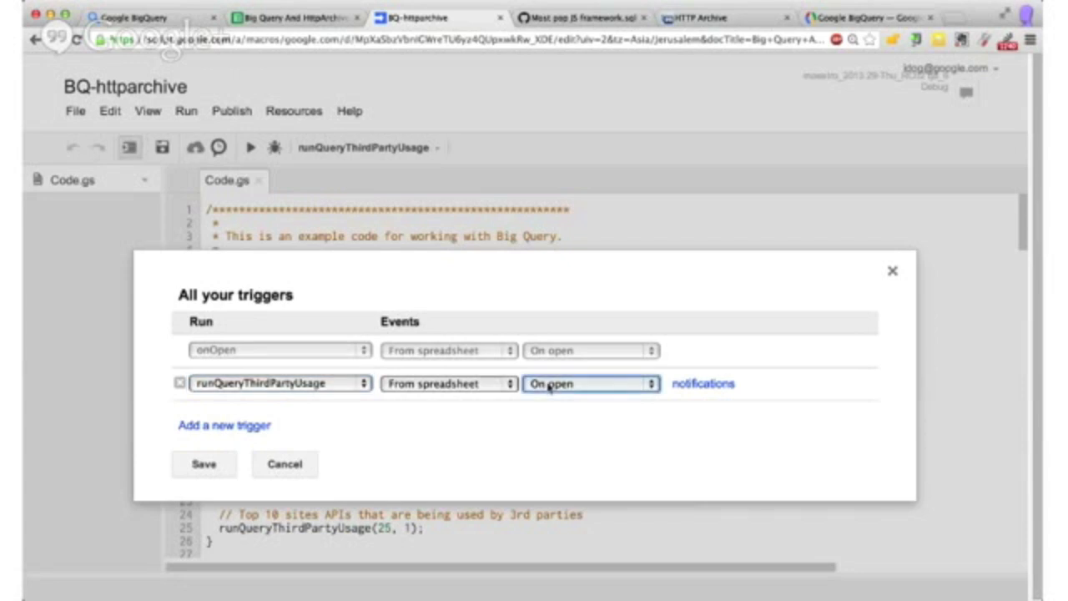
{"action": "mouse_move", "coordinate": [549, 414]}
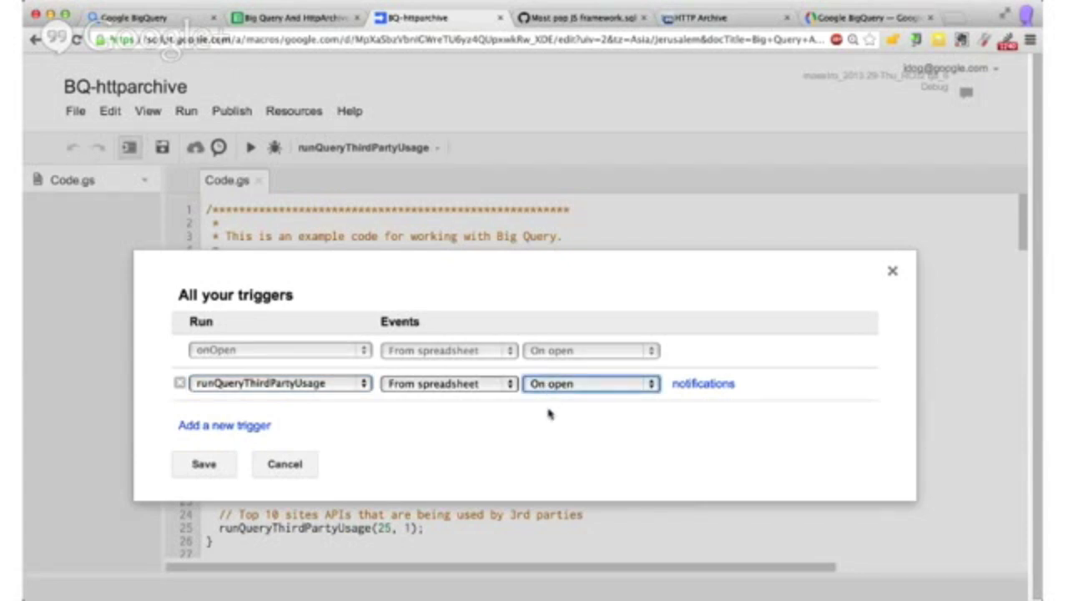
{"action": "mouse_move", "coordinate": [464, 416]}
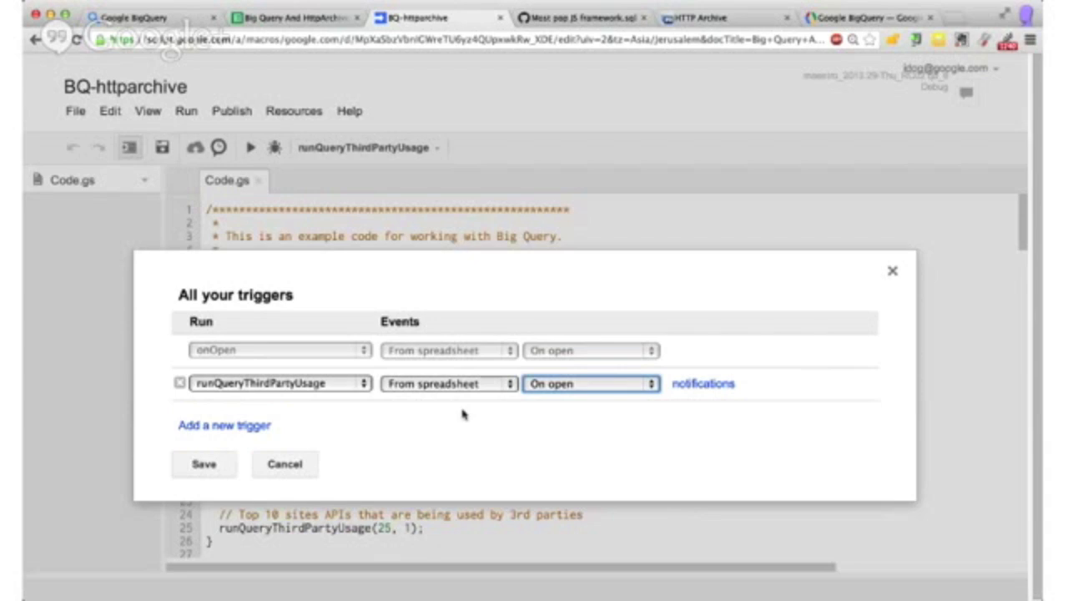